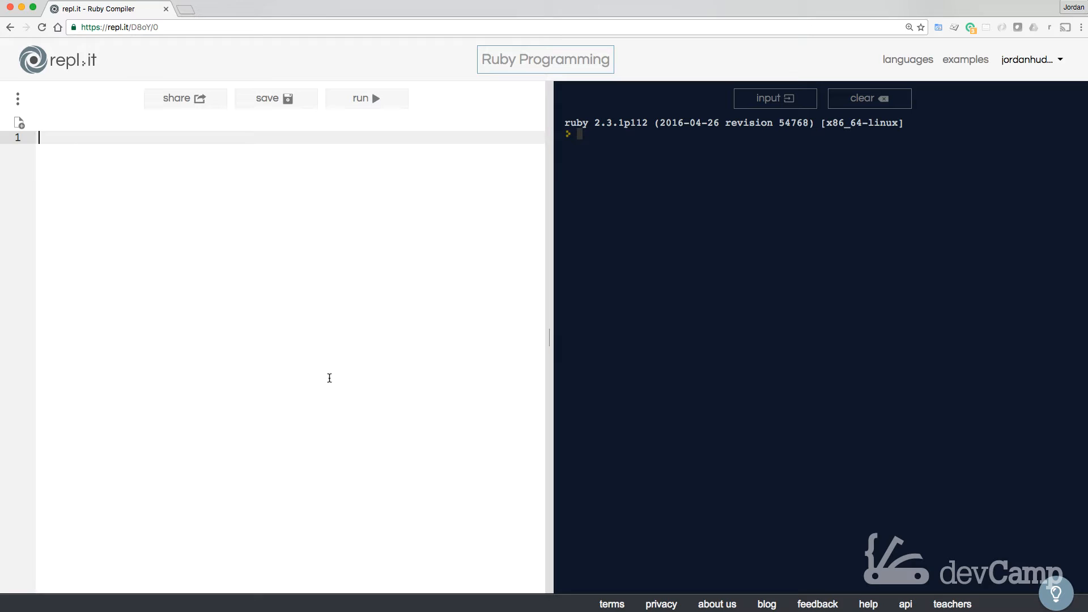
Define full_name(first_name, last_name) returning first_name + " " + last_name
type("d")
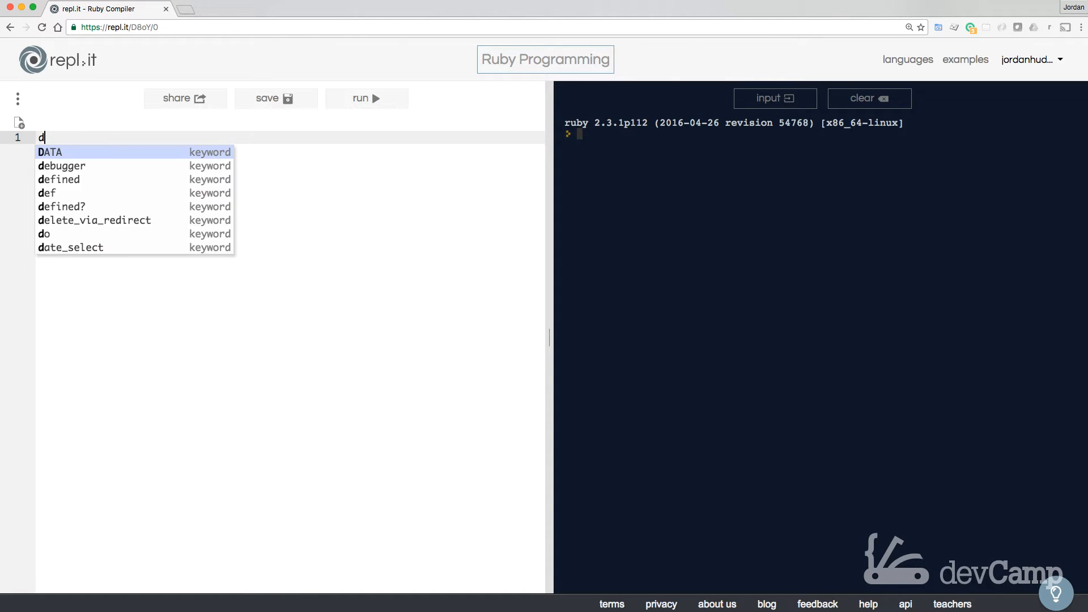
type("ef full_name(")
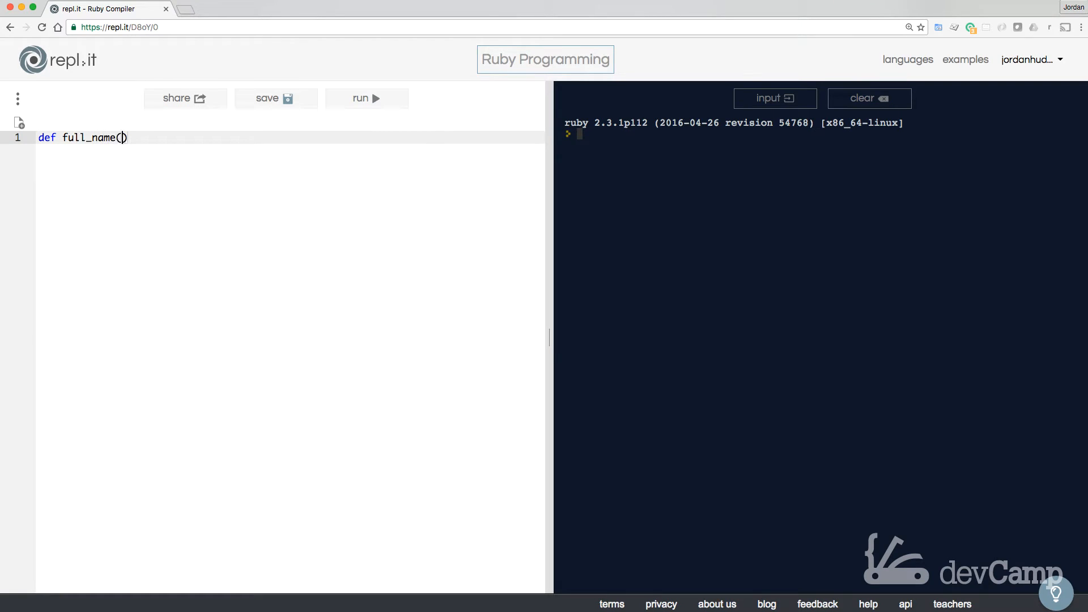
type("first_name,")
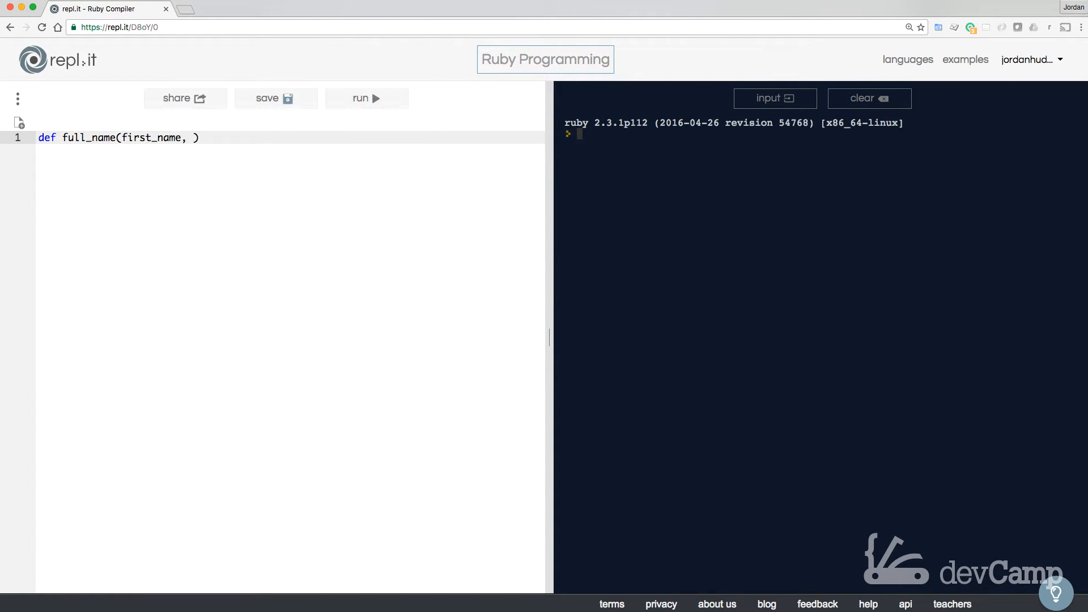
type("last_l")
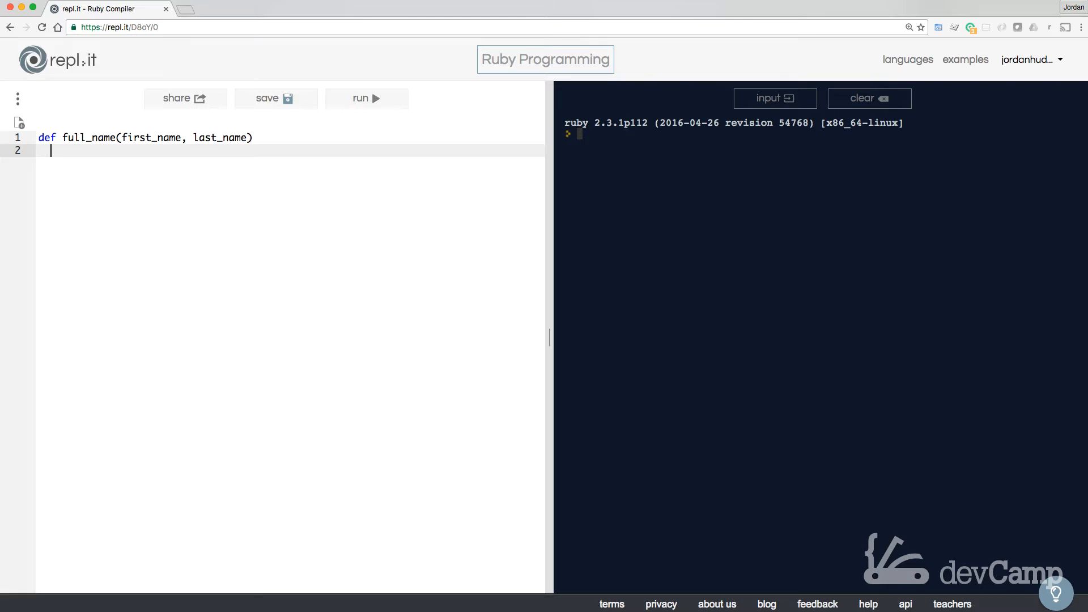
type("first_name +")
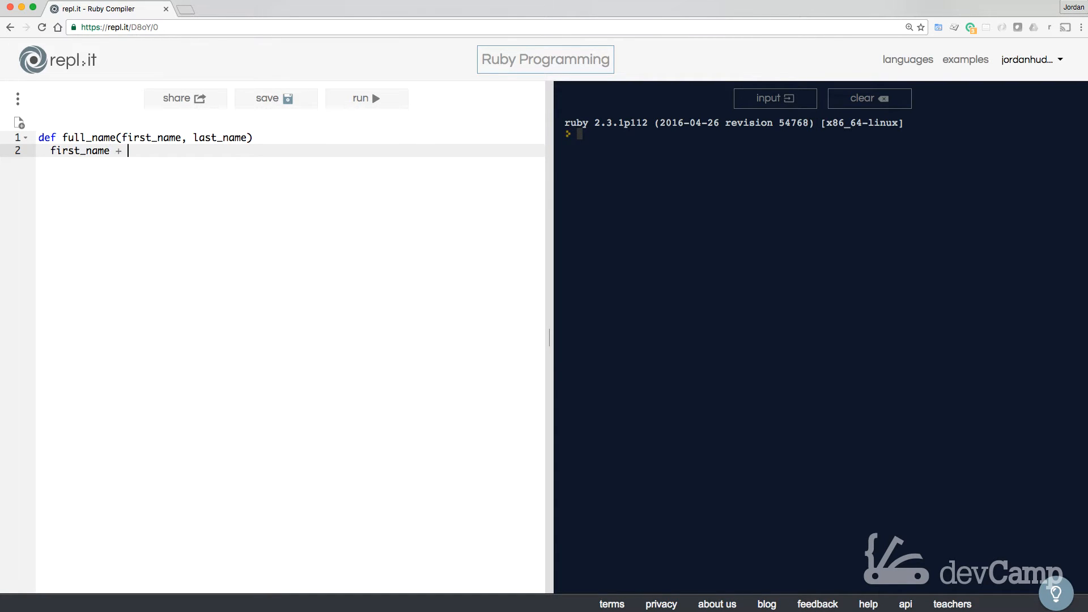
type("\" \"")
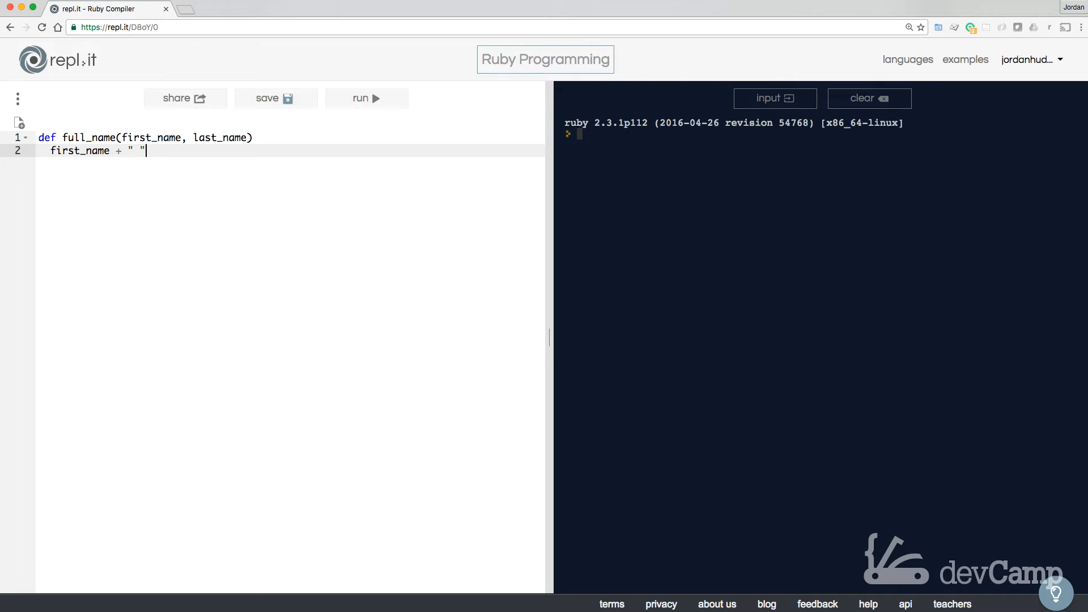
type("+ \"")
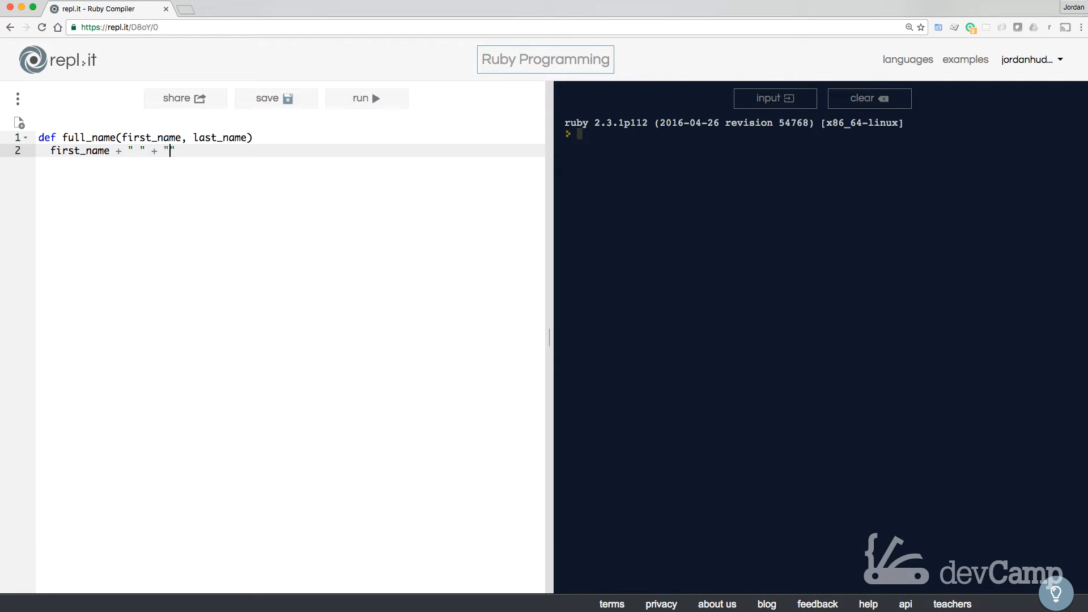
type("las")
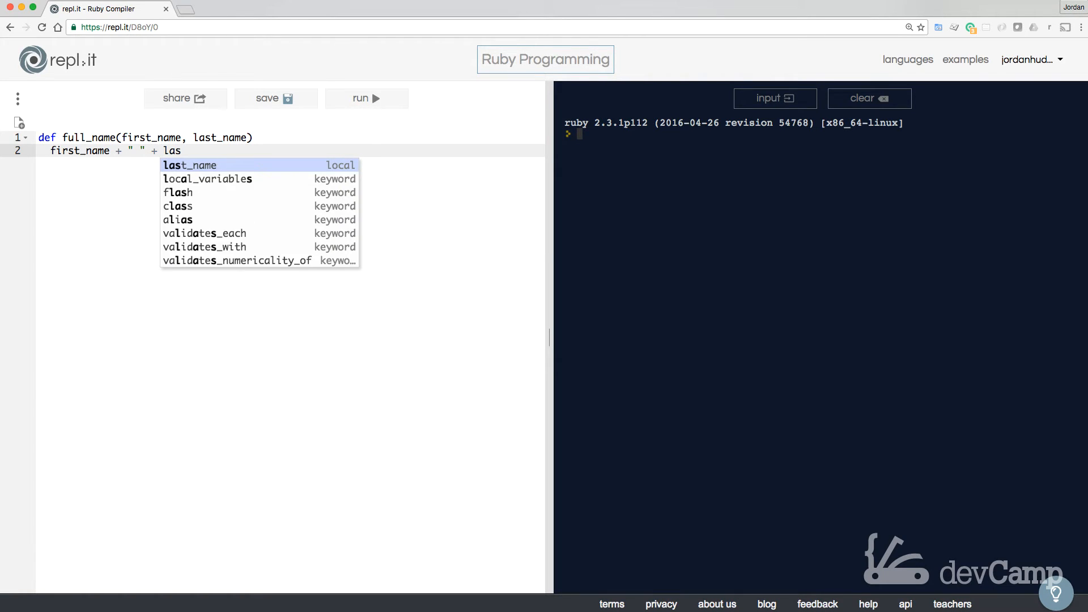
type("last_name")
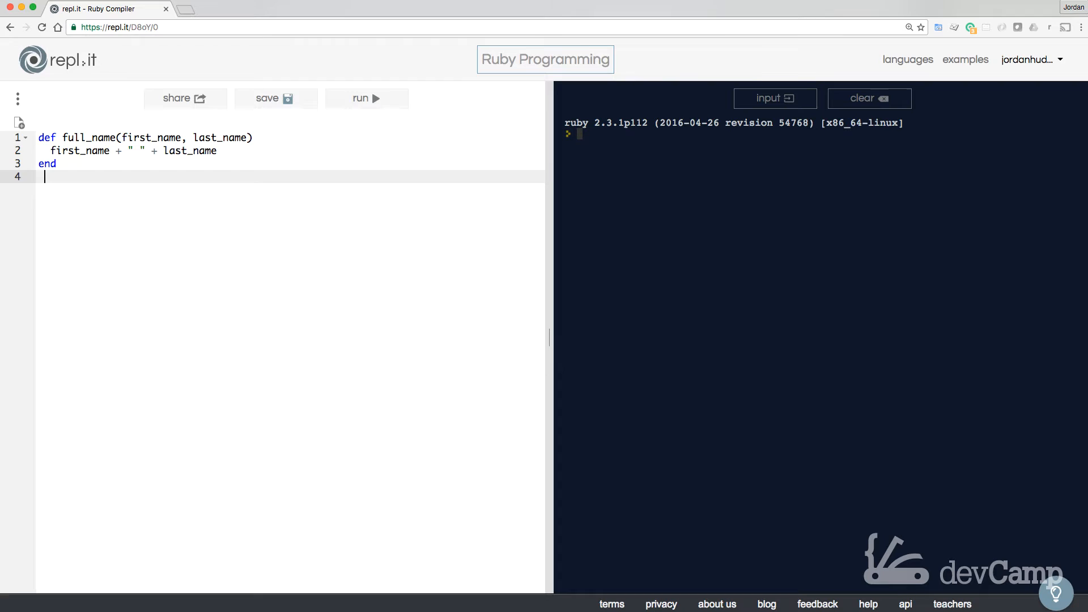
Below the method, add a puts full_name call passing a sample name starting with Jordan
key("enter")
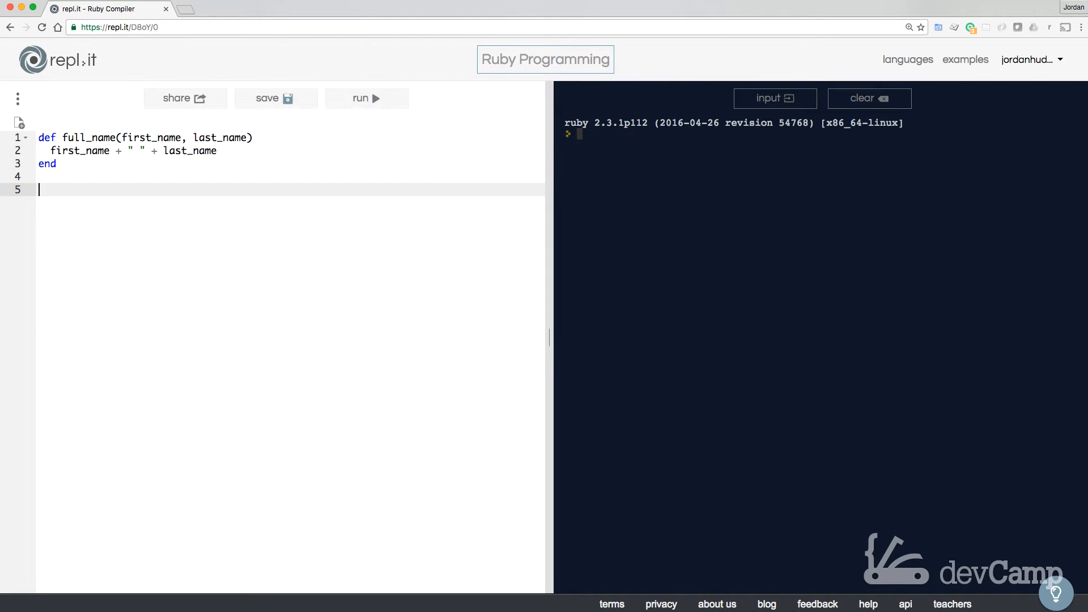
type("full_name")
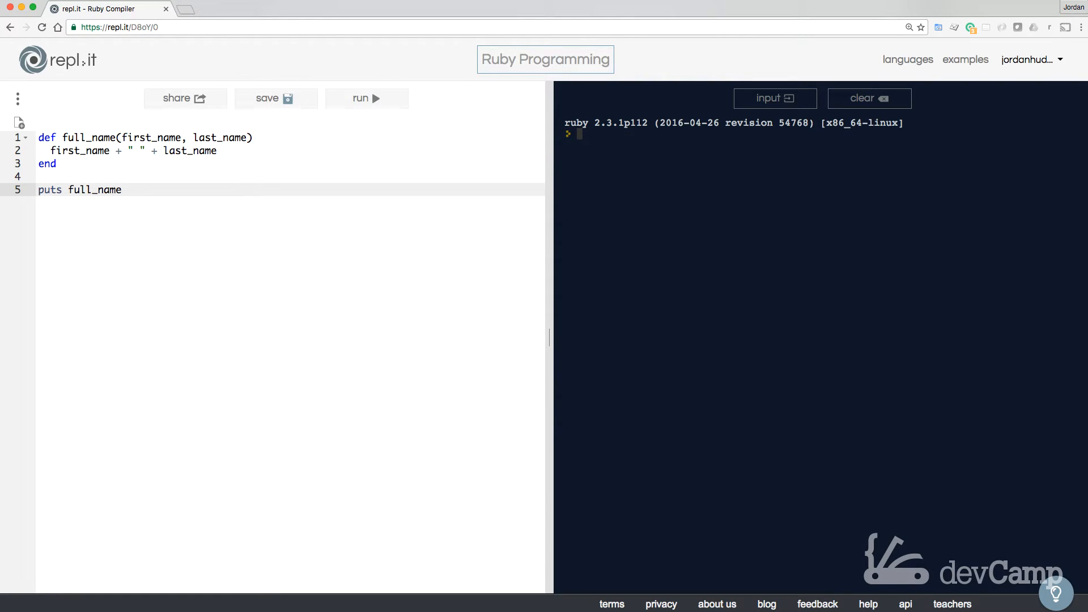
type("(\"\")")
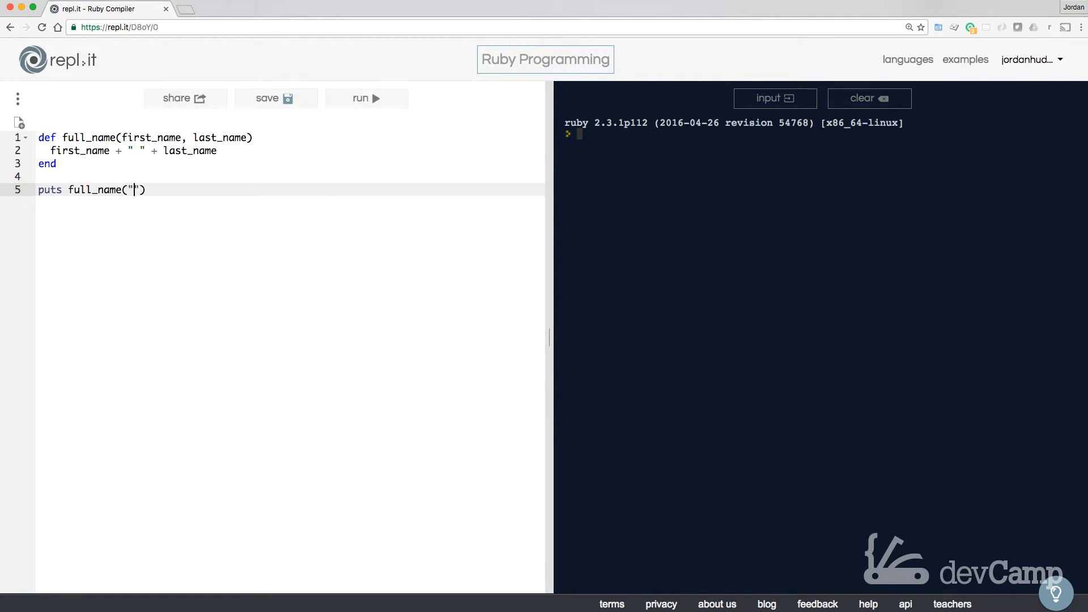
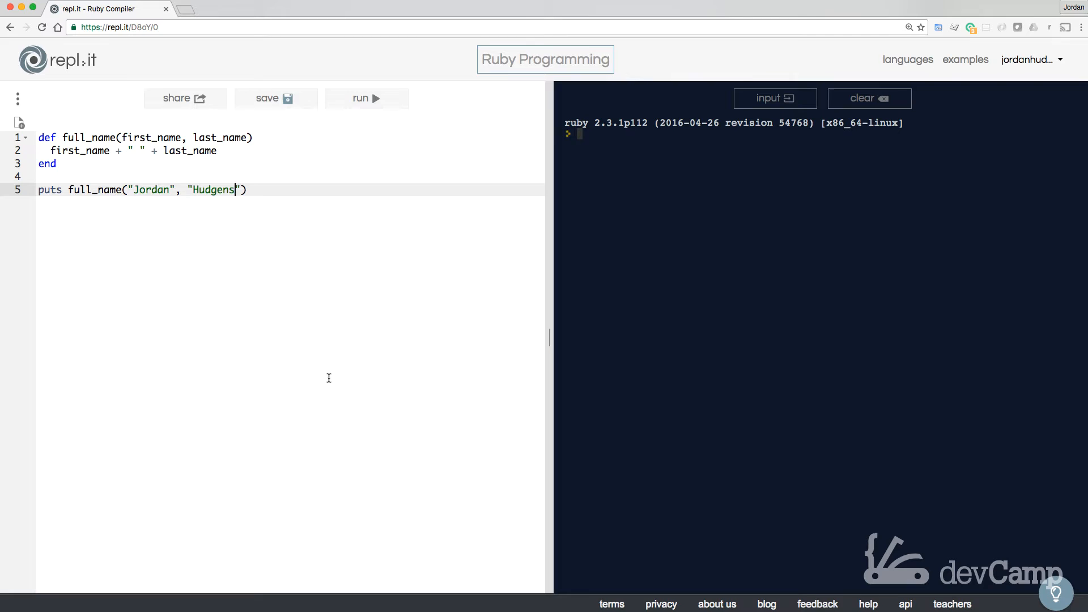
Run the code to print the full name, then remove parentheses from the definition and call
left_click(366, 98)
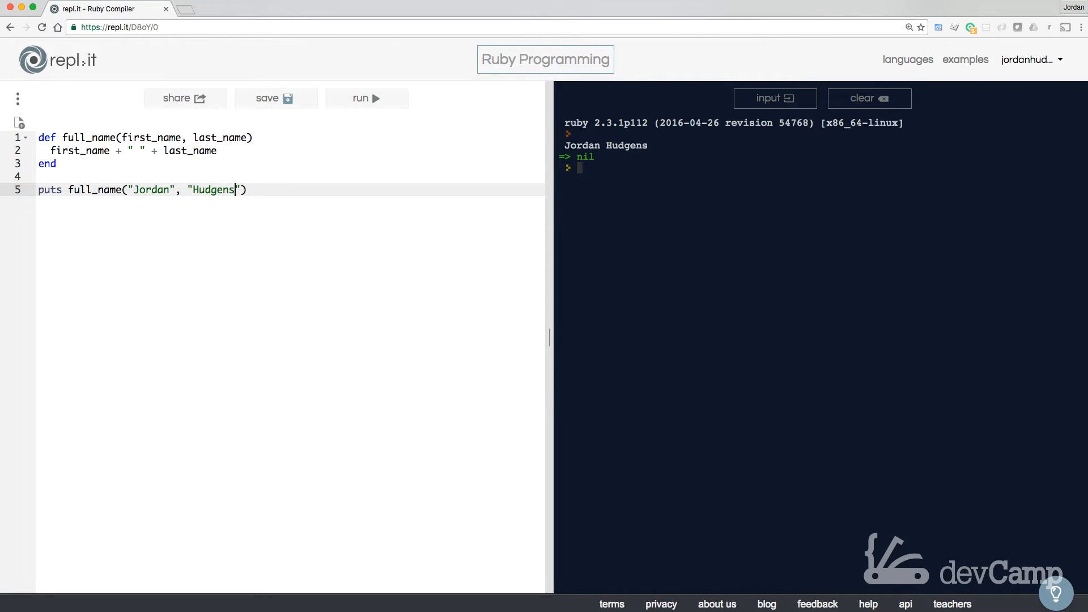
left_click(253, 137)
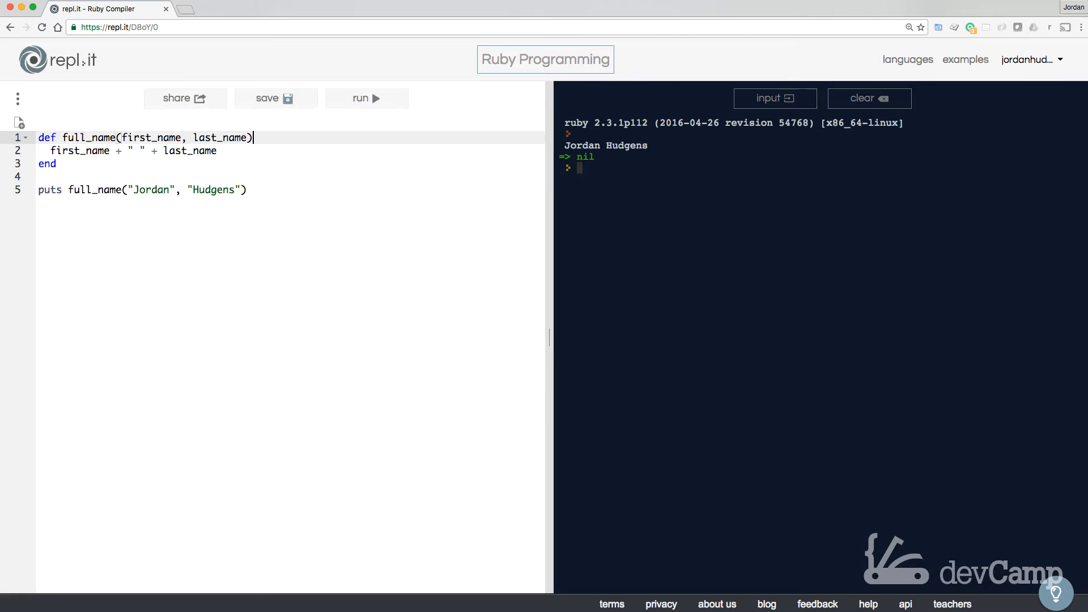
left_click(121, 137)
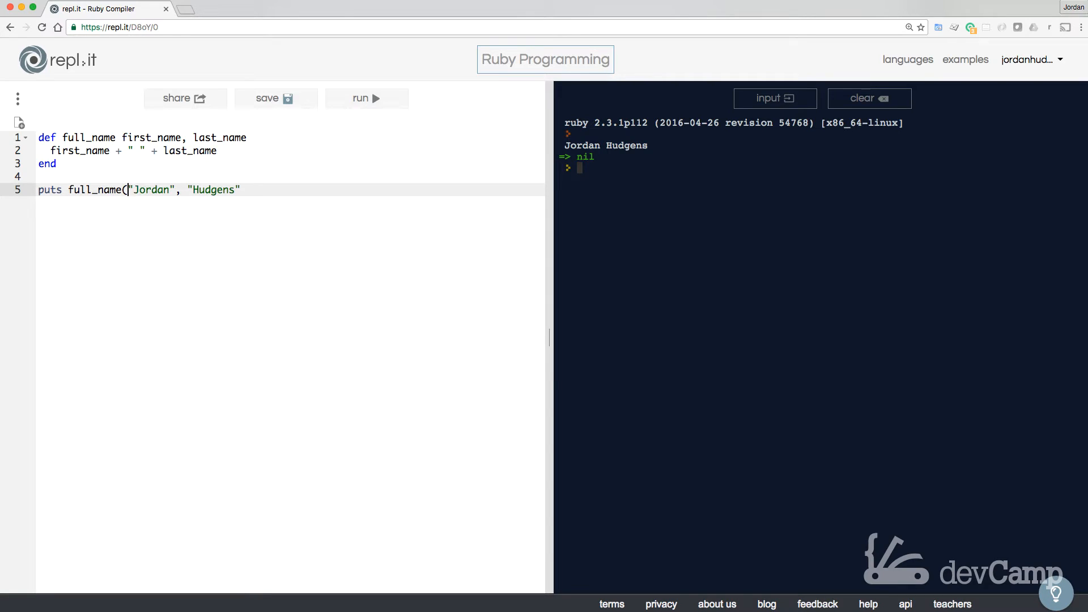
key("Backspace")
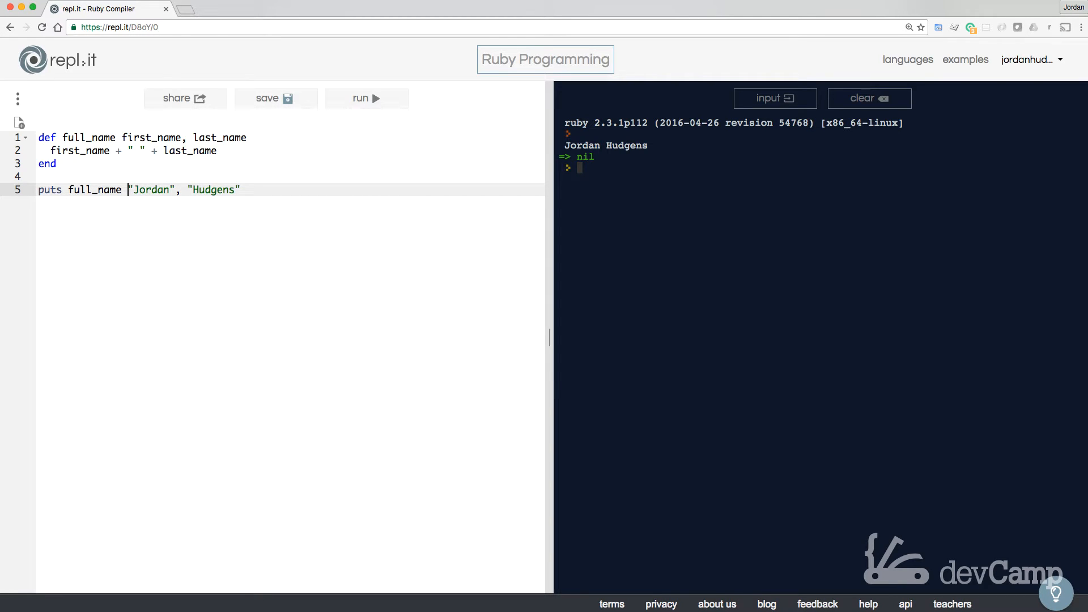
mouse_move(396, 113)
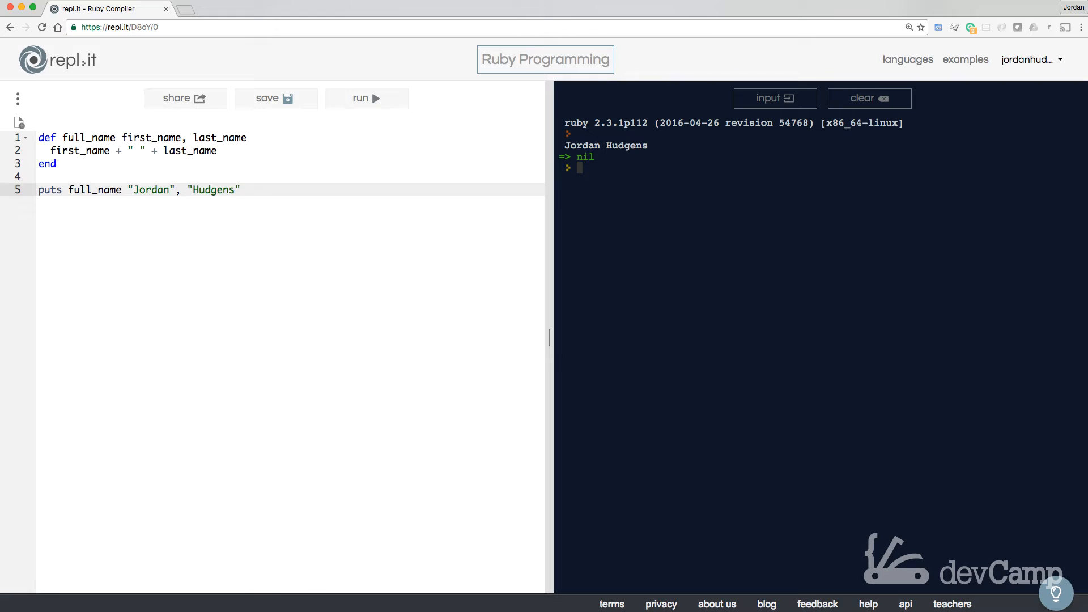
Comment out the full_name code and start print_address with city:, state:, zip: keywords
key("cmd+/")
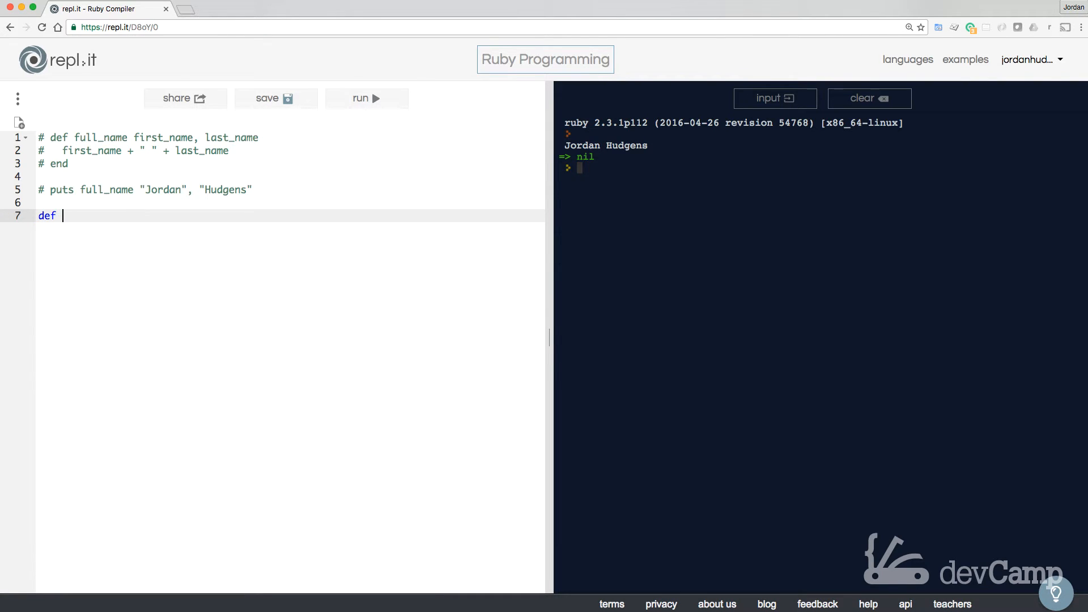
type("print_add")
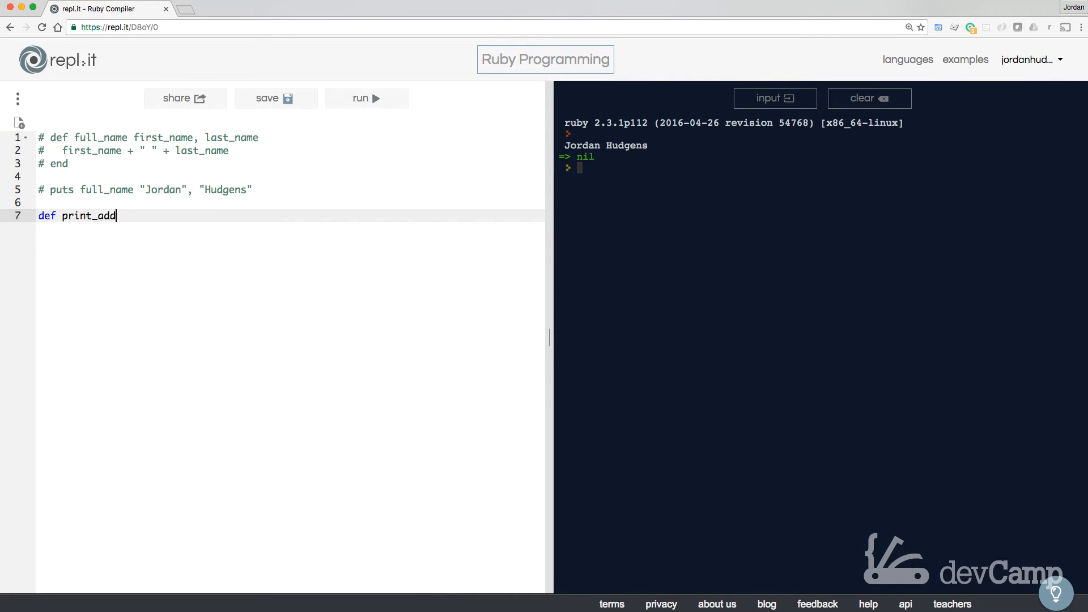
type("ress city,")
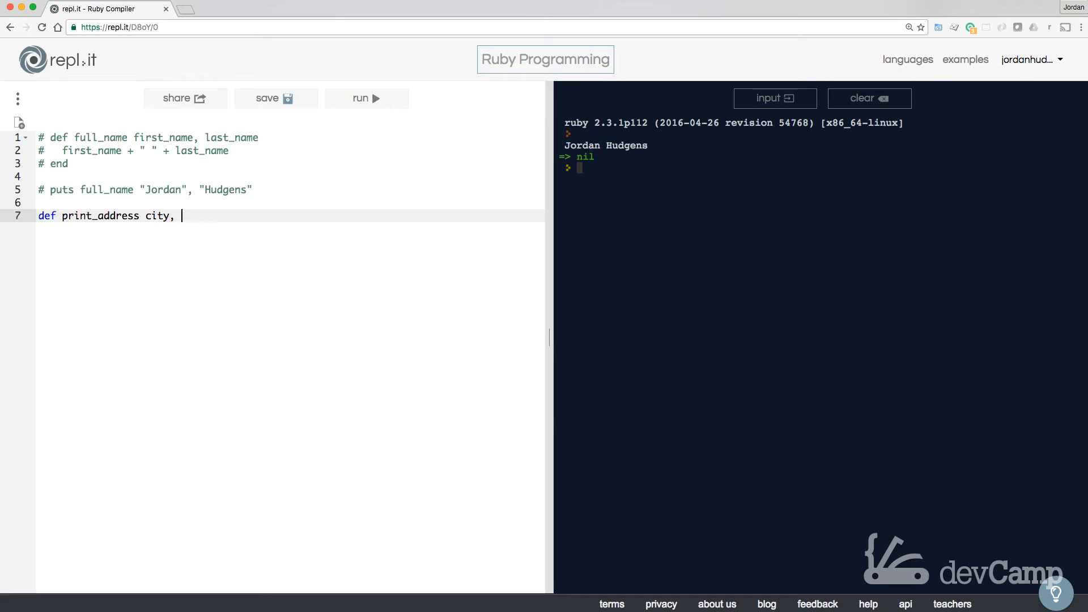
key("Backspace")
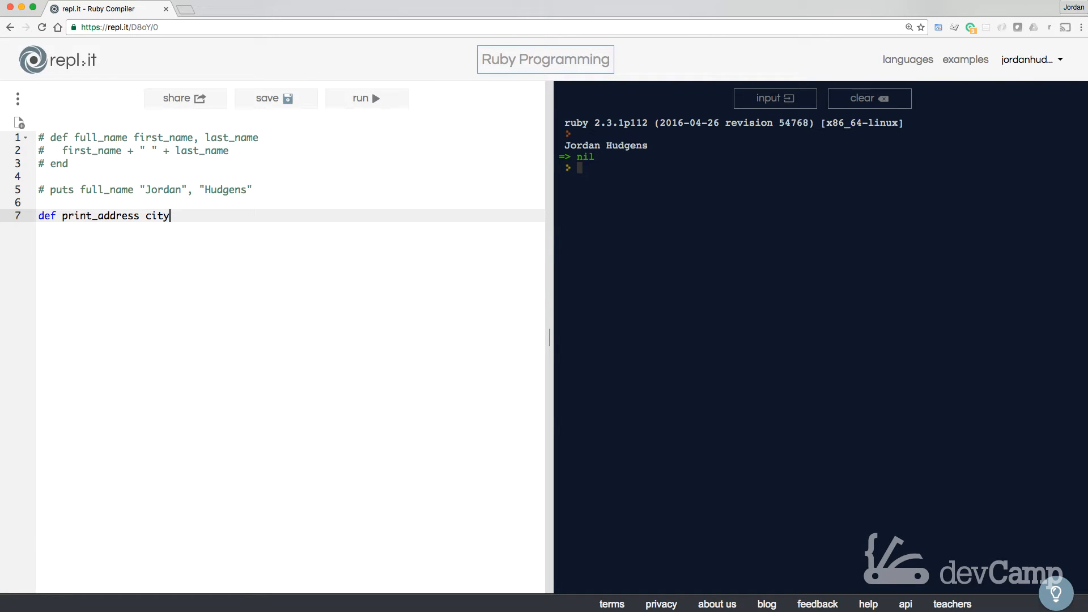
type(":,")
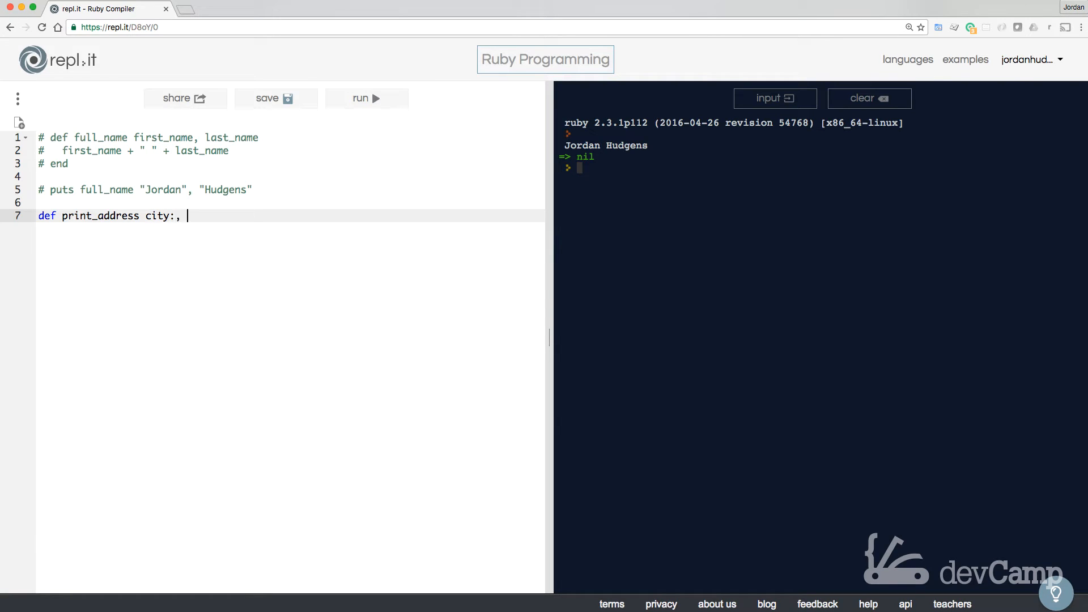
type("state:")
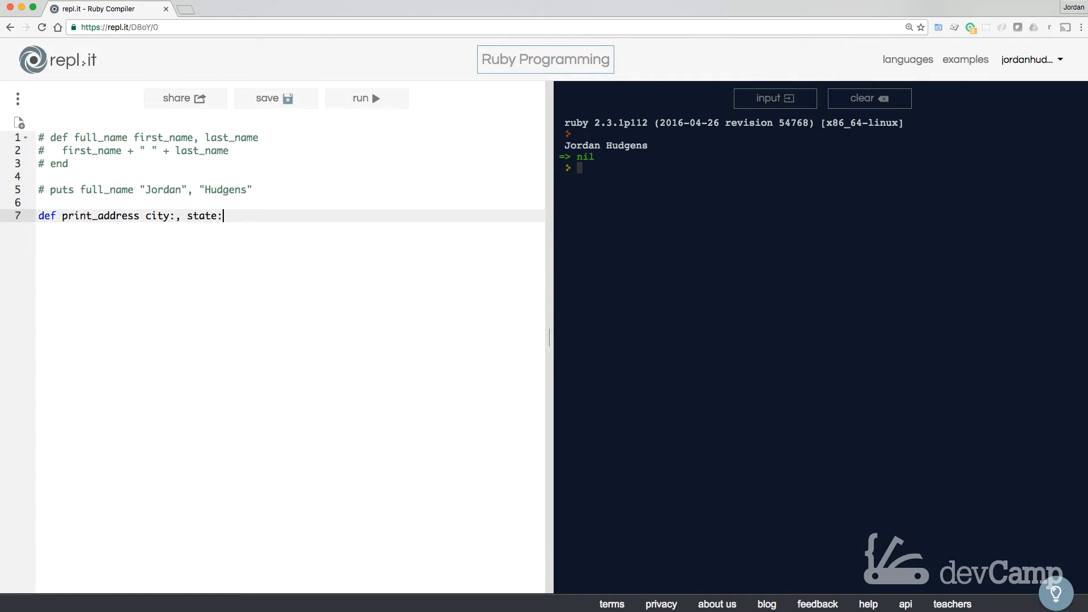
type(", zip")
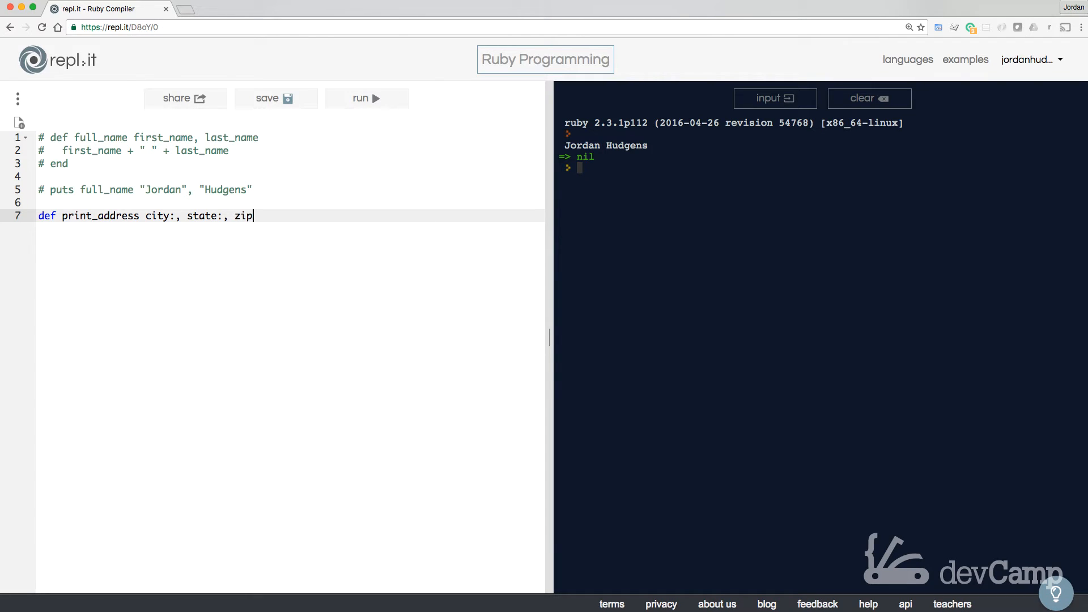
type(":")
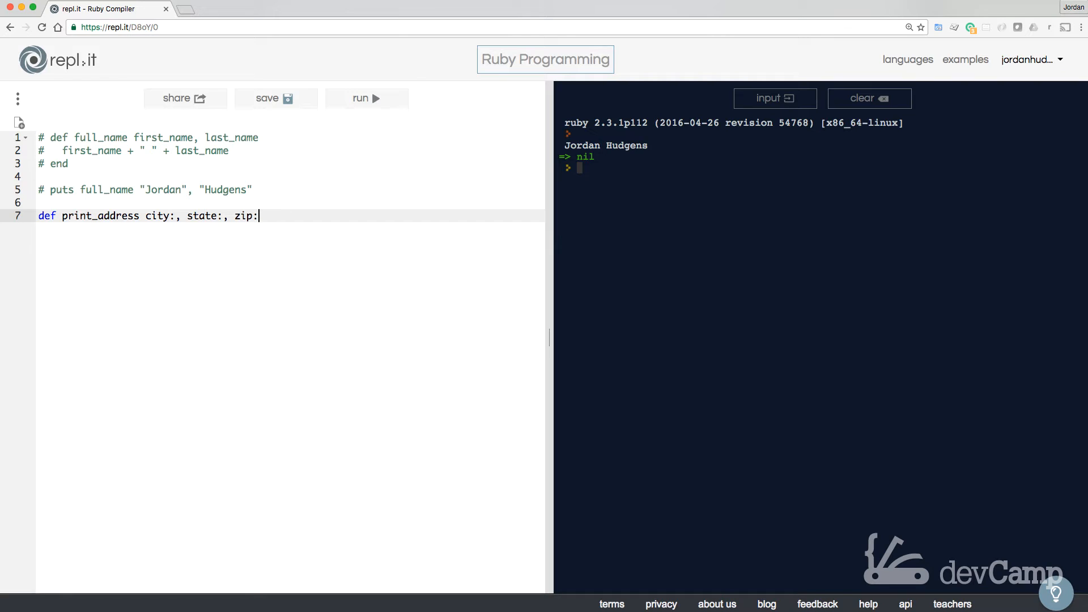
Delete the default values so city, state and zip have no defaults
left_click(236, 216)
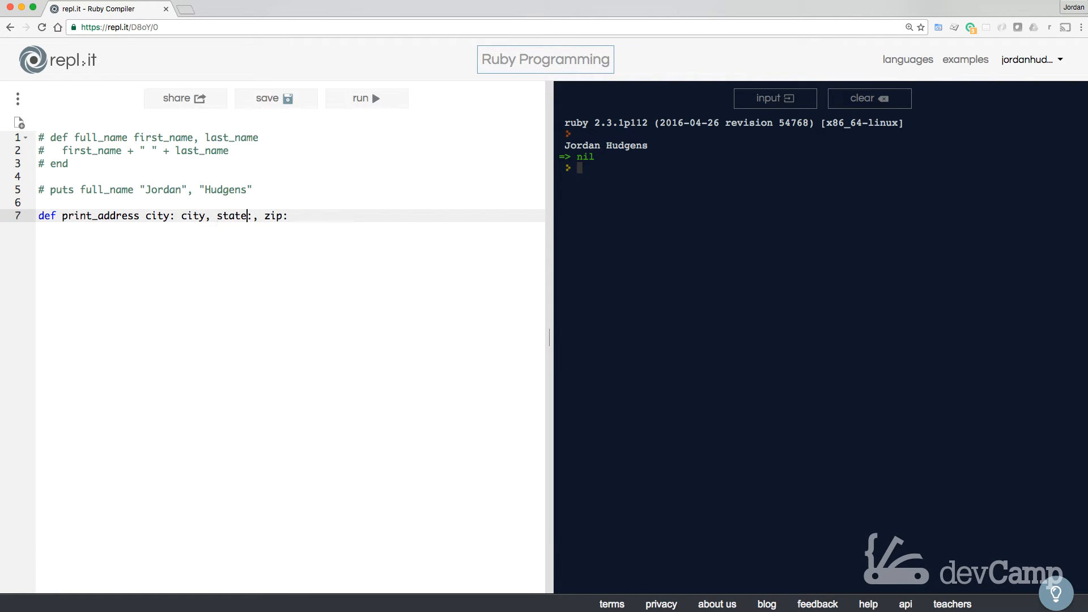
type("state")
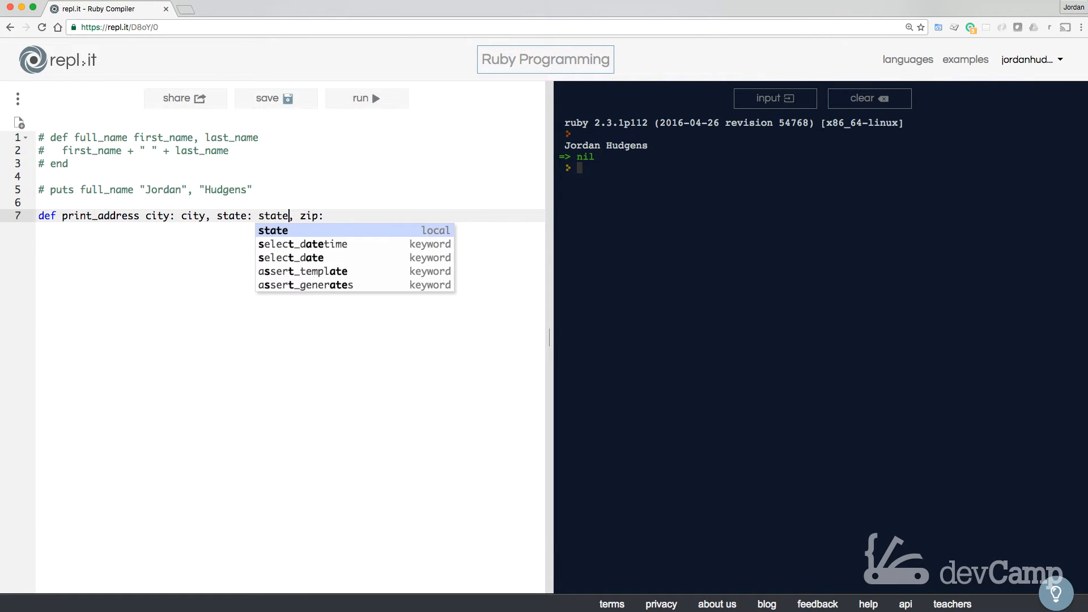
type("zip")
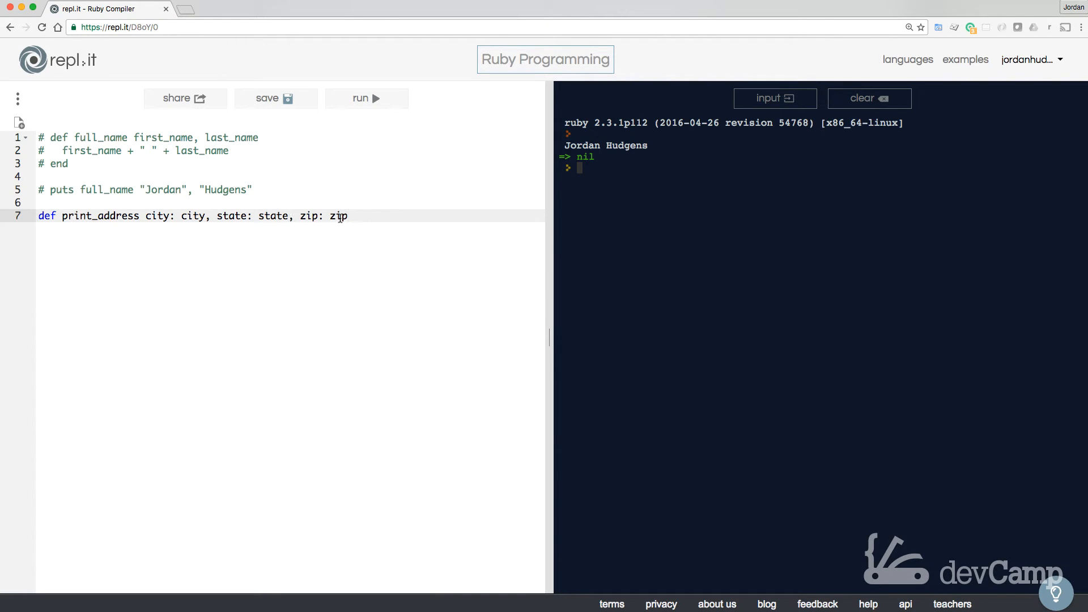
double_click(272, 216)
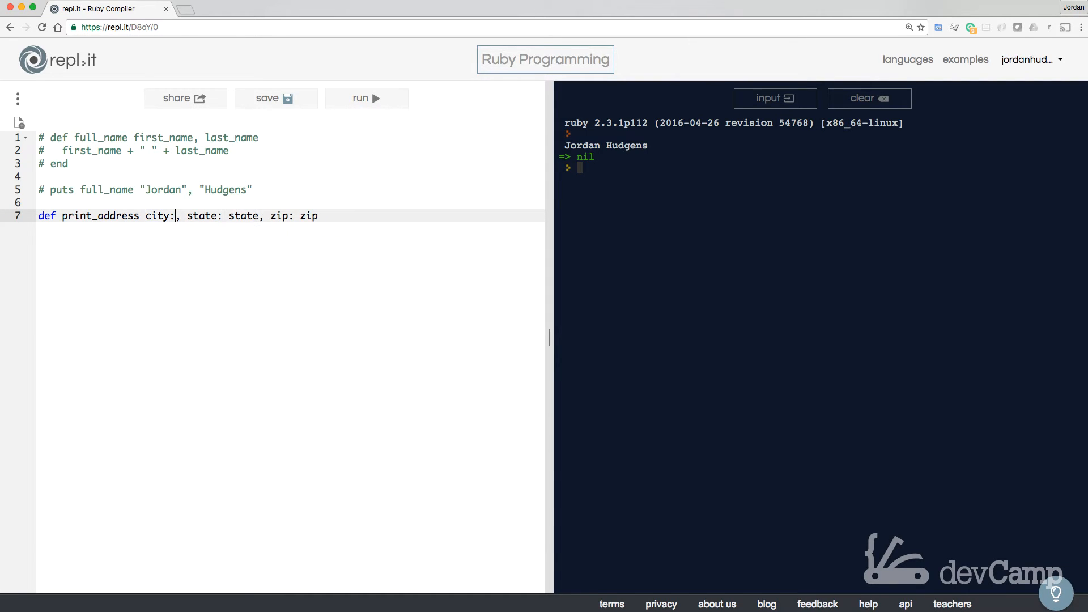
double_click(243, 216)
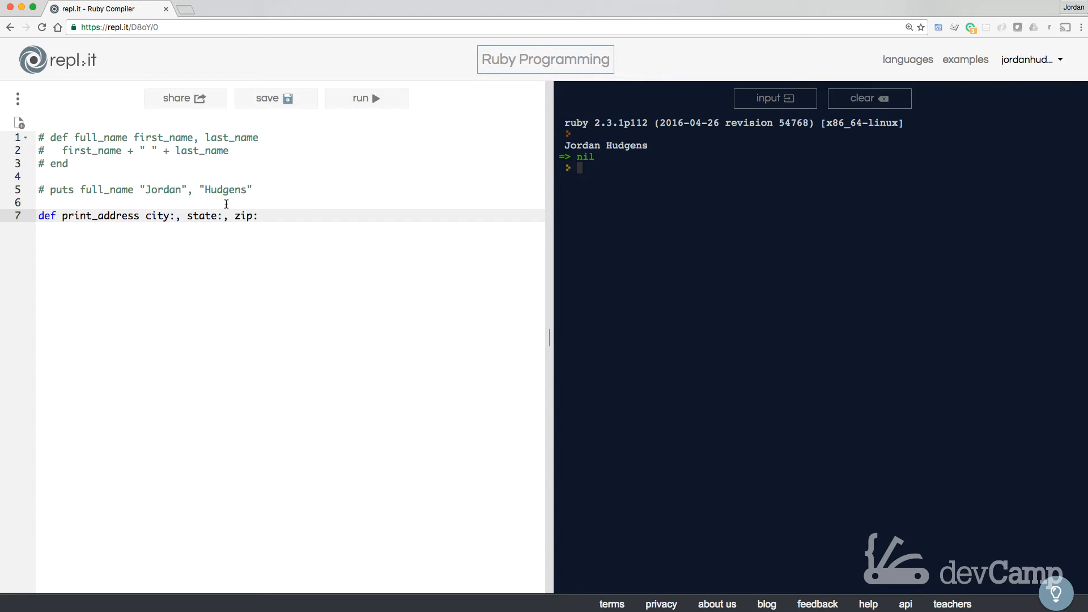
double_click(157, 216)
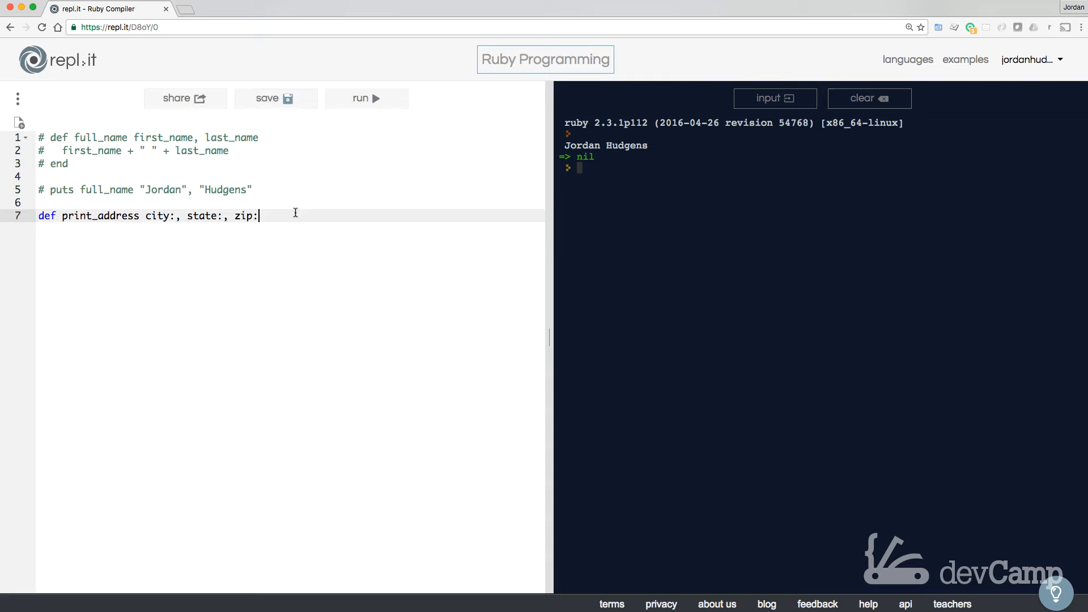
Give print_address a body of puts city, puts state, puts zip, then end
key("Enter")
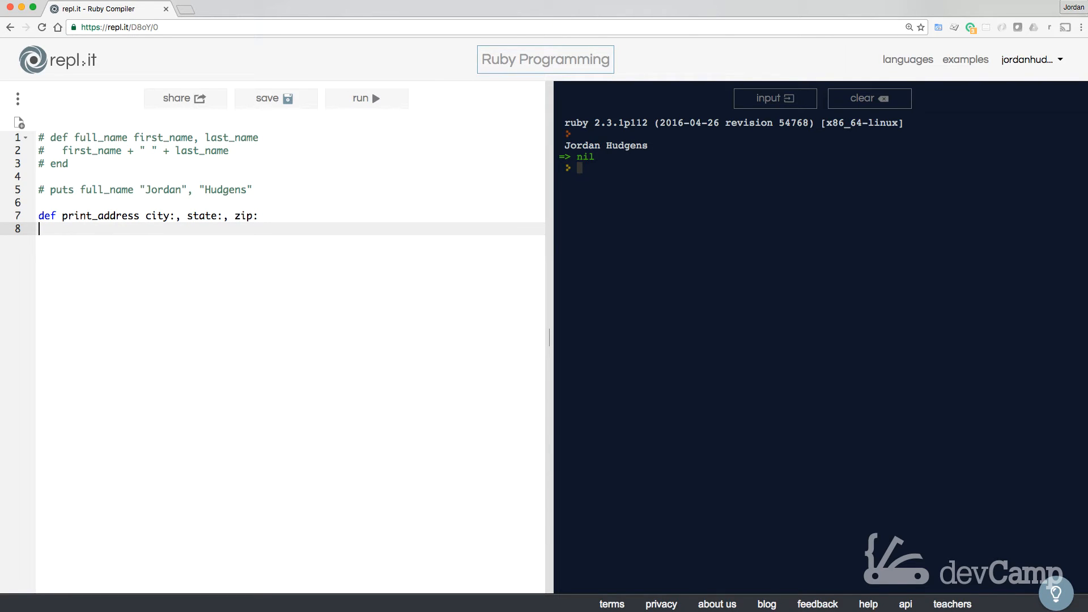
type("puts ci")
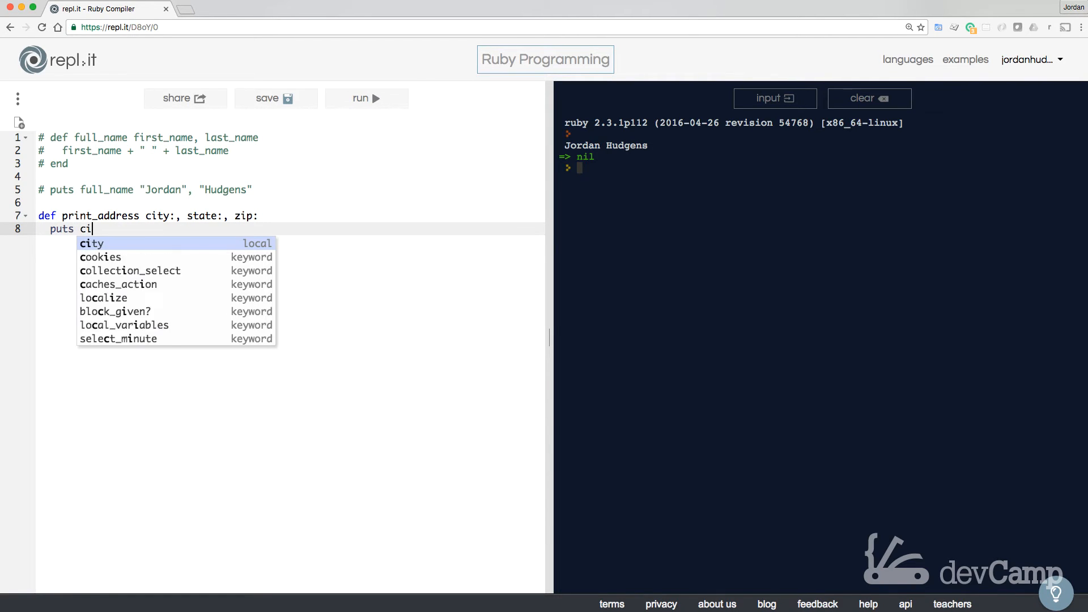
type("puts state")
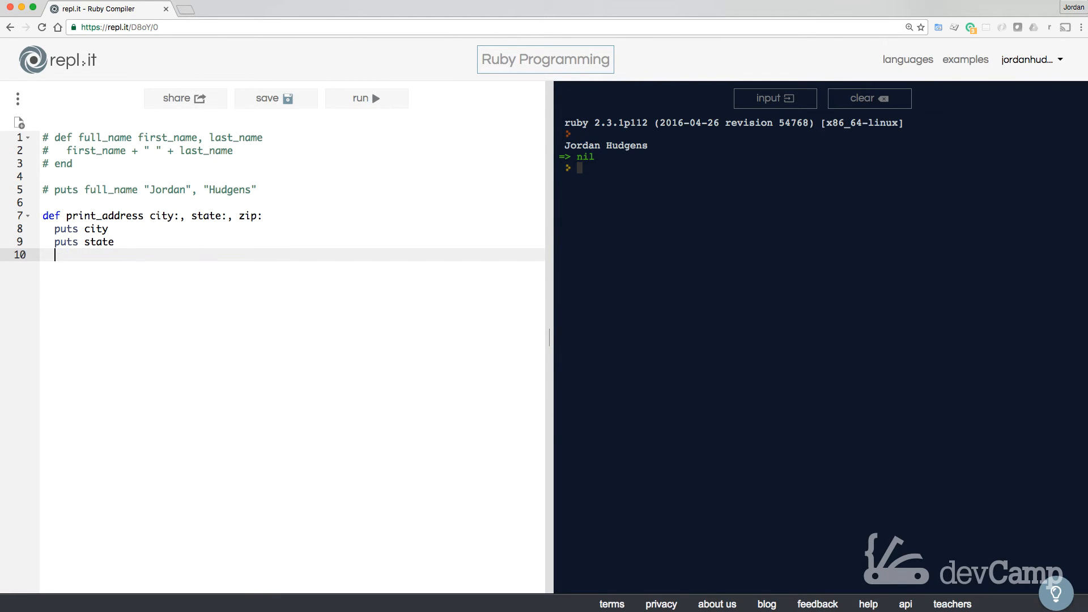
type("puts zip")
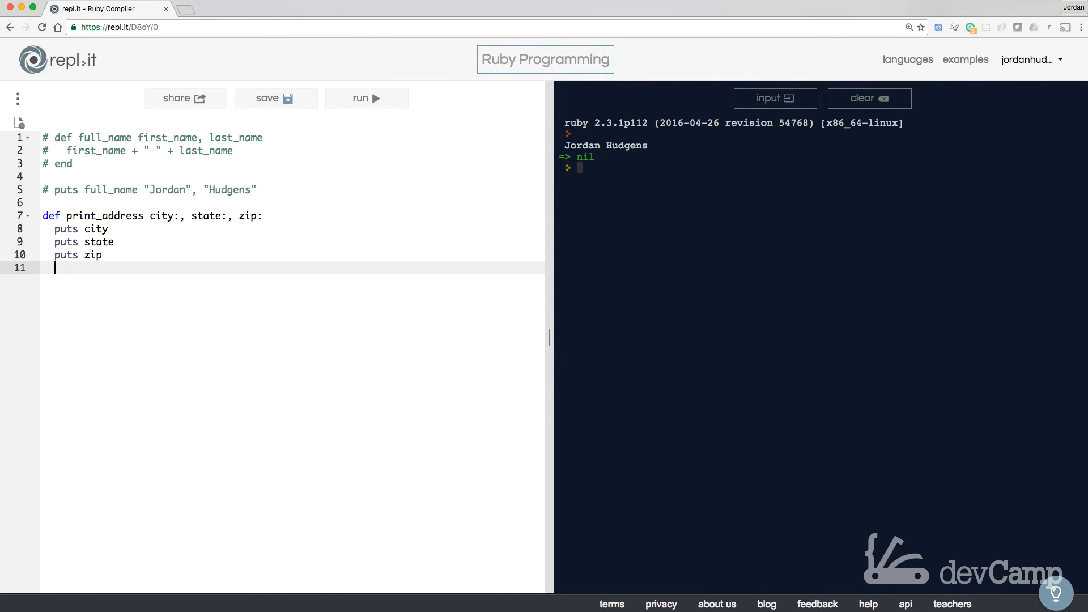
type("end")
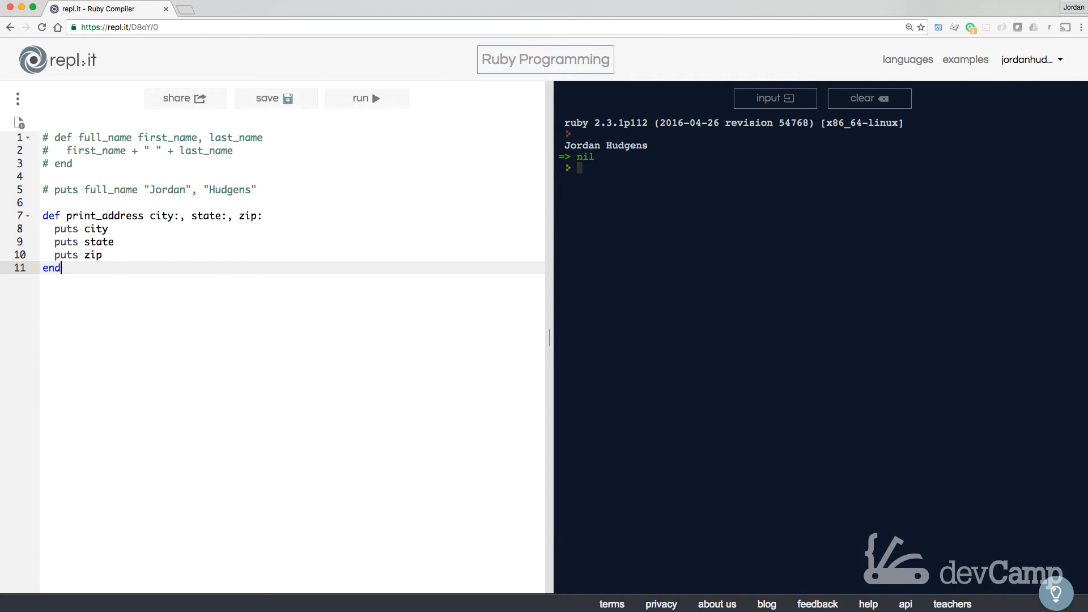
Call print_address with city Scottsdale, state AZ and zip 85251, and run it
type("print_address")
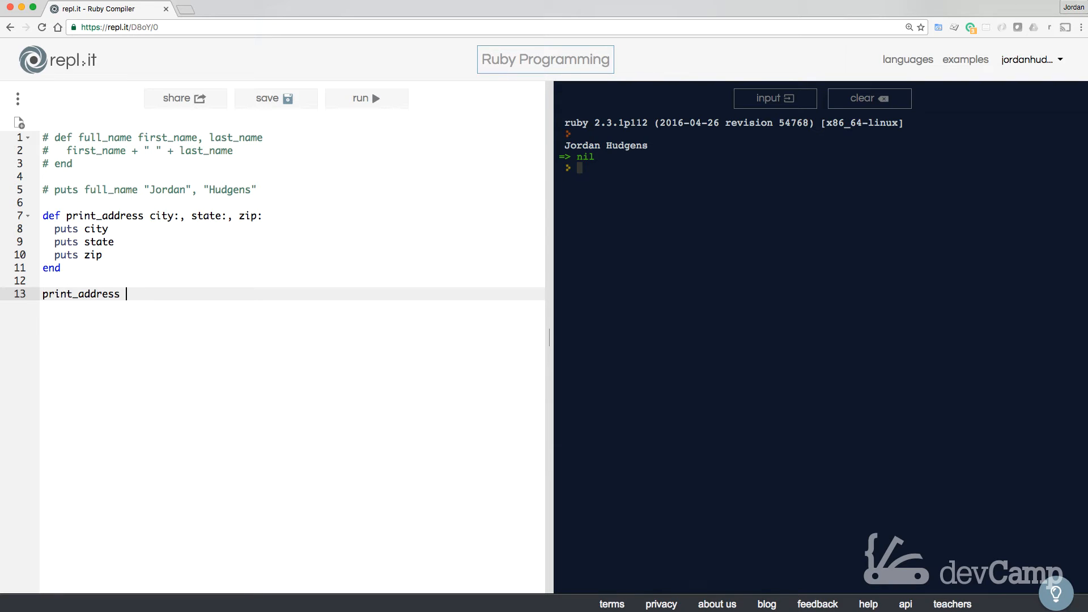
mouse_move(298, 208)
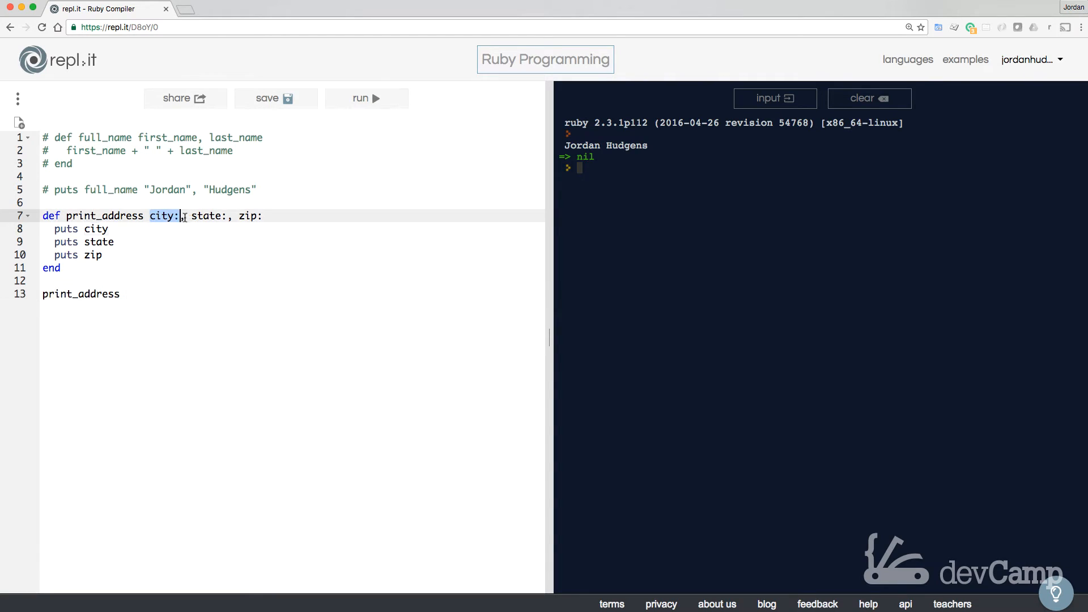
left_click_drag(182, 216, 262, 216)
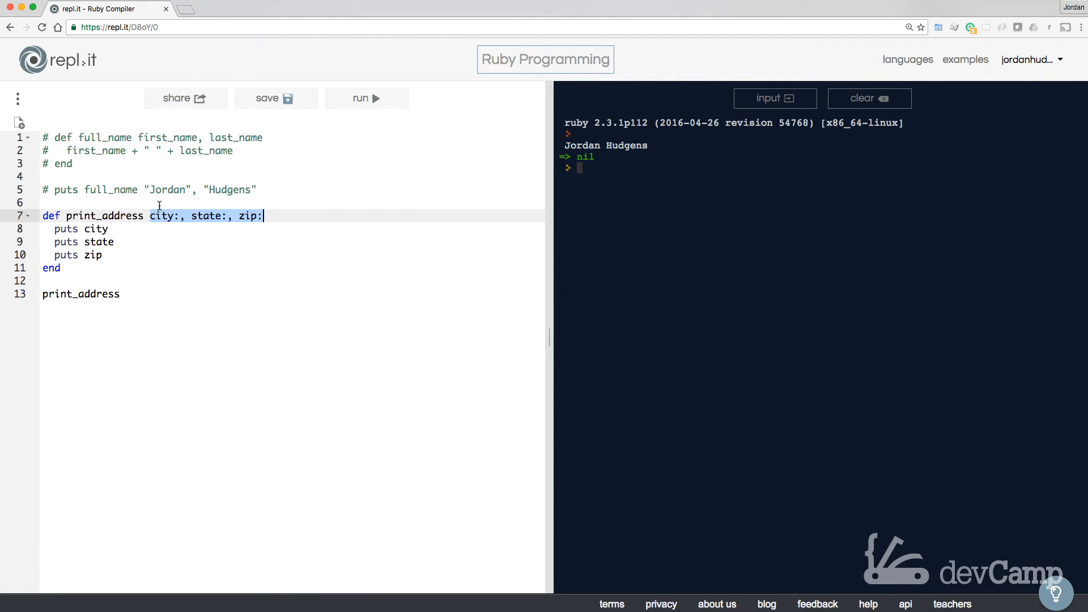
mouse_move(180, 253)
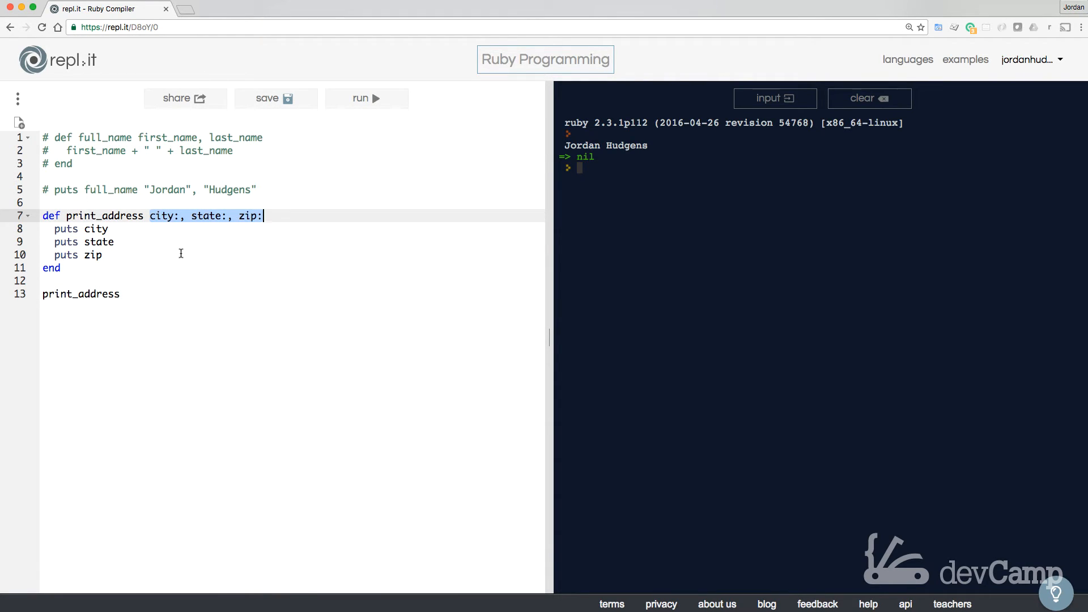
type("city:, state:, zip:")
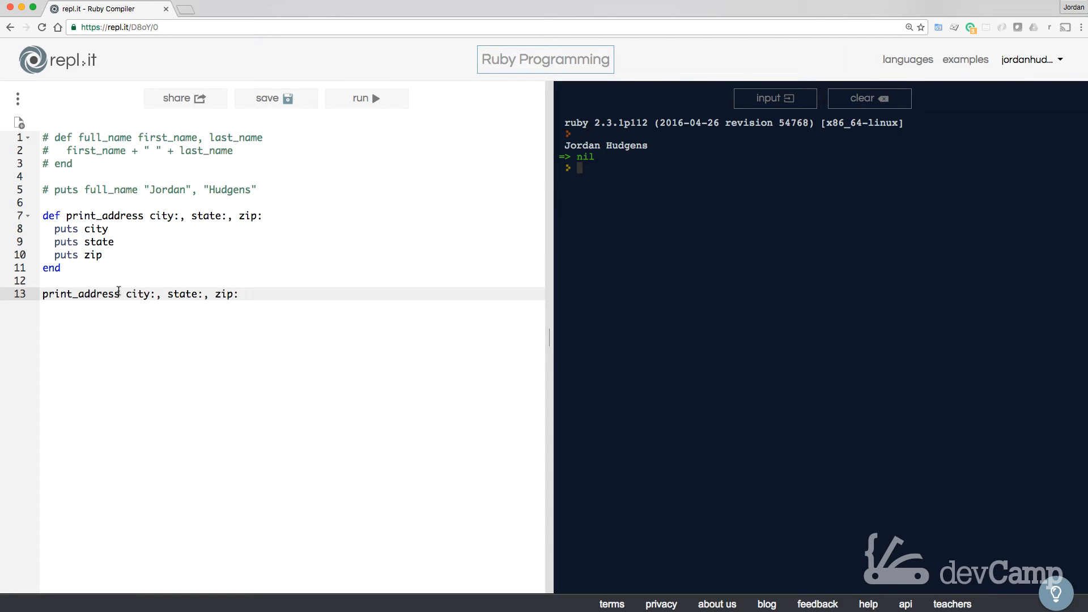
mouse_move(229, 191)
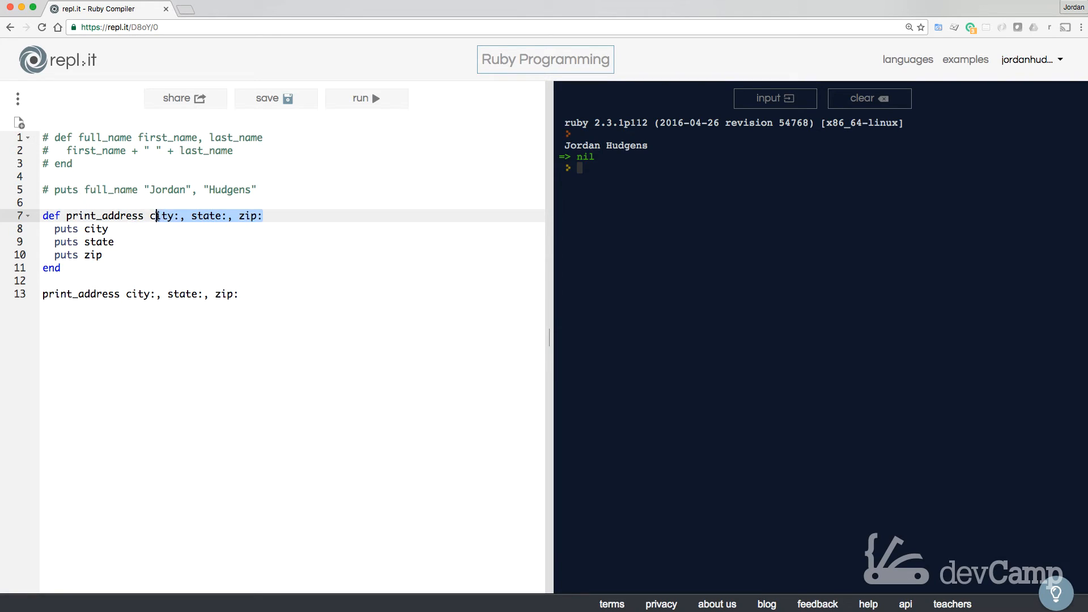
left_click(158, 294)
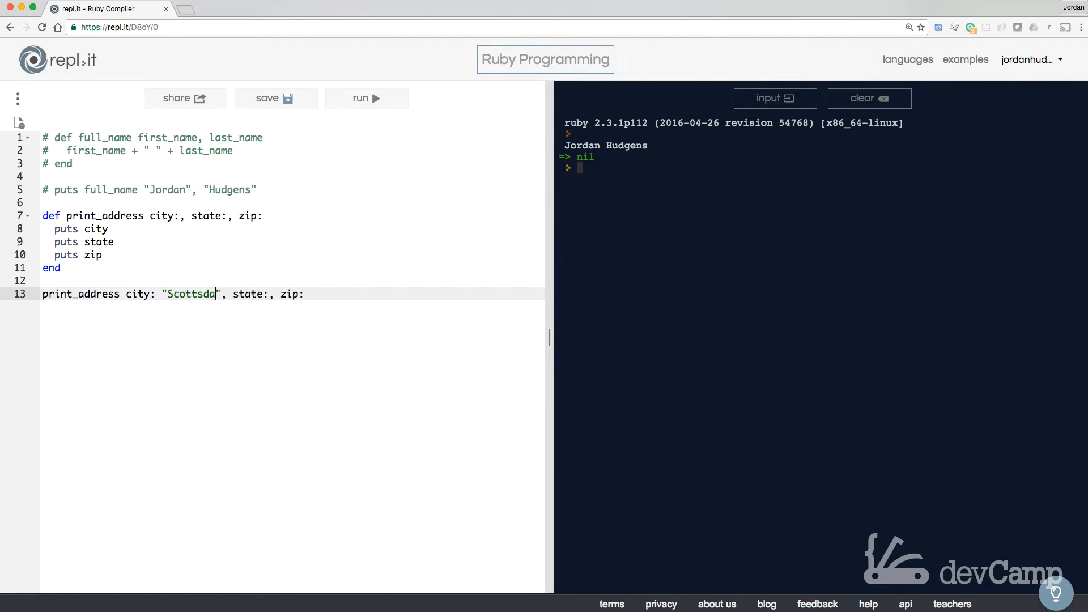
type("le")
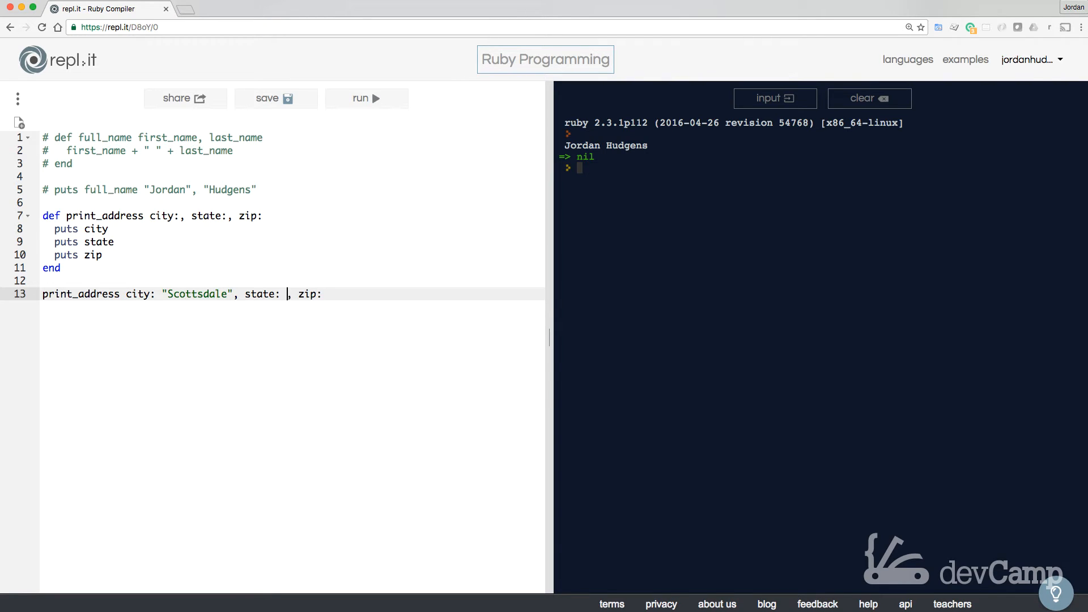
type("\"AZ\"")
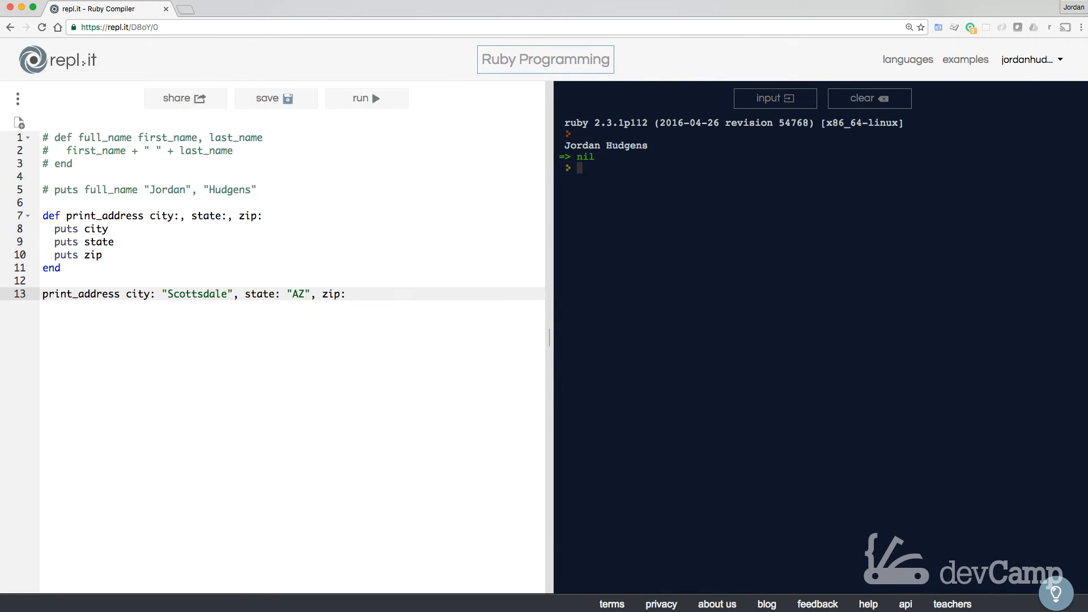
type("85")
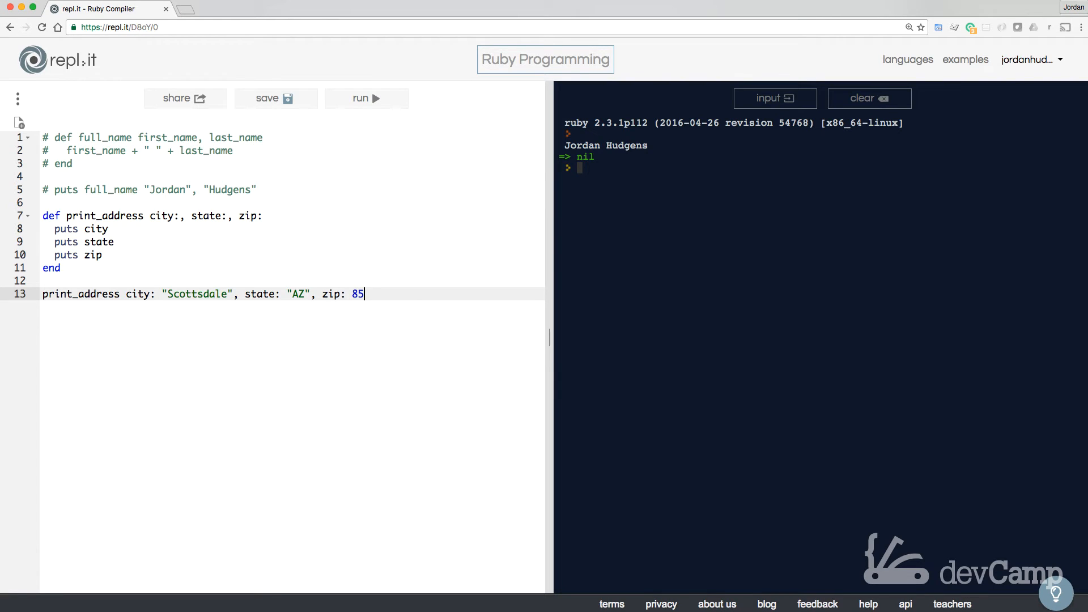
type("2")
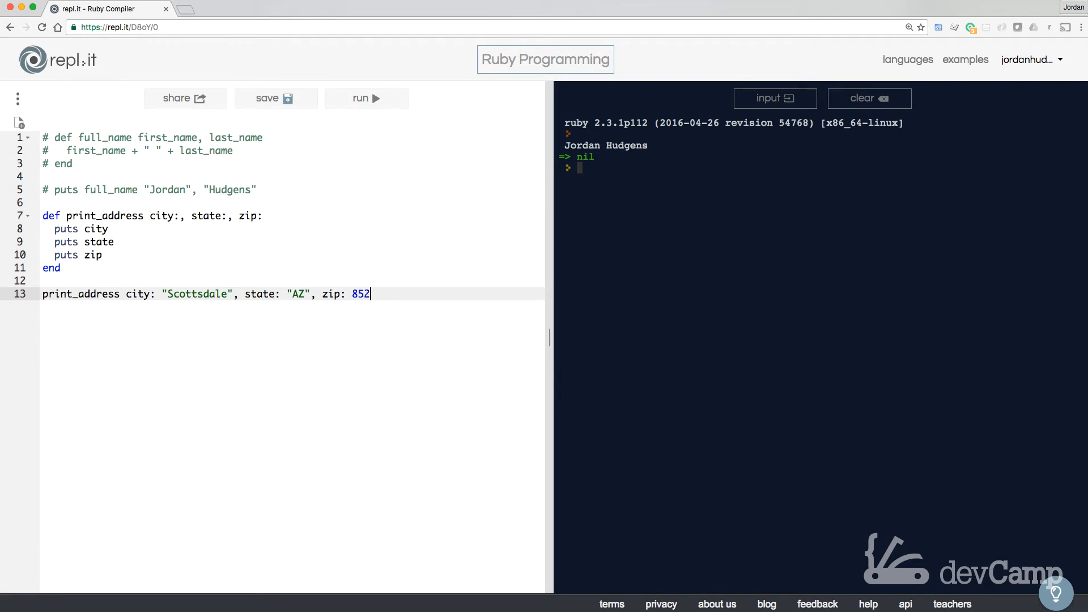
type("51")
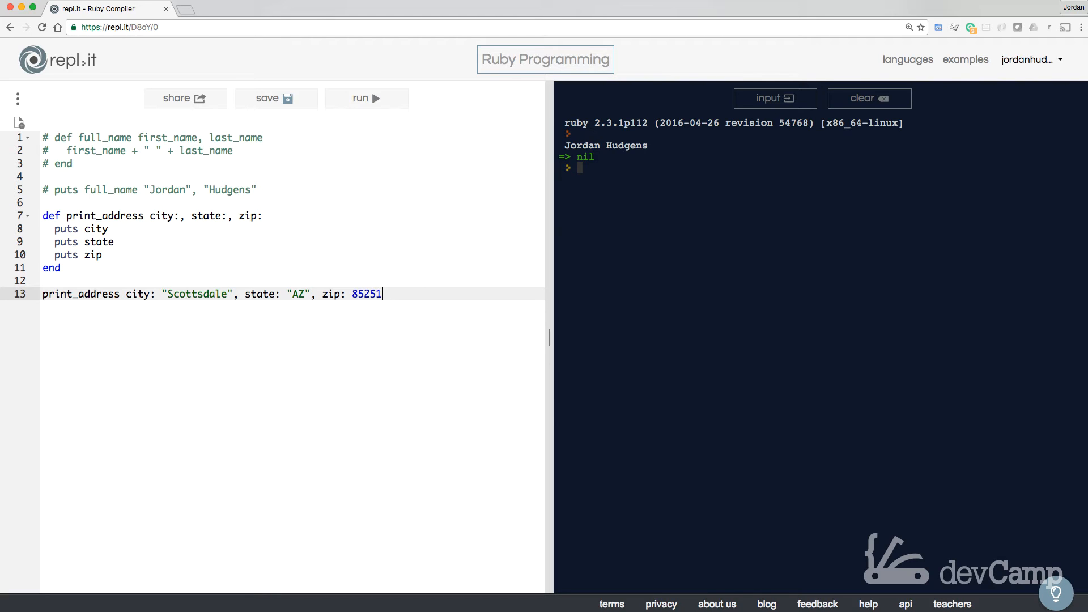
left_click(366, 98)
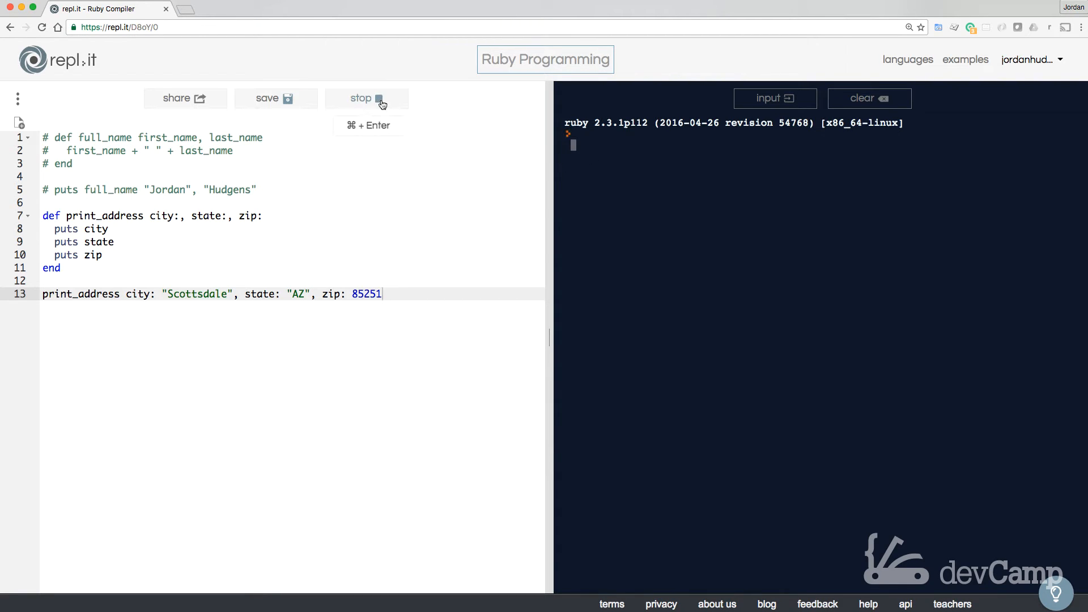
left_click(360, 98)
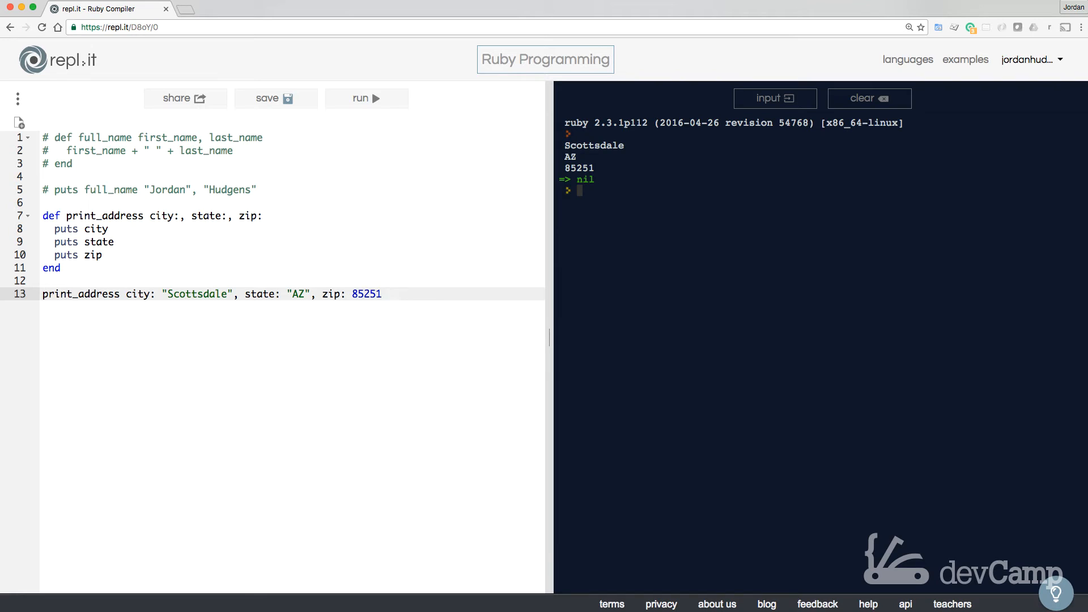
mouse_move(440, 364)
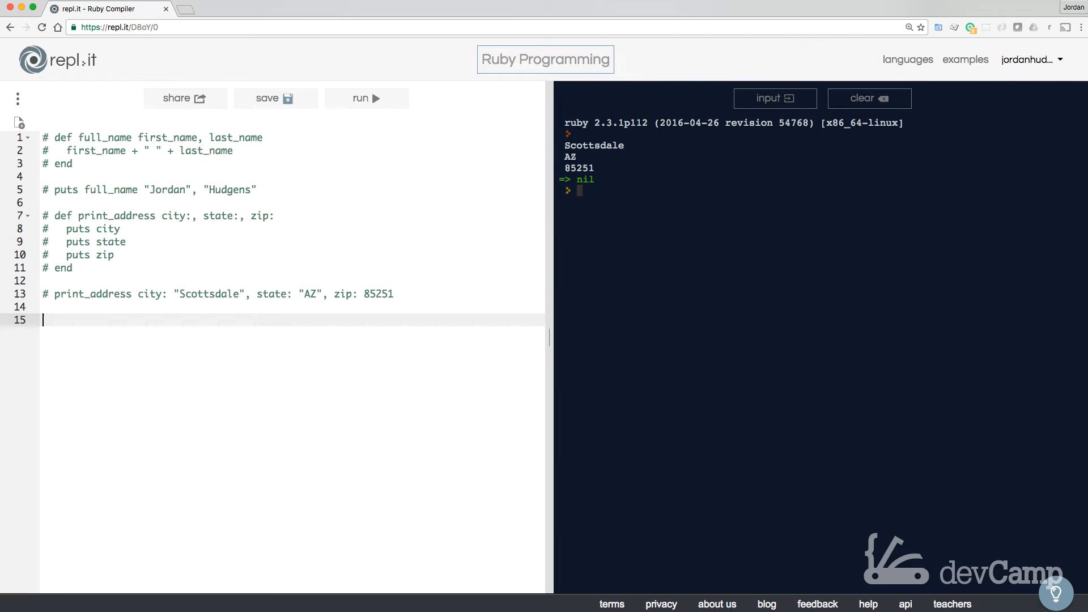
Write the signature def sms_generator api_key, num, msg, locale
type("def sms")
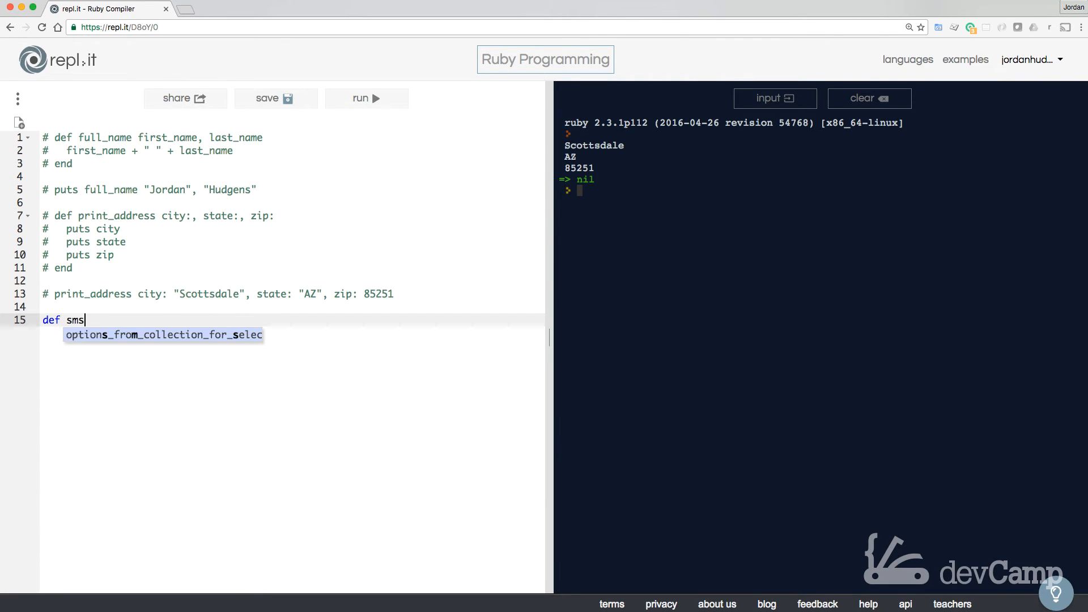
type("_gener")
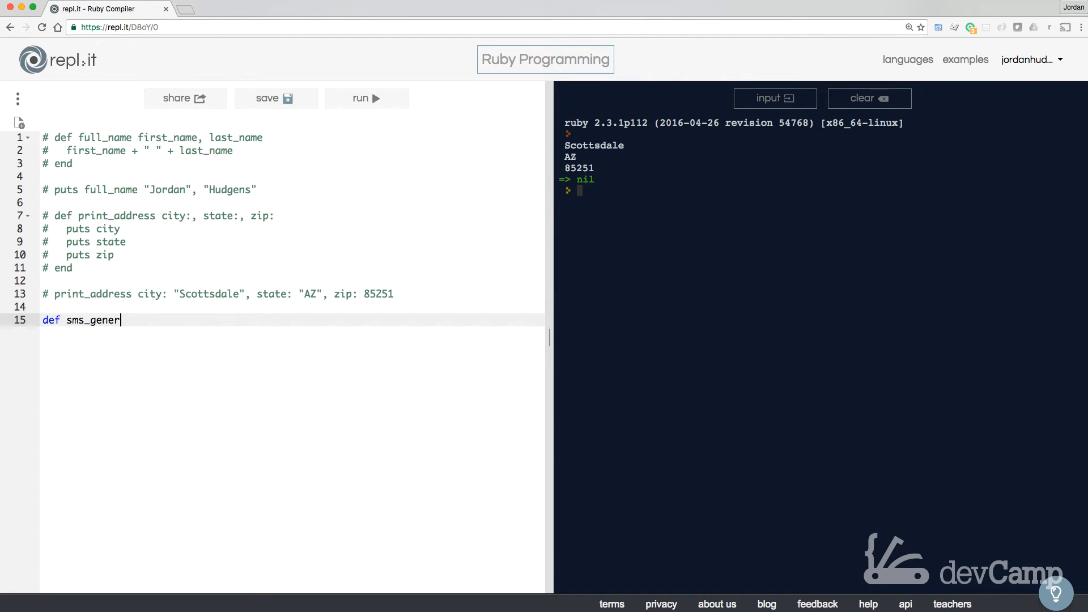
type("ator")
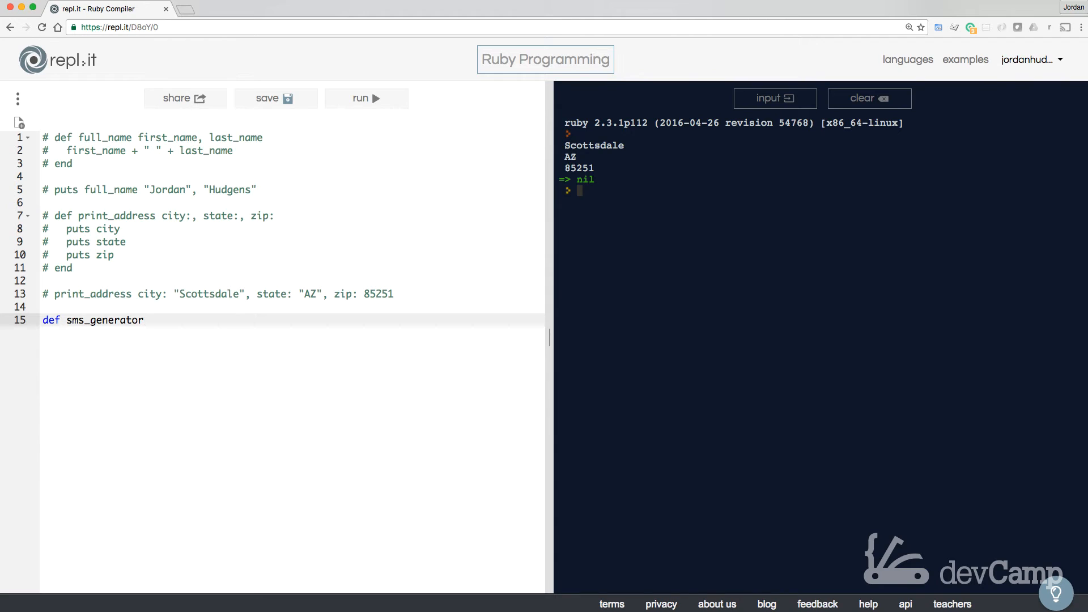
type("a")
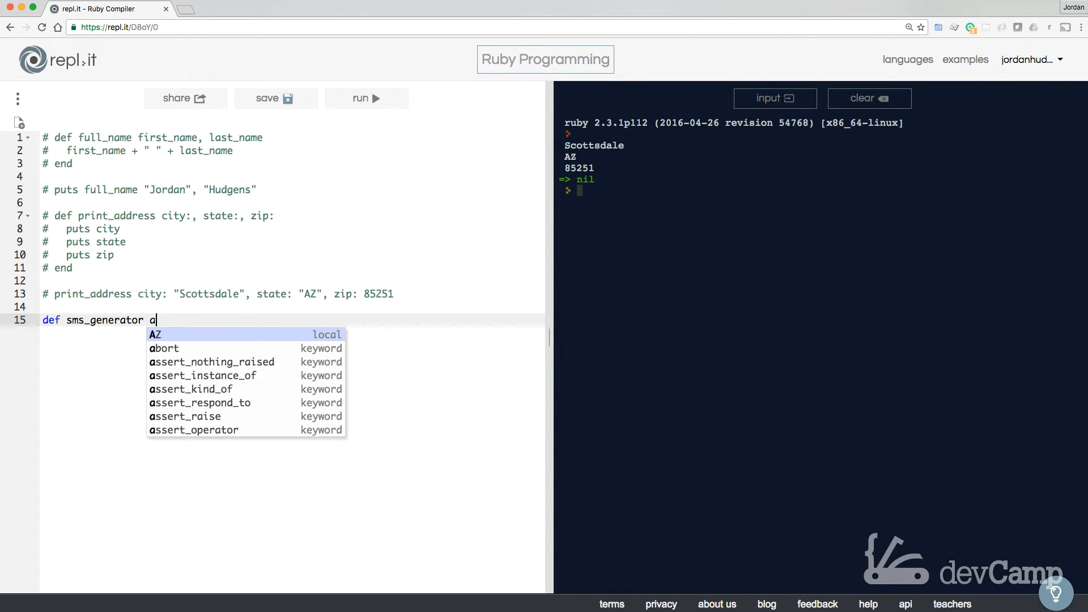
type("pi_")
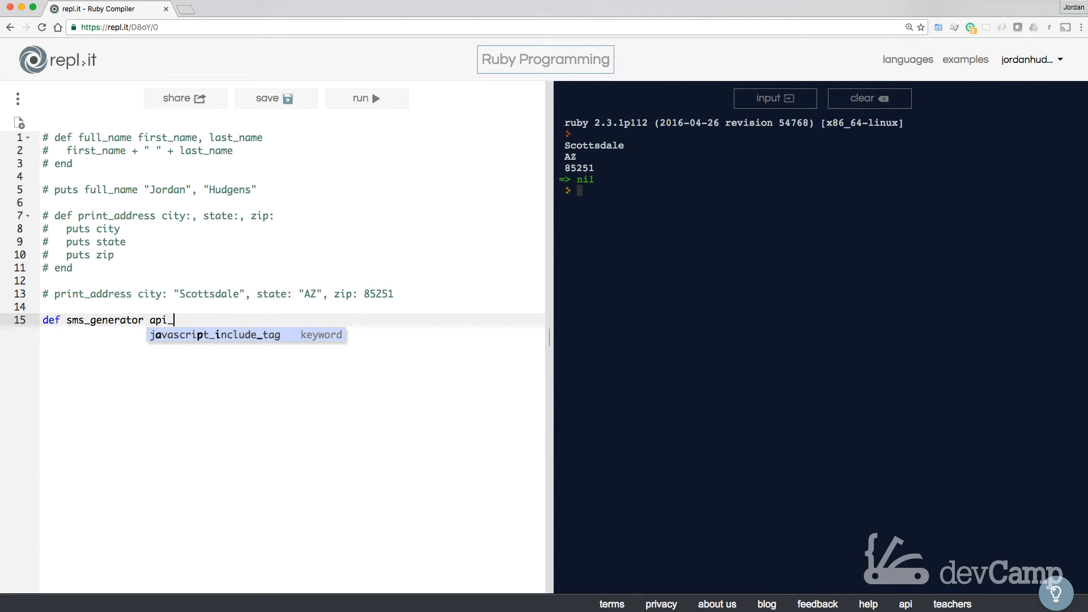
type("key, n")
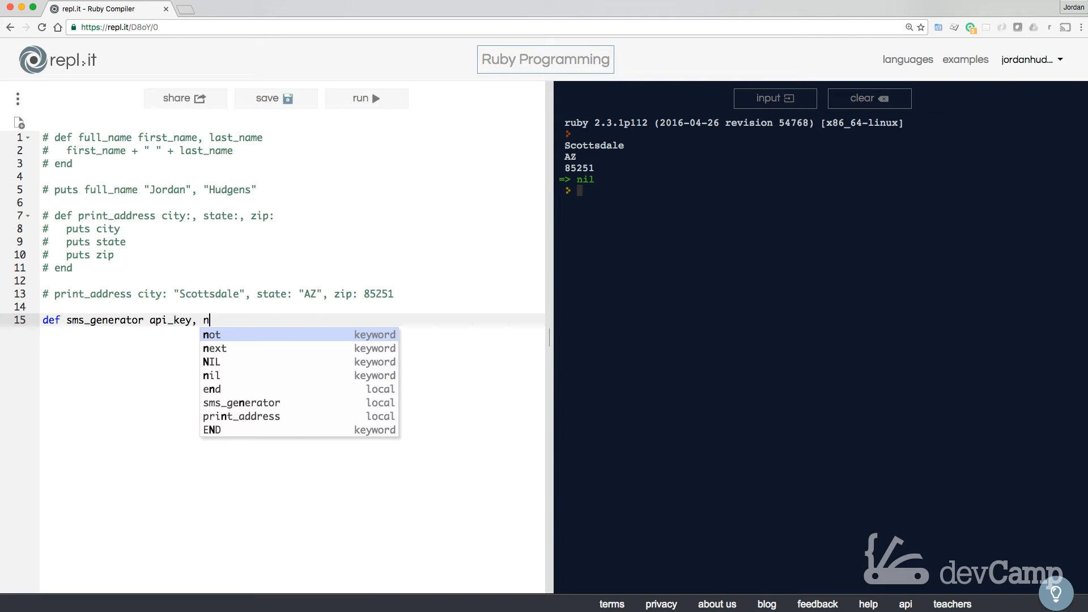
type("um, msg")
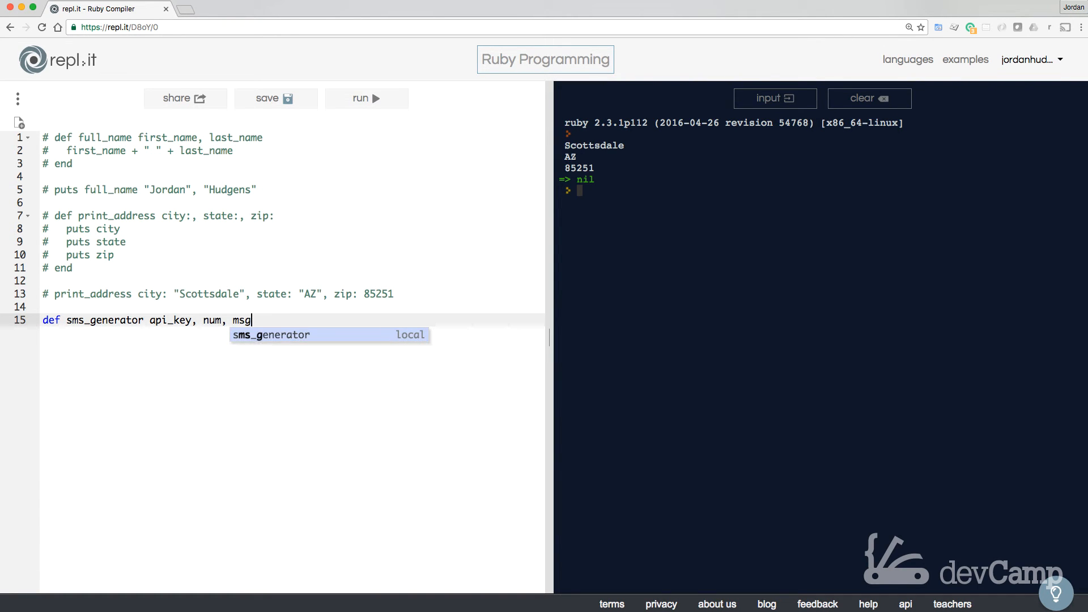
type(", locale")
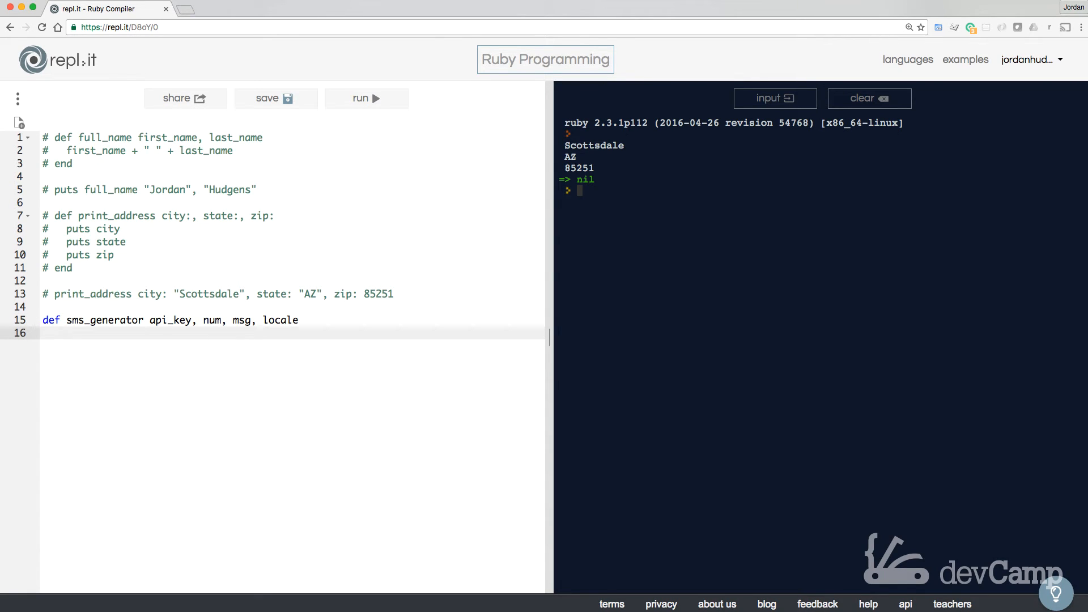
Add the placeholder comment '# magic sms stuff...' as the method body
type("#")
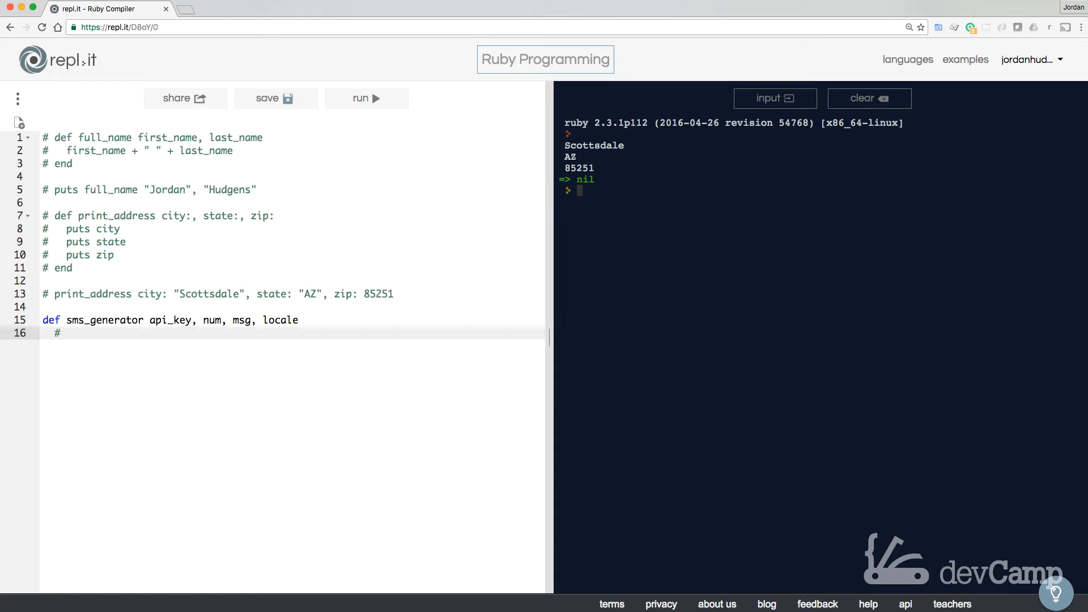
left_click(66, 333)
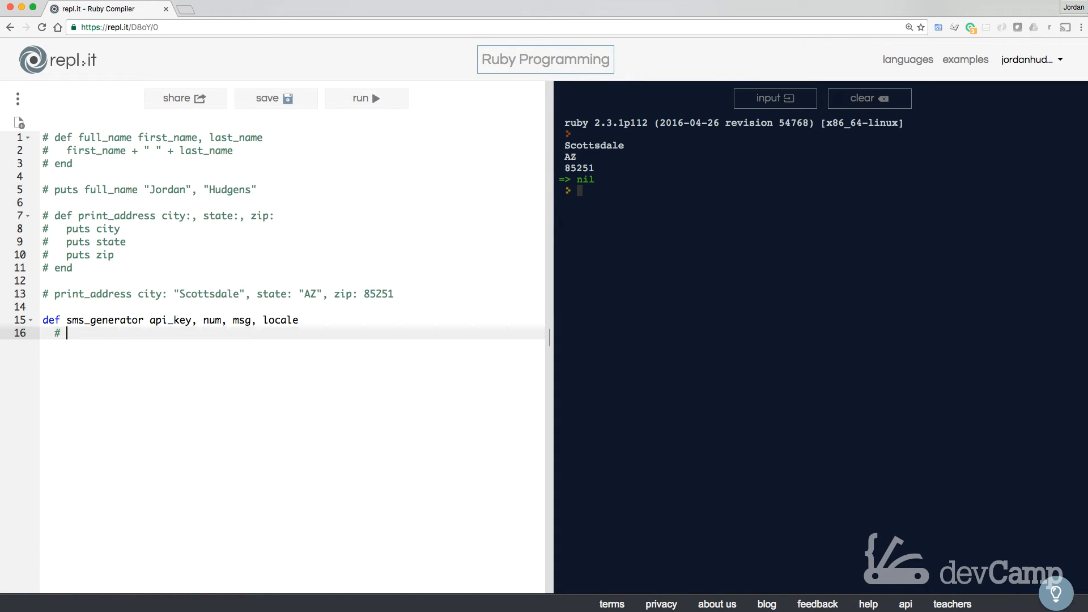
type("magic sms")
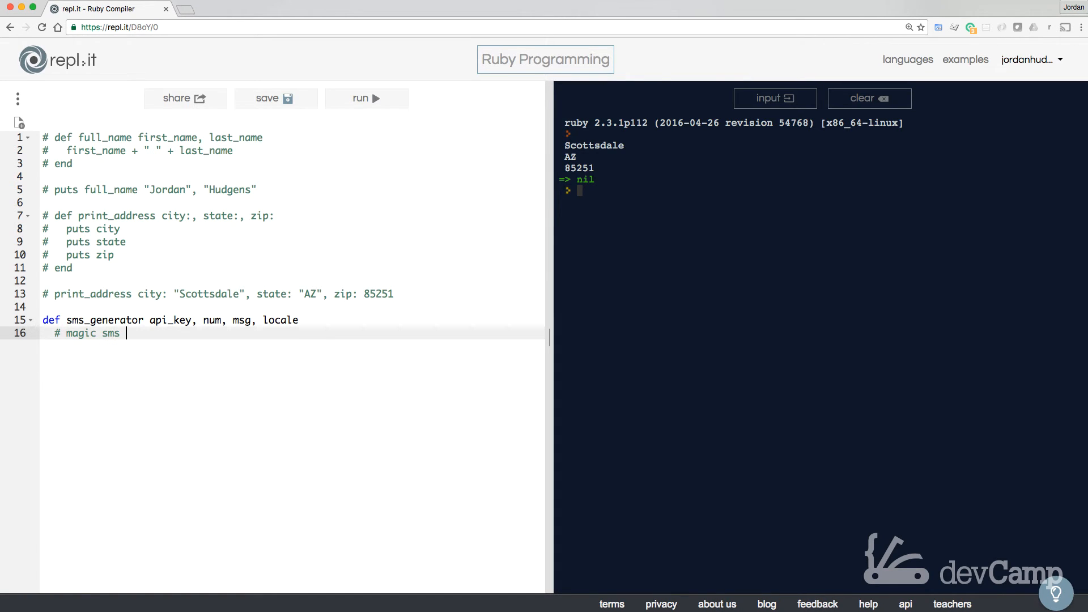
type("stuff...")
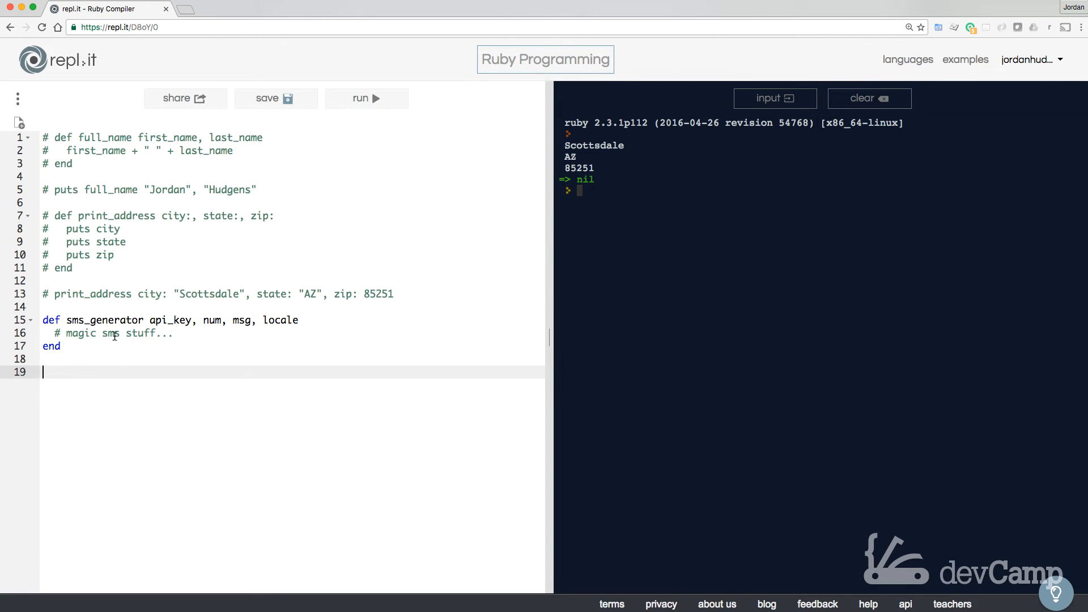
mouse_move(150, 320)
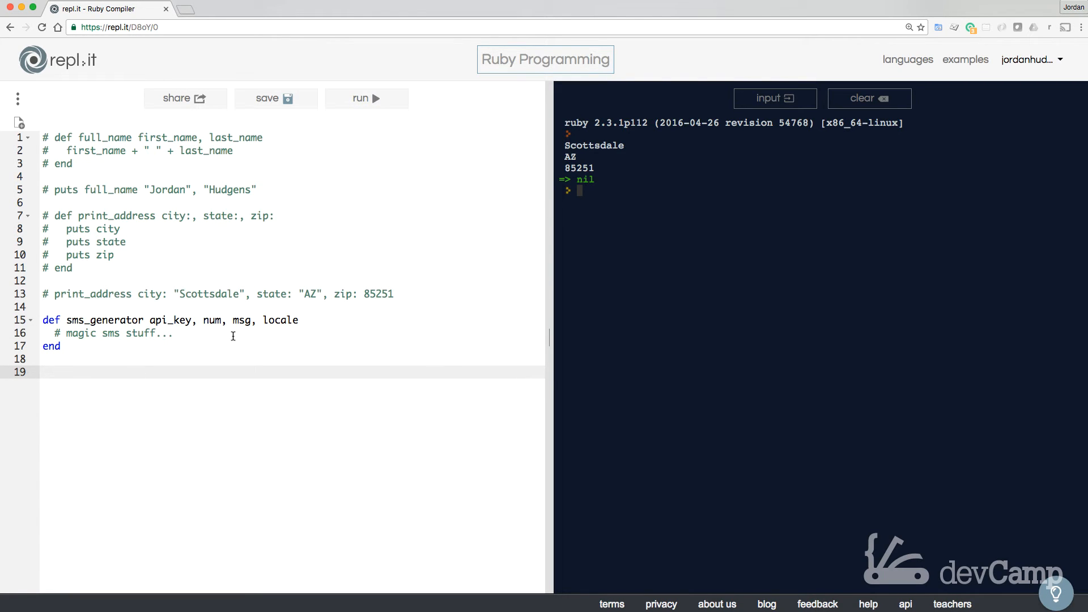
Call sms_generator with '987234how', 555555555, 'hey there' and 'US'
type("sms_generator")
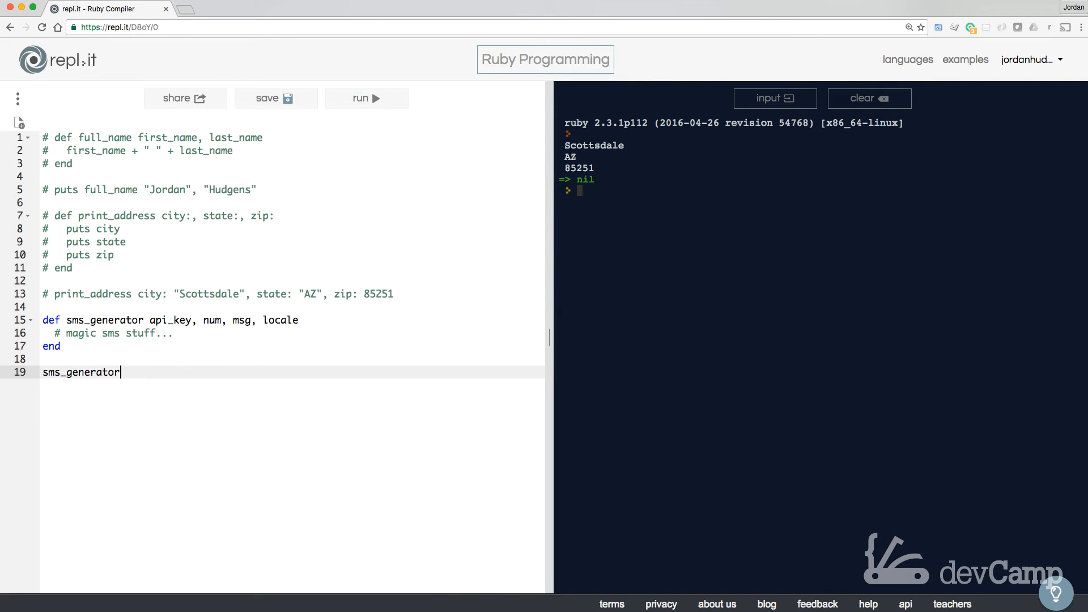
type("'")
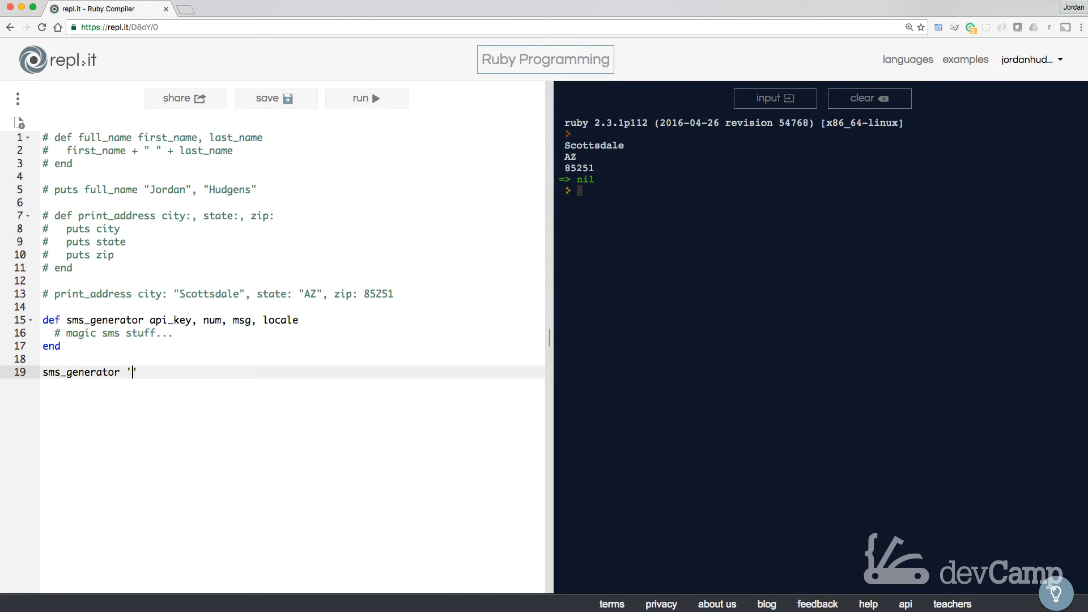
type("987234how',")
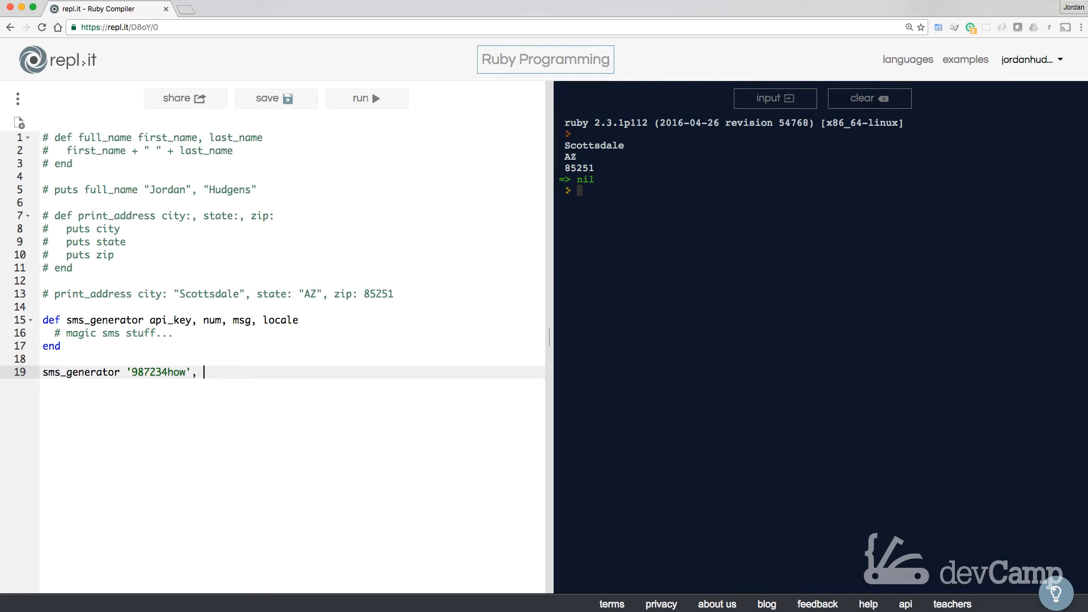
type("555555")
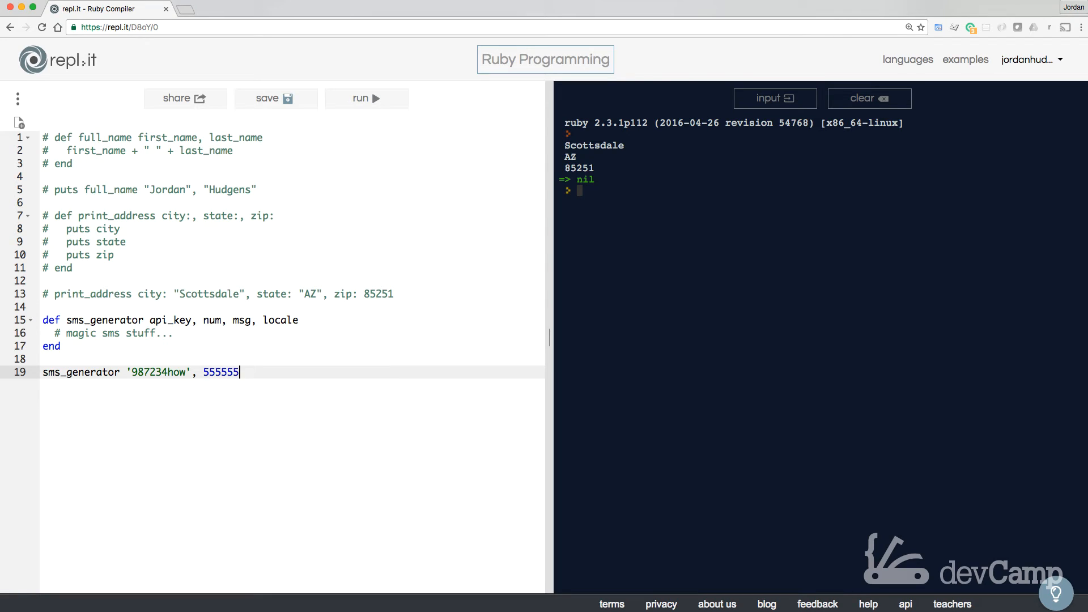
type("555,")
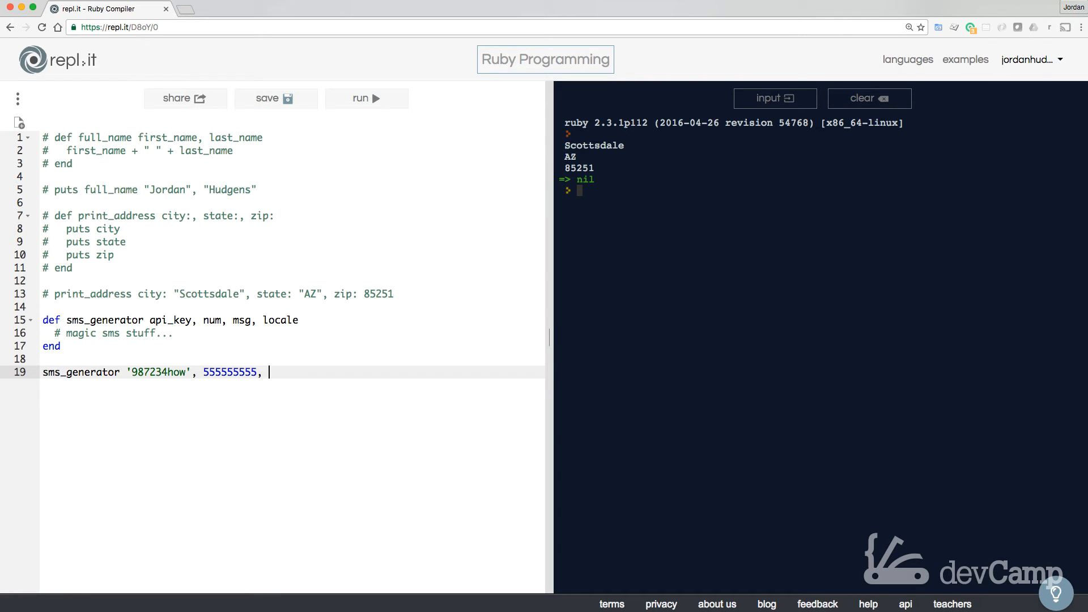
type("'hey ther'")
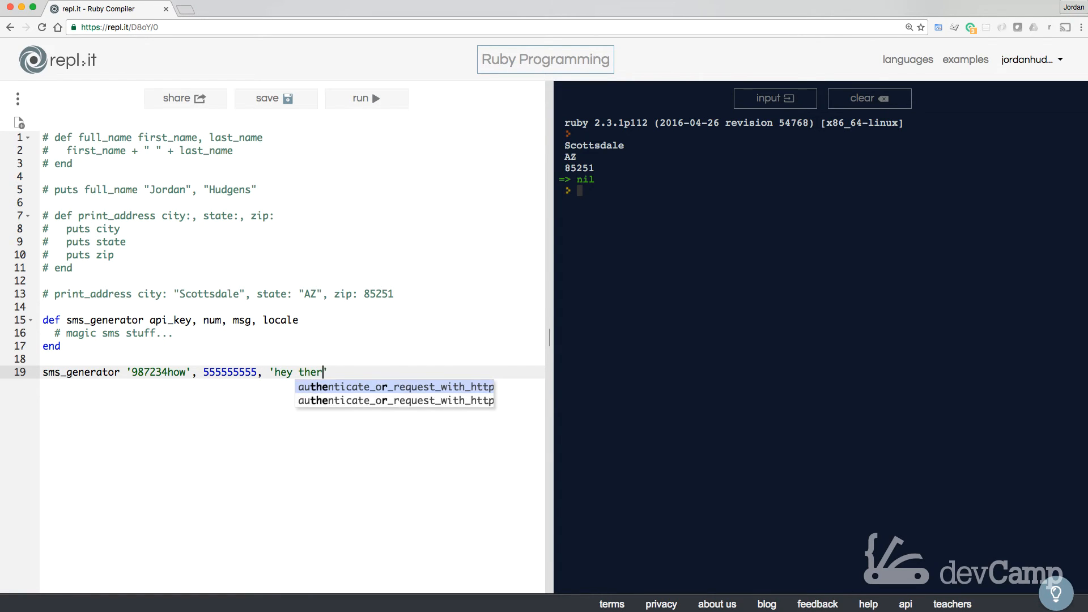
type("e', l")
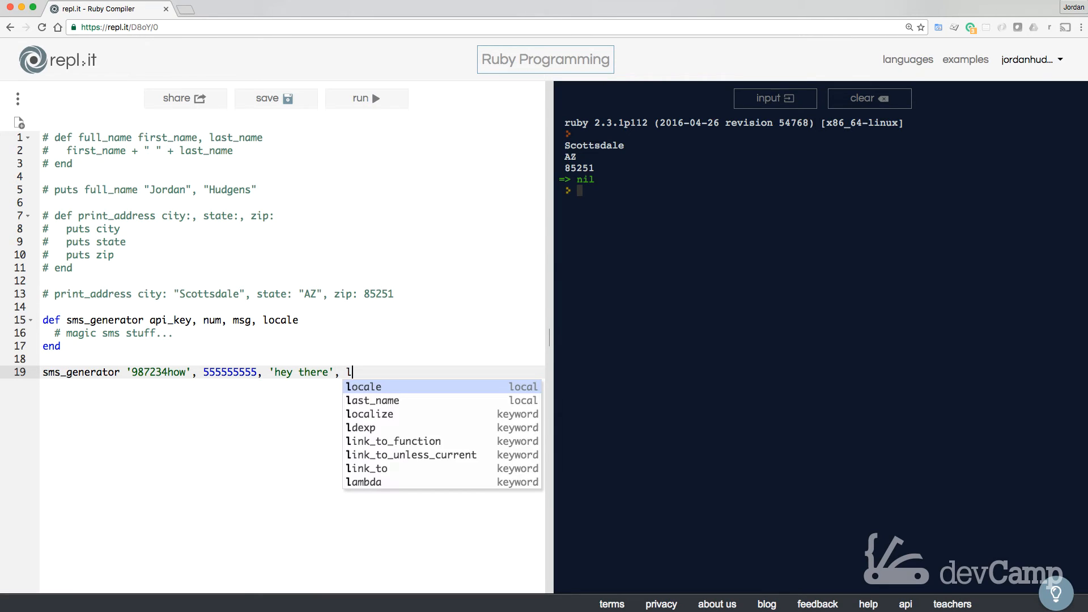
type("ocale")
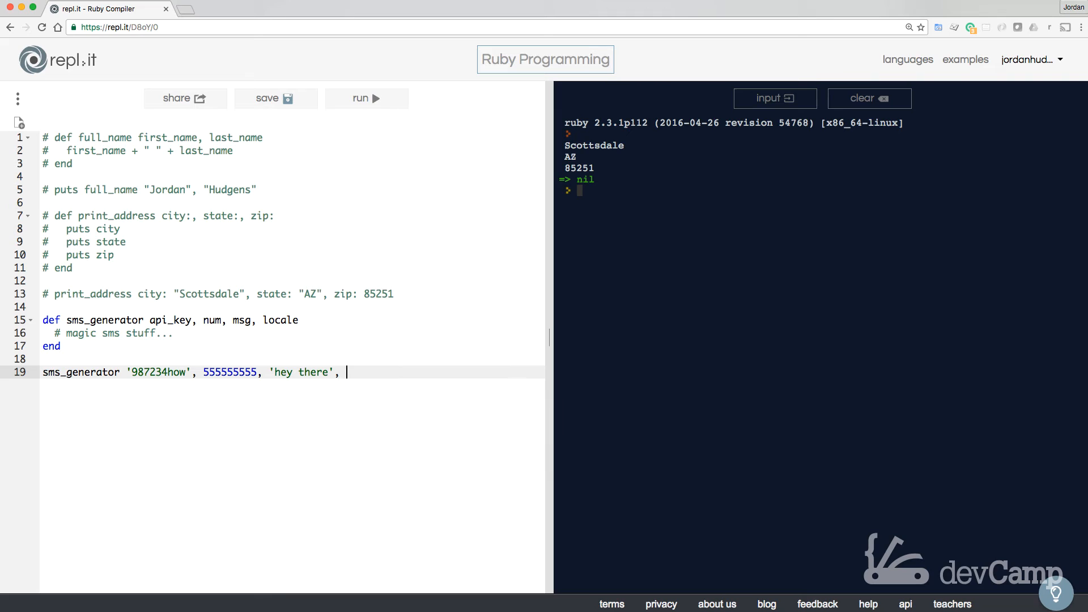
type("'US'")
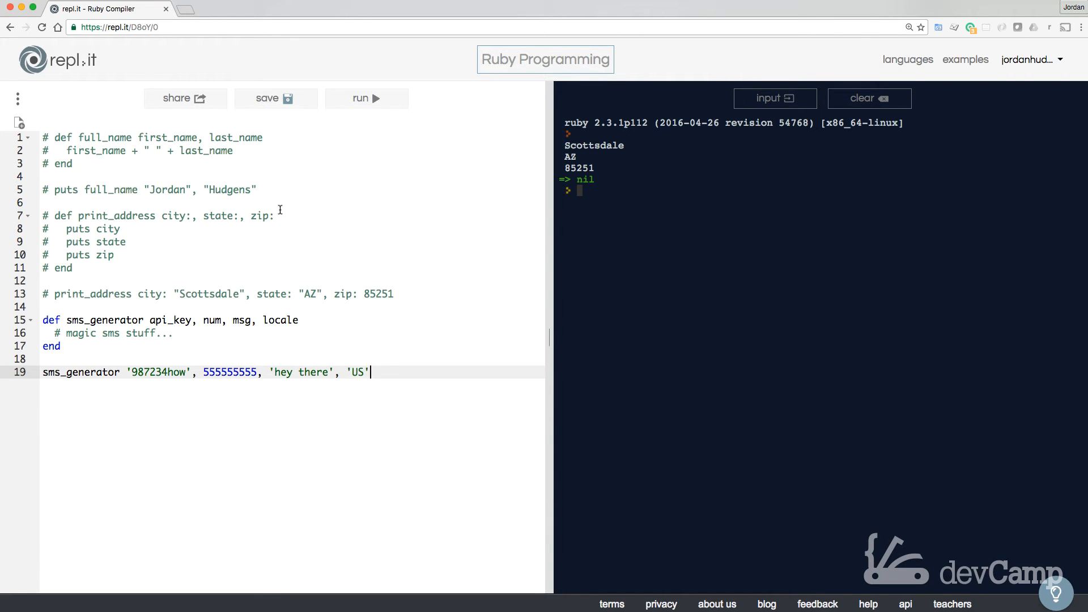
mouse_move(313, 368)
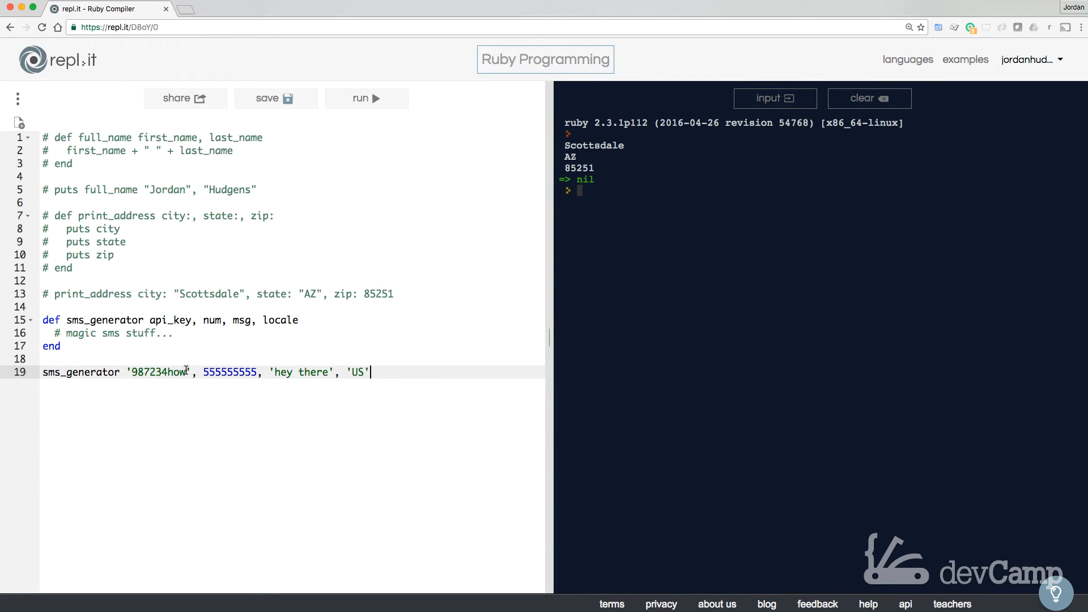
mouse_move(150, 370)
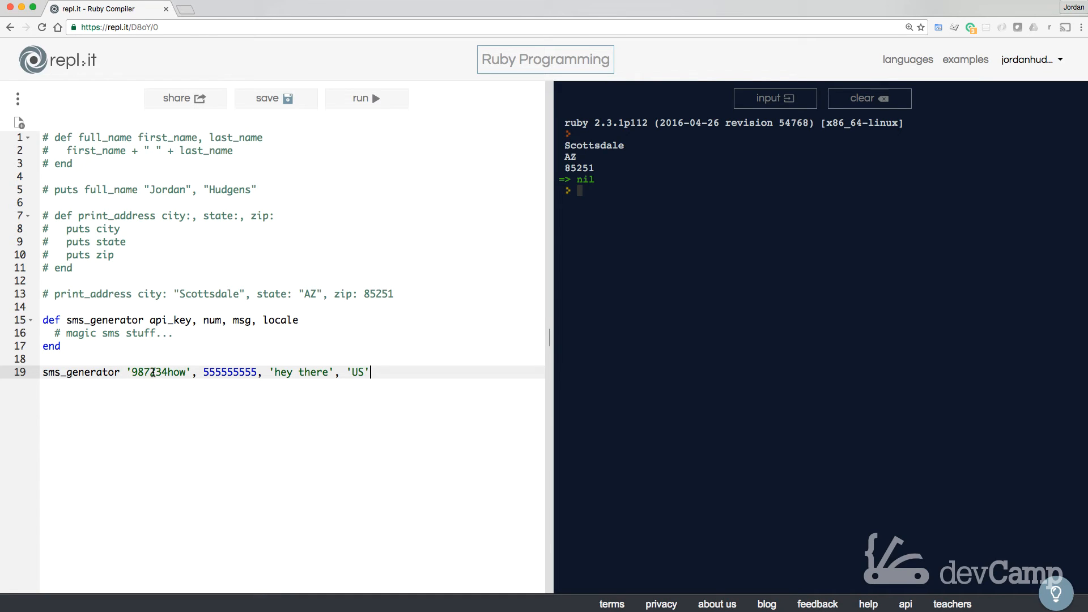
mouse_move(151, 352)
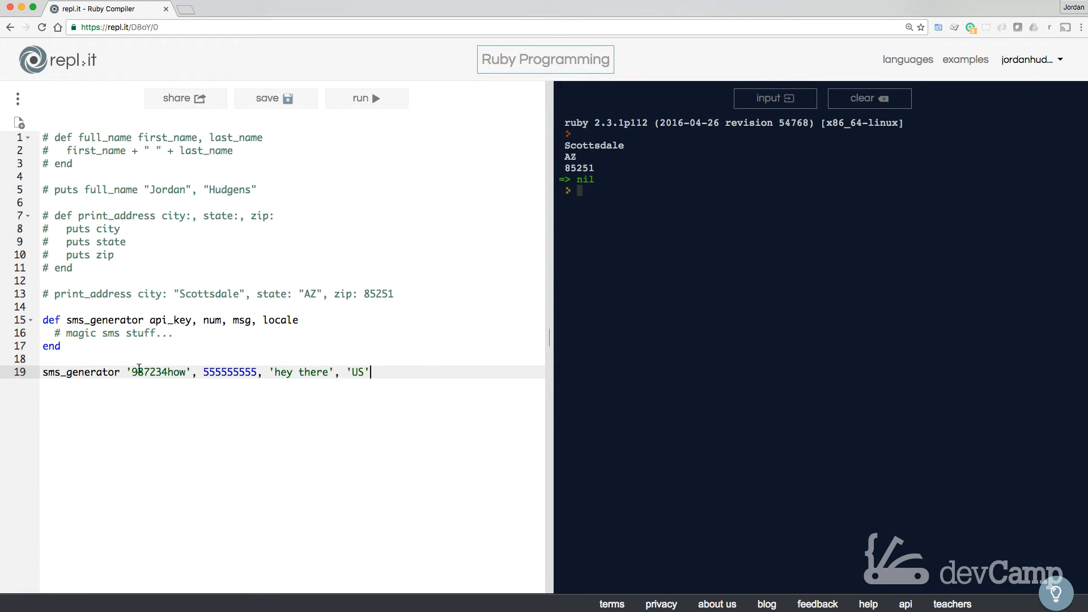
Reorder the call so 555555555 comes before '987234how'
double_click(158, 372)
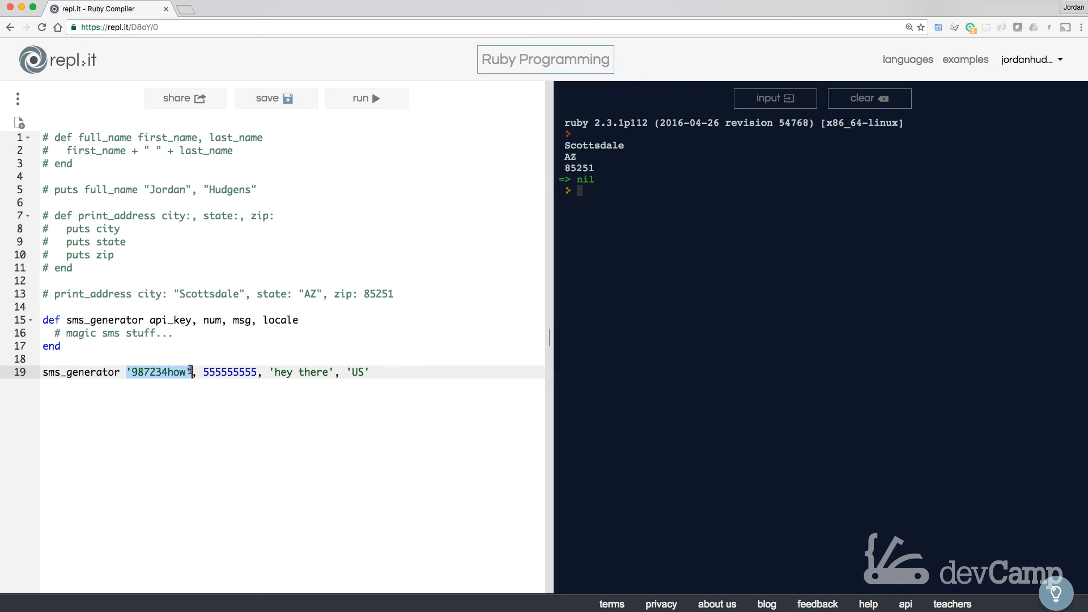
key("Delete")
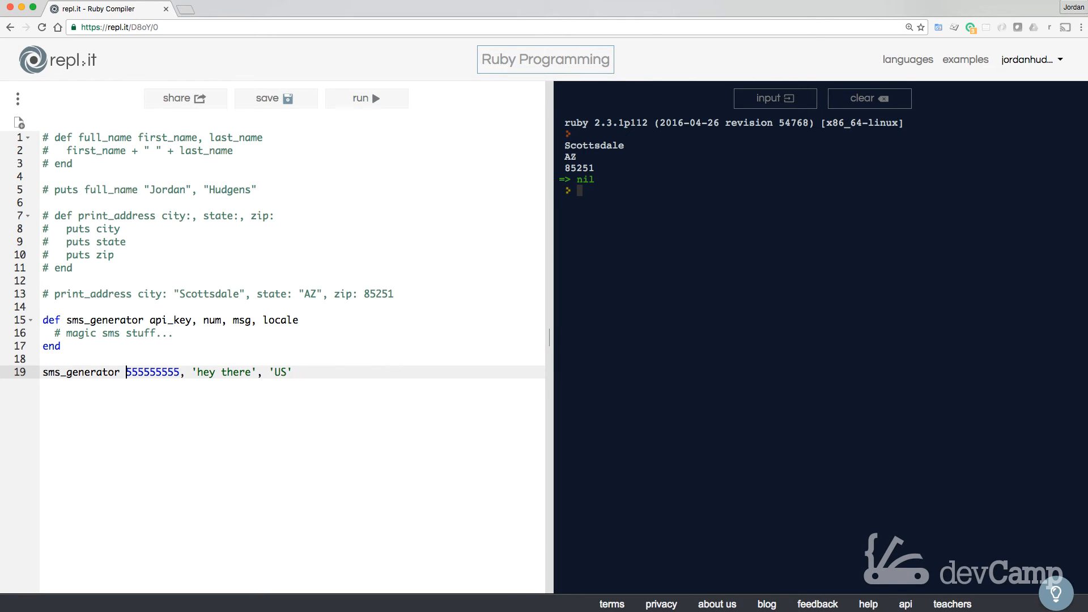
type("'987234how', '")
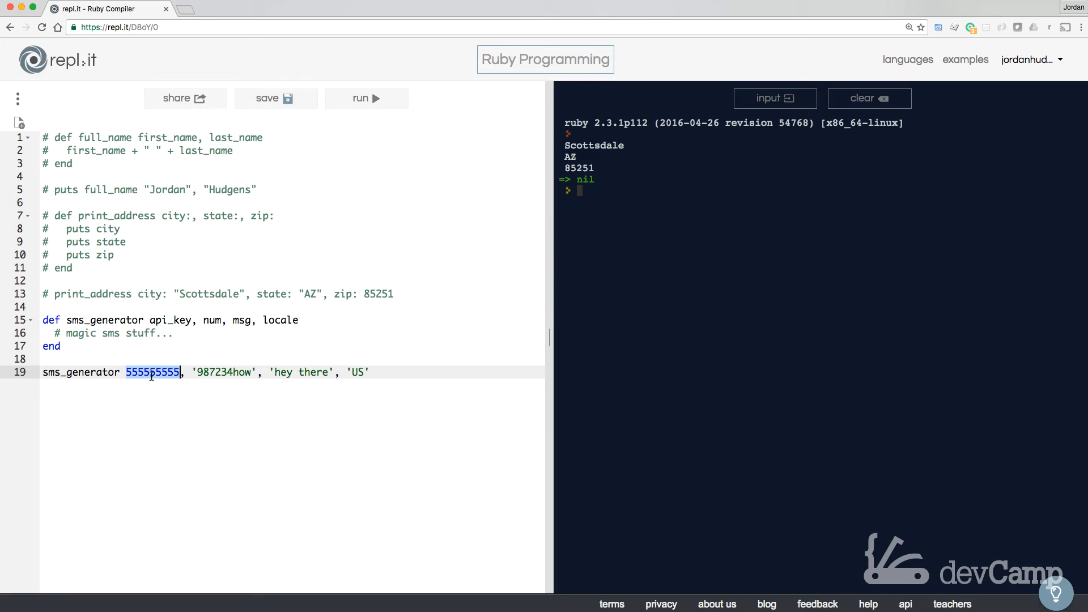
double_click(223, 372)
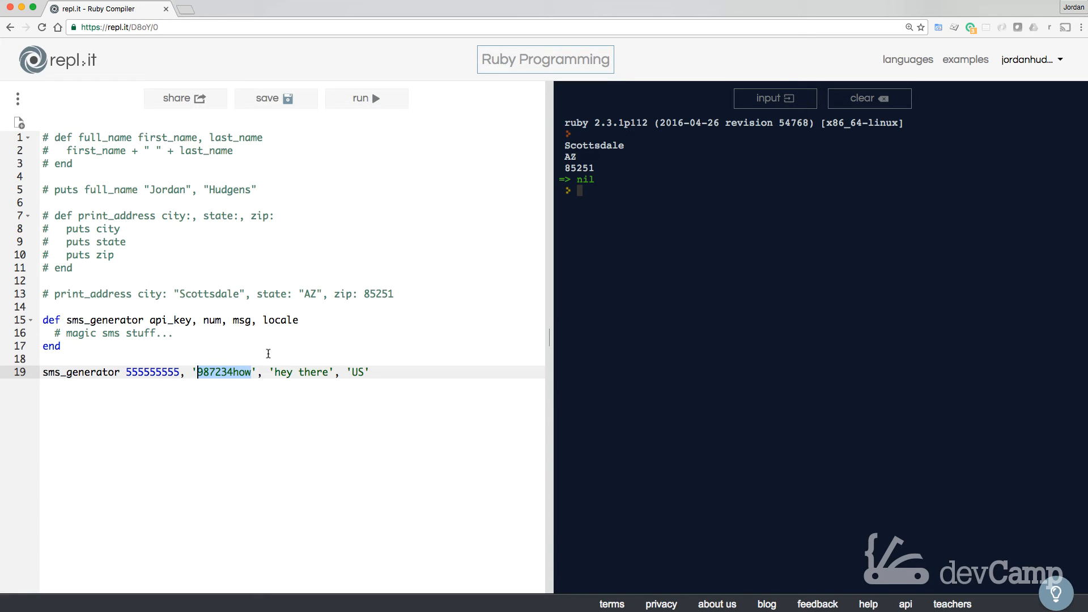
mouse_move(209, 331)
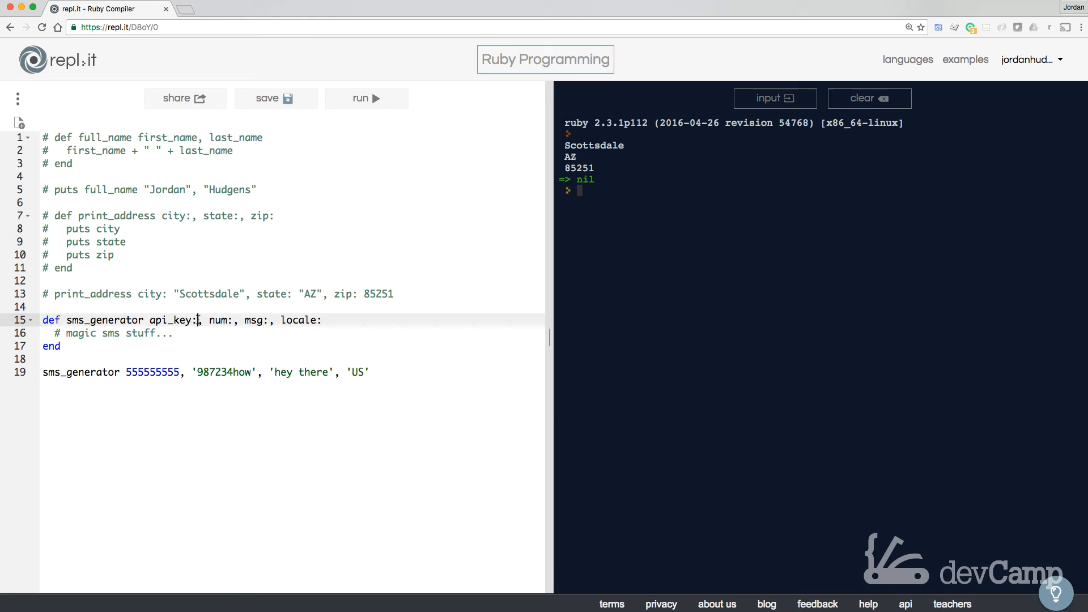
Label the call's arguments with the api_key:, num:, msg: and locale: parameter names
double_click(171, 319)
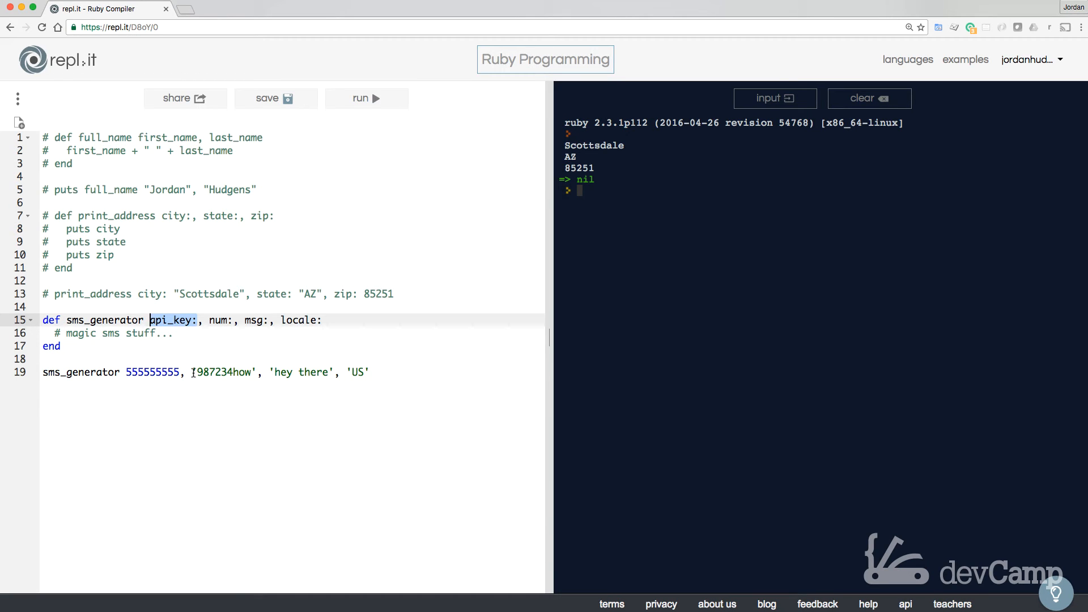
type("api_key:")
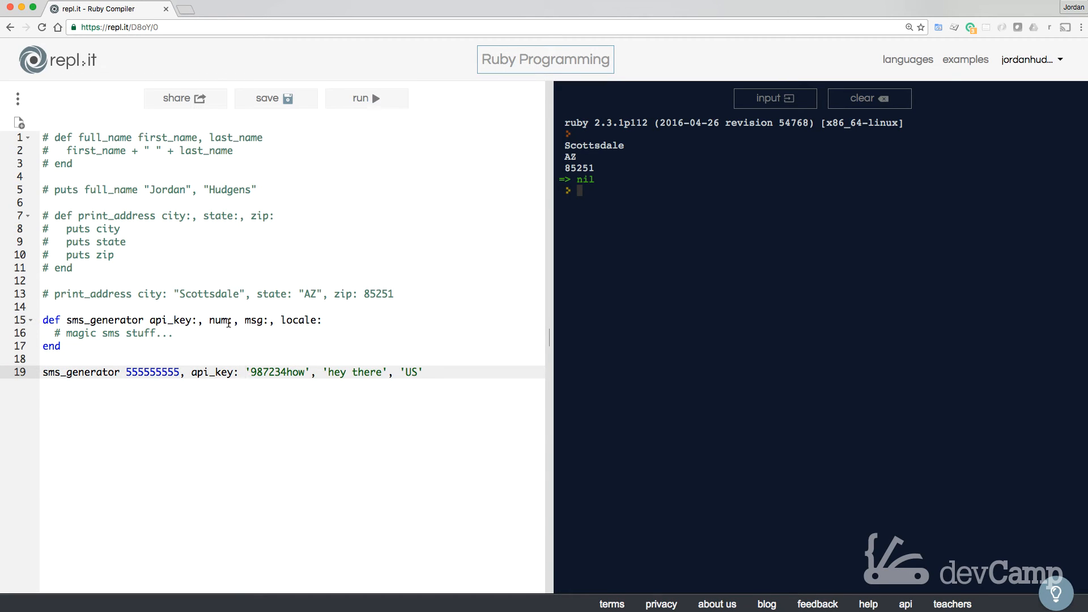
double_click(219, 320)
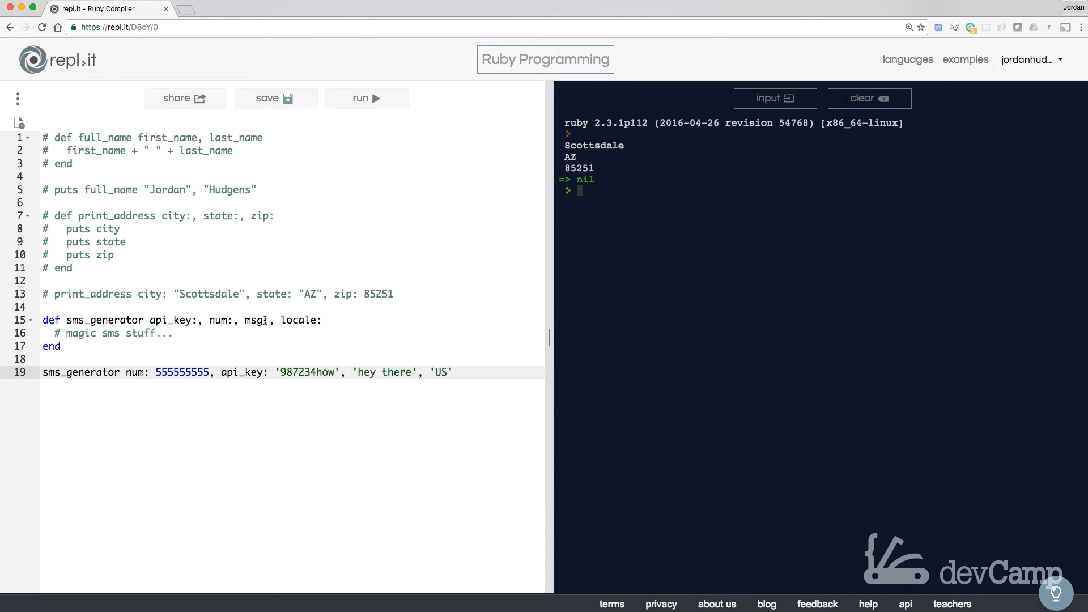
double_click(254, 320)
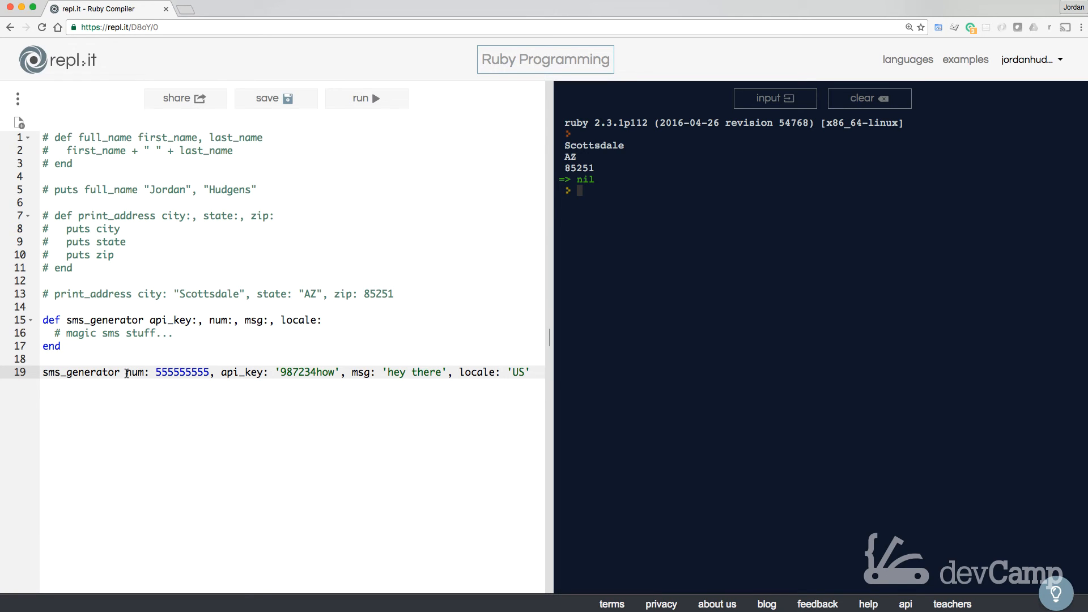
left_click_drag(125, 372, 177, 371)
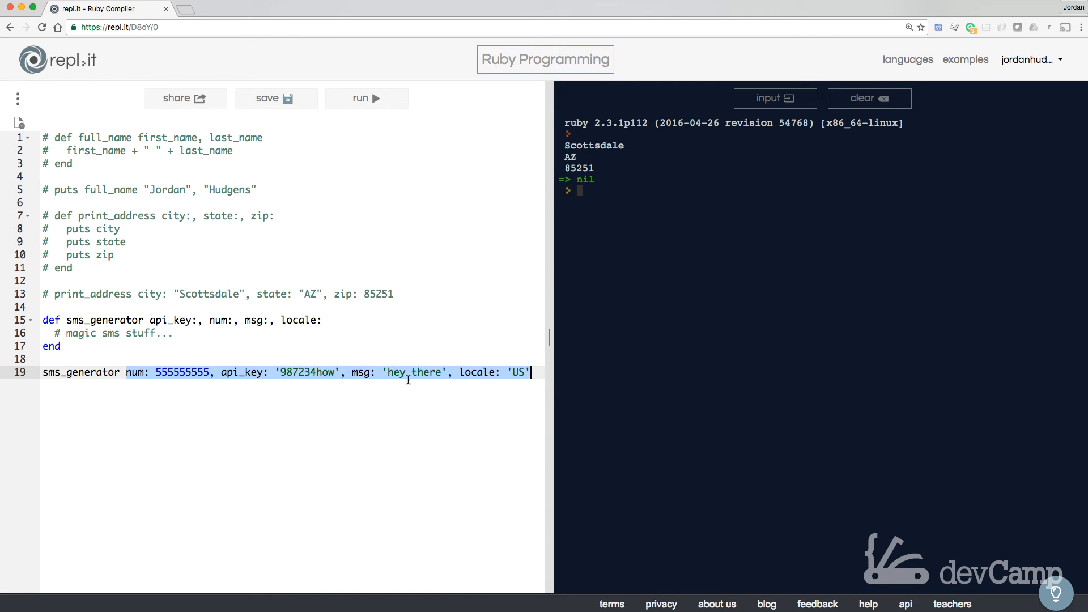
mouse_move(205, 368)
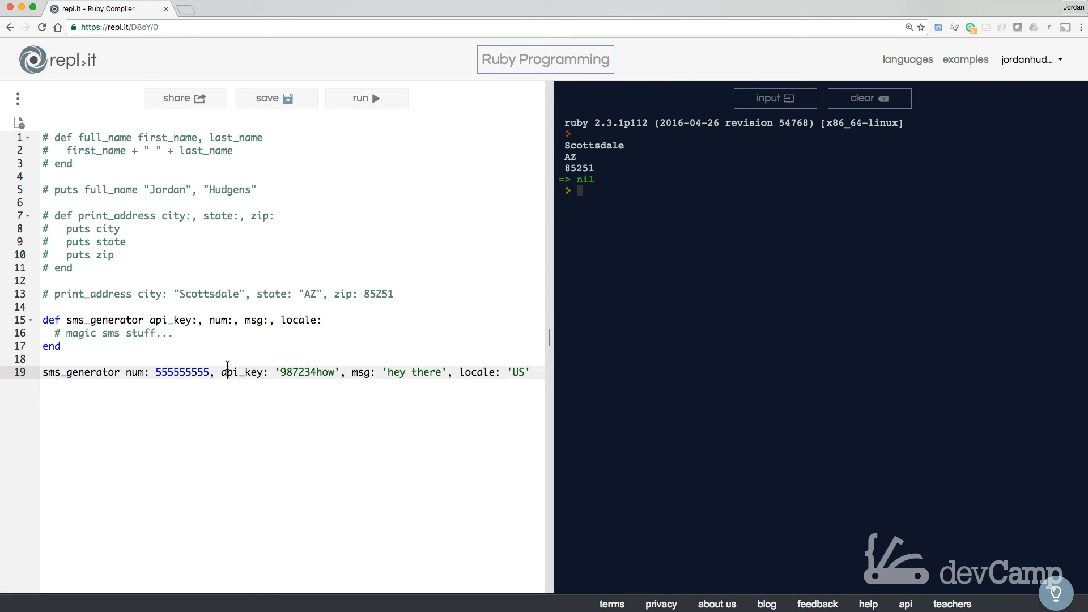
mouse_move(139, 372)
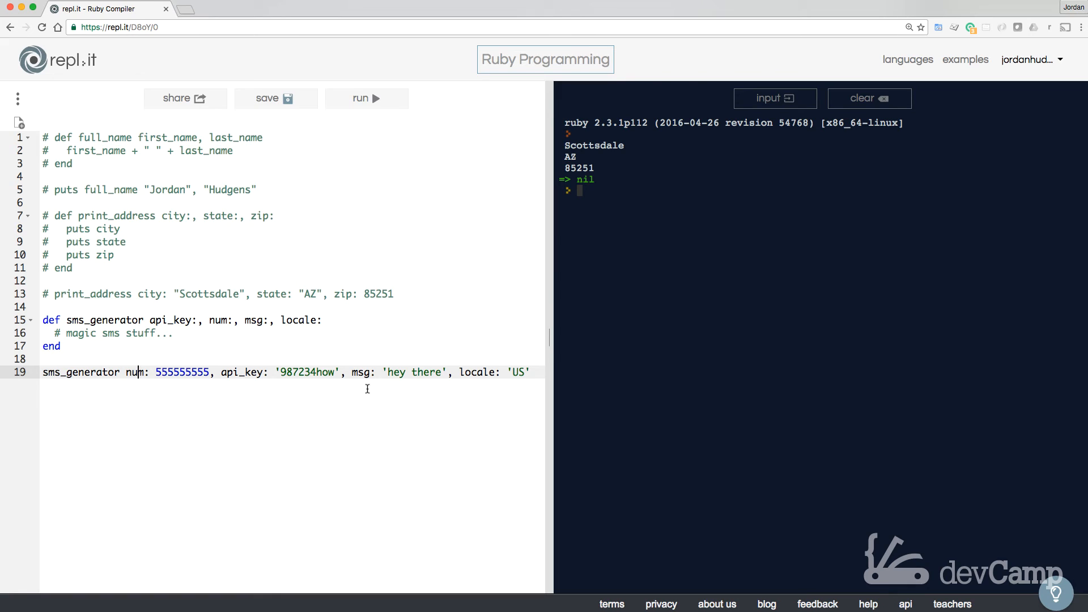
mouse_move(93, 151)
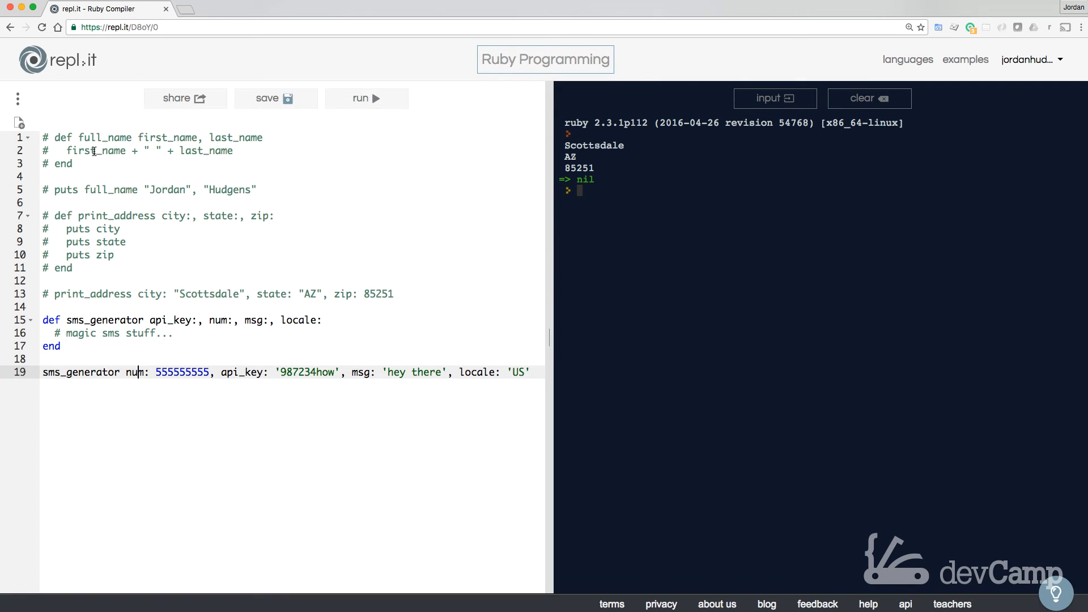
mouse_move(182, 137)
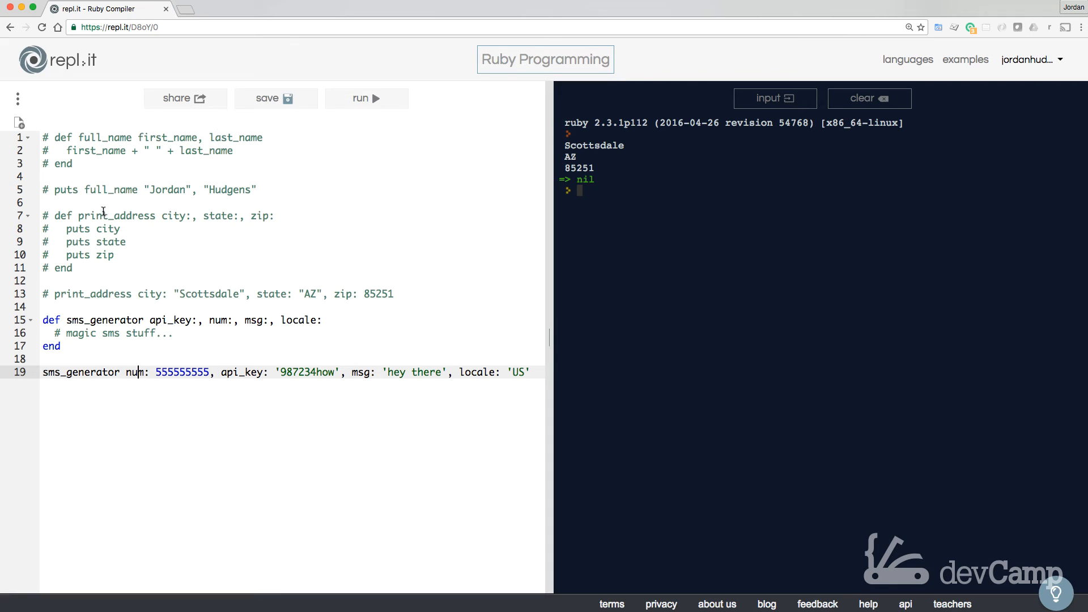
mouse_move(102, 228)
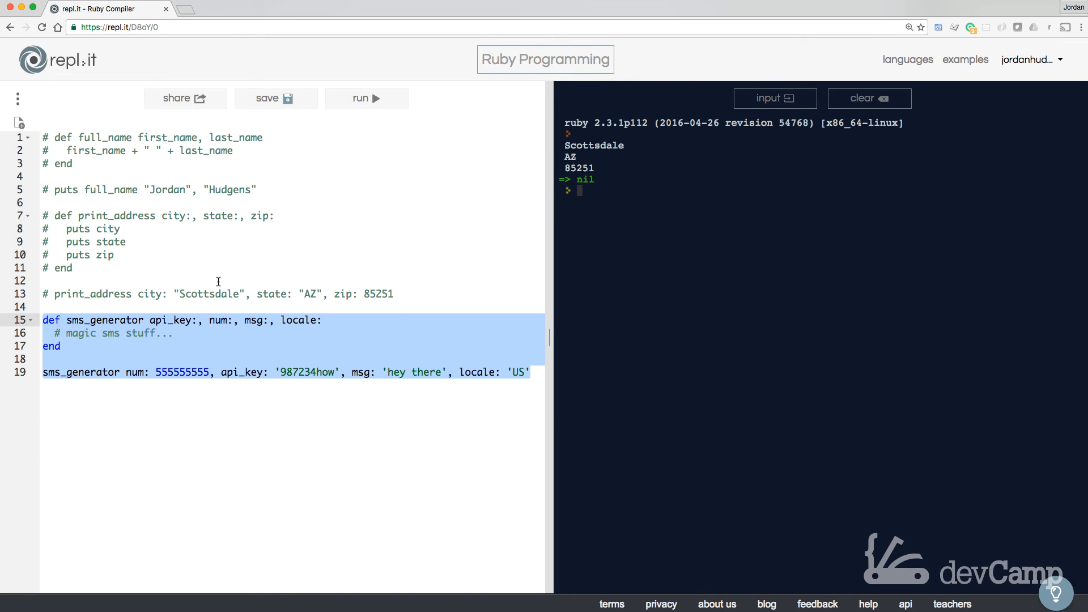
Comment out the sms_generator code and define stream_movie with title and lang parameters
key("cmd+/")
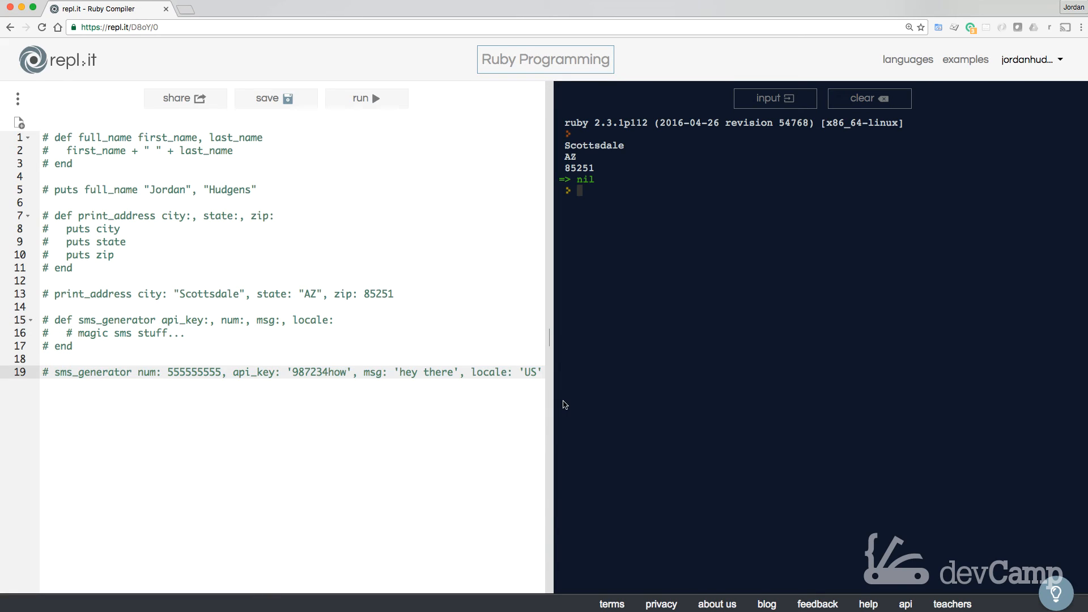
key("enter")
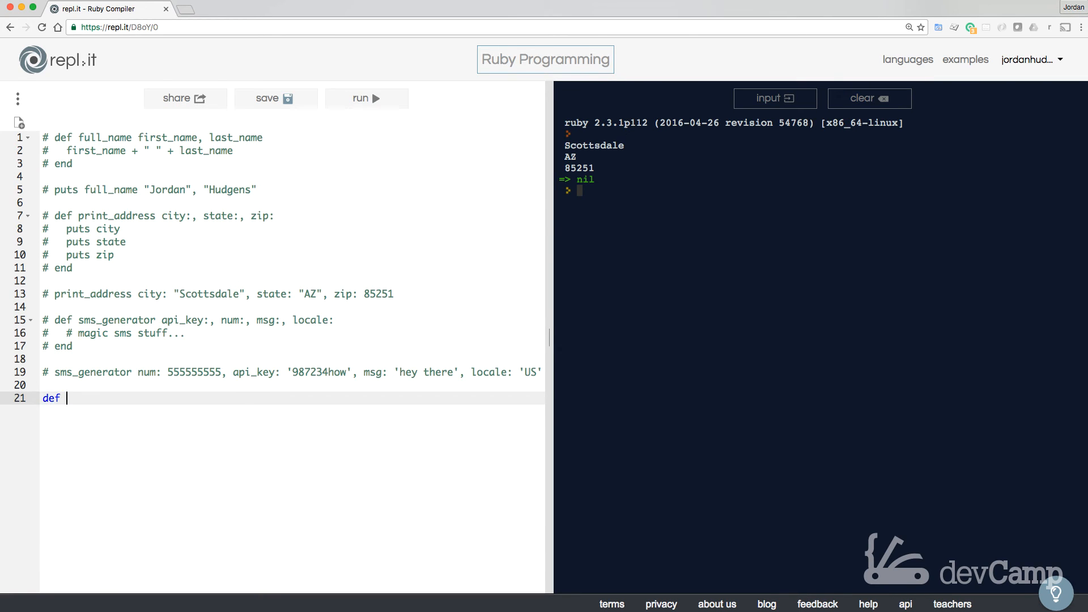
type("steam_mo")
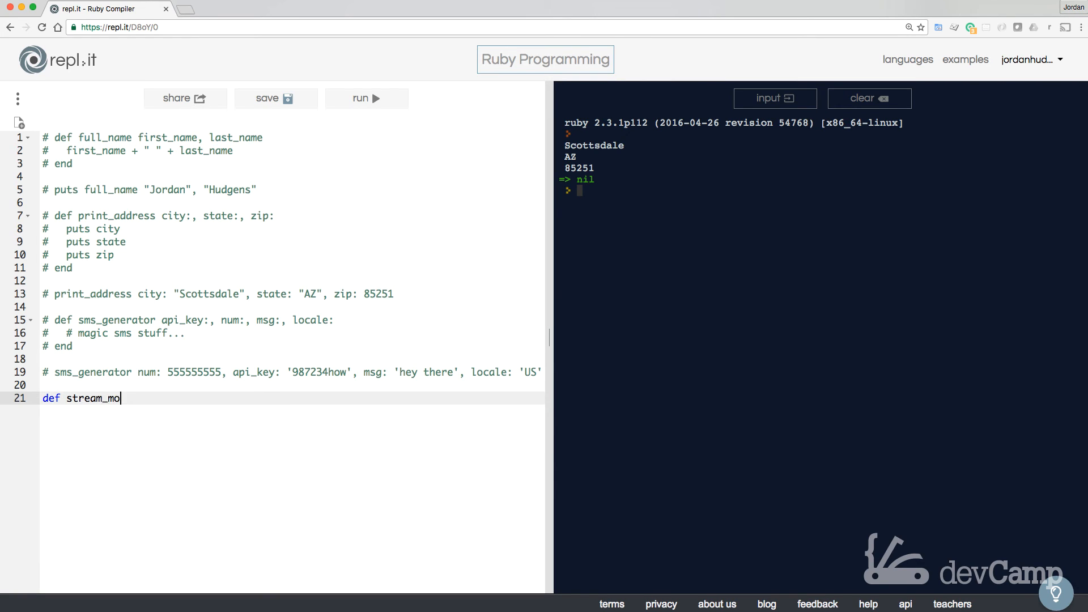
type("vie")
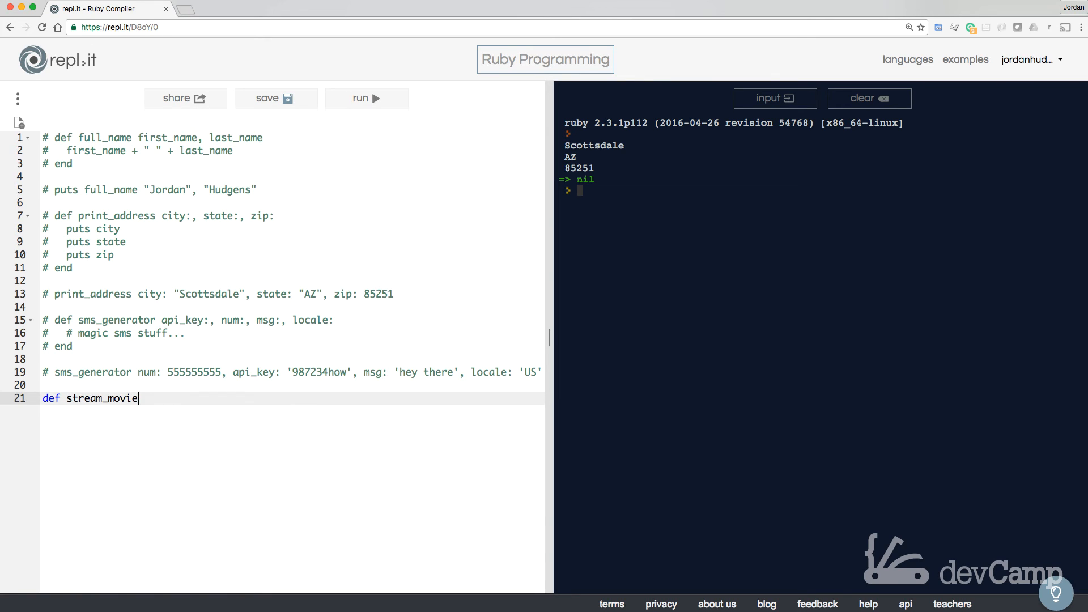
type("title:,")
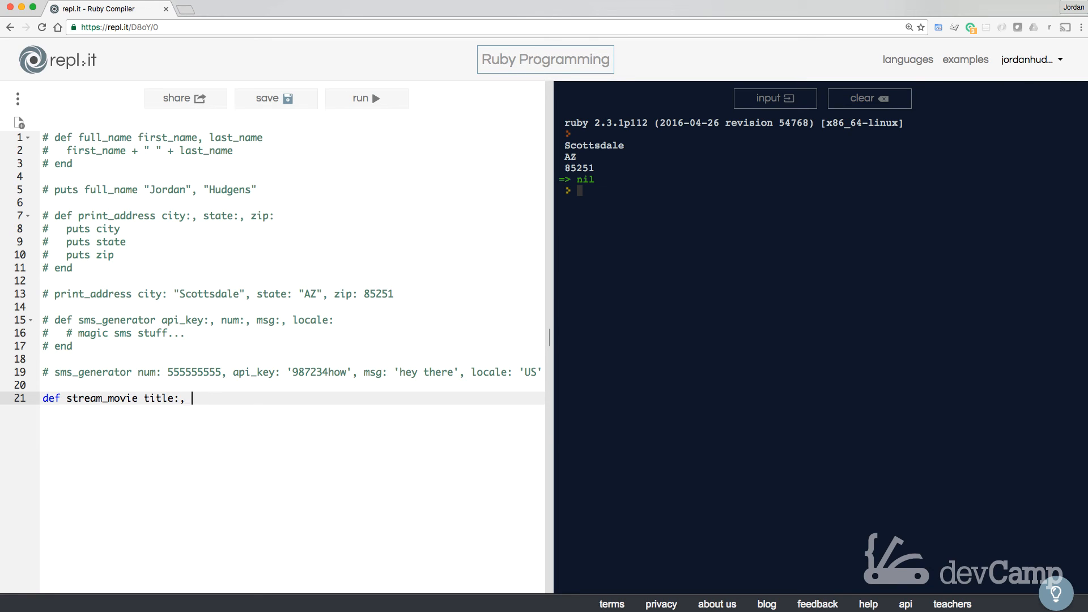
type("lang")
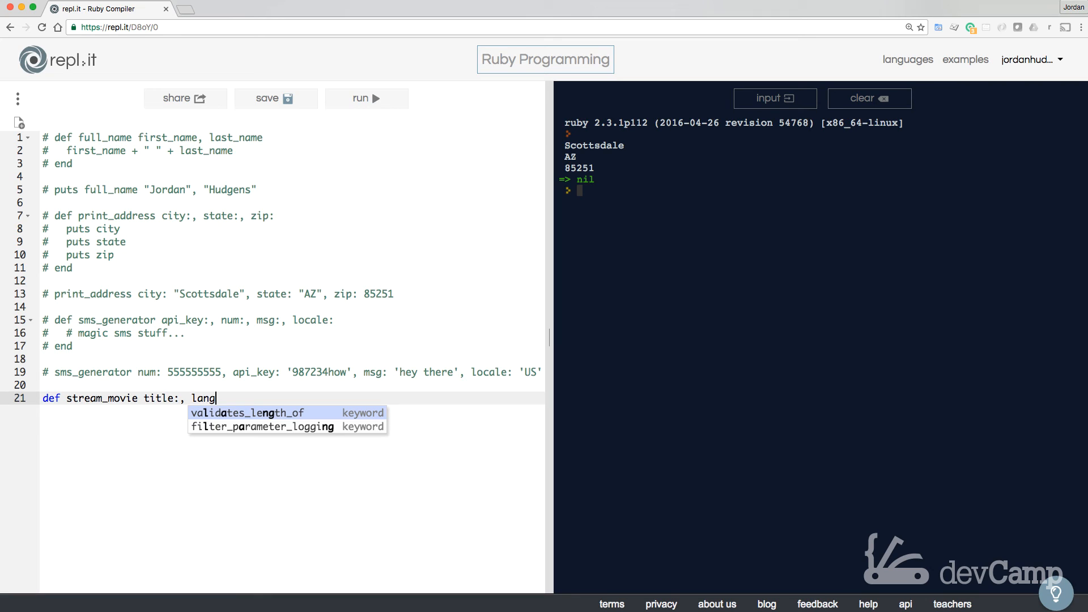
Make stream_movie print title and lang, then close it with end
type(":")
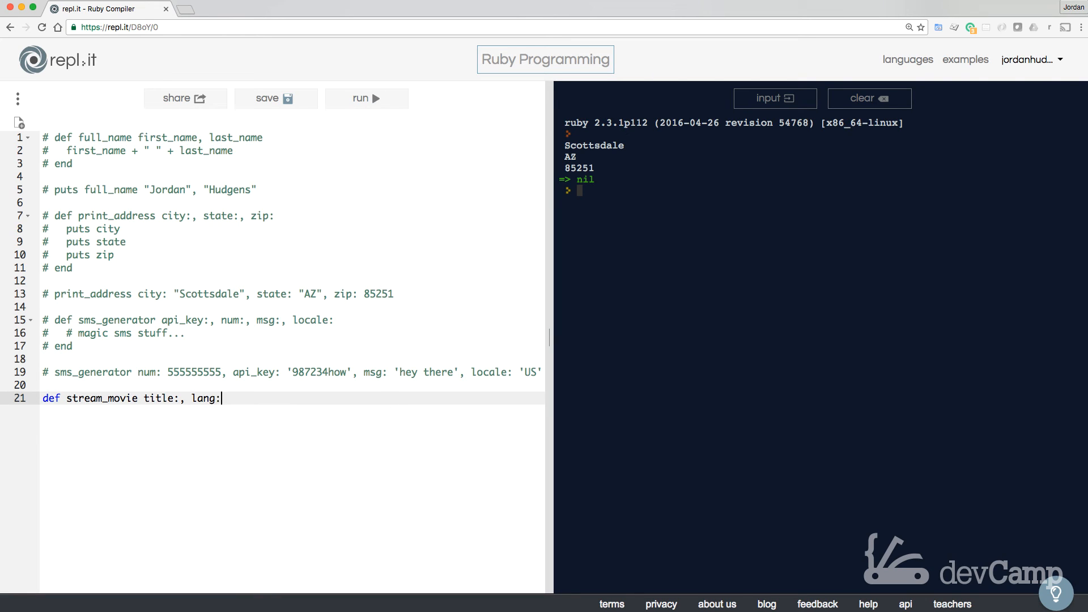
type("puts title")
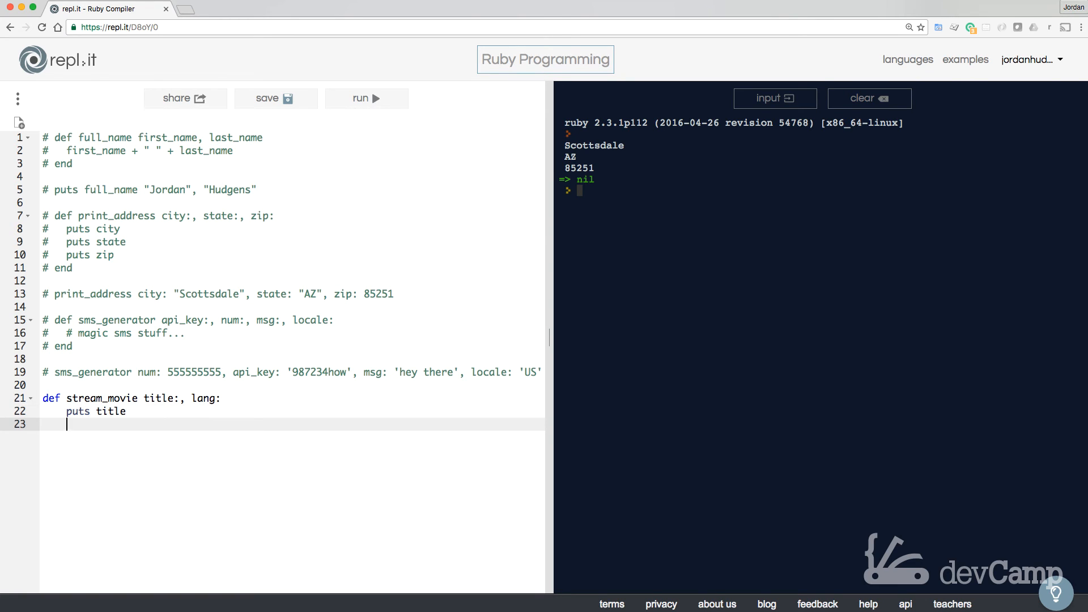
type("puts")
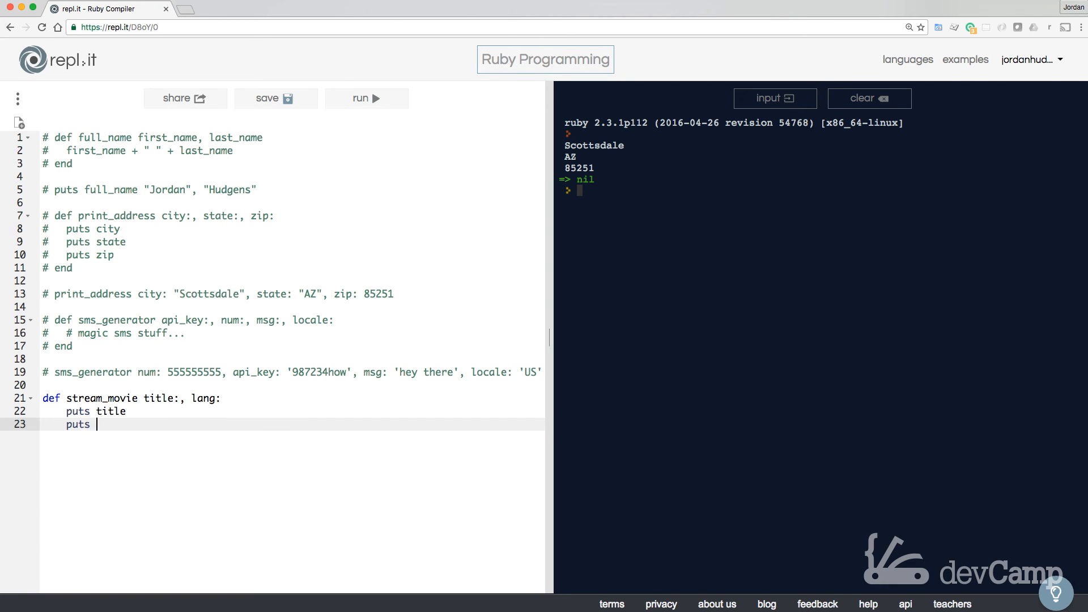
type("lang")
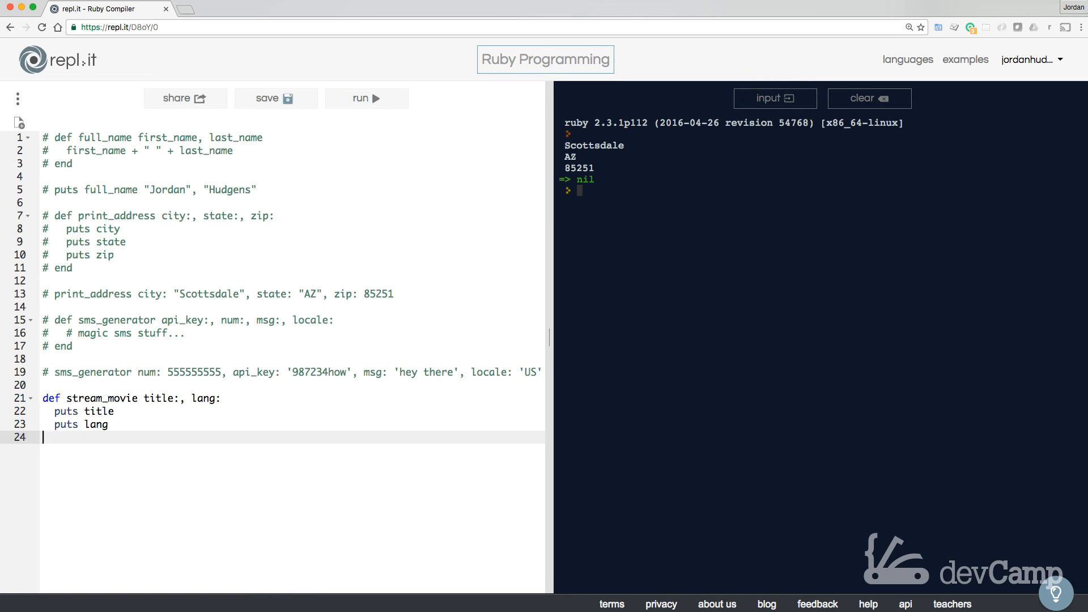
type("end")
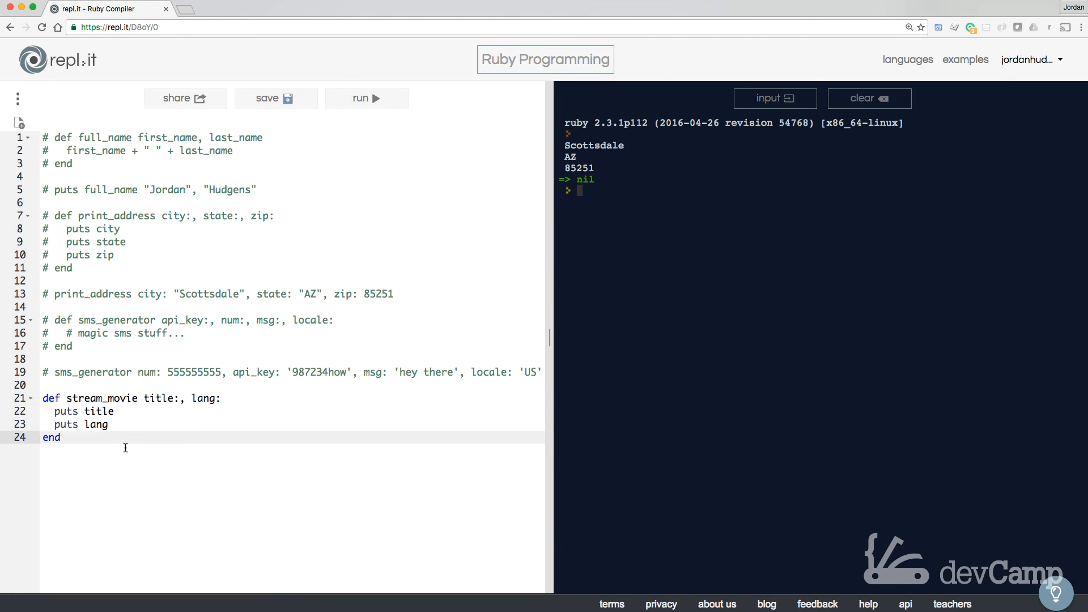
Call stream_movie with title "The Fountainhaird" and lang "ENG", then run it
type("stream_movie title:")
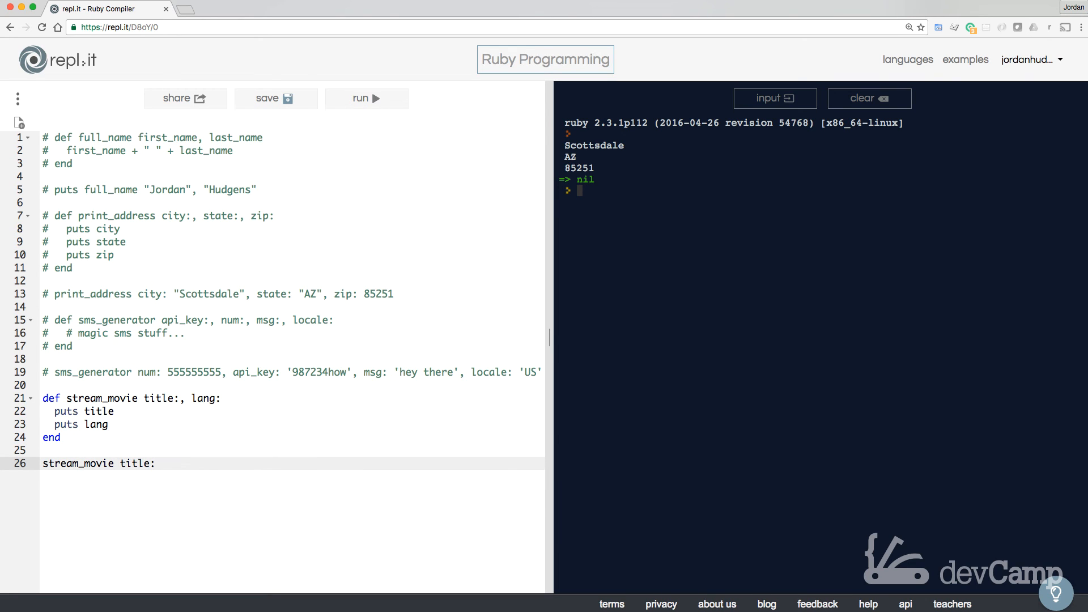
type("\"The Fou")
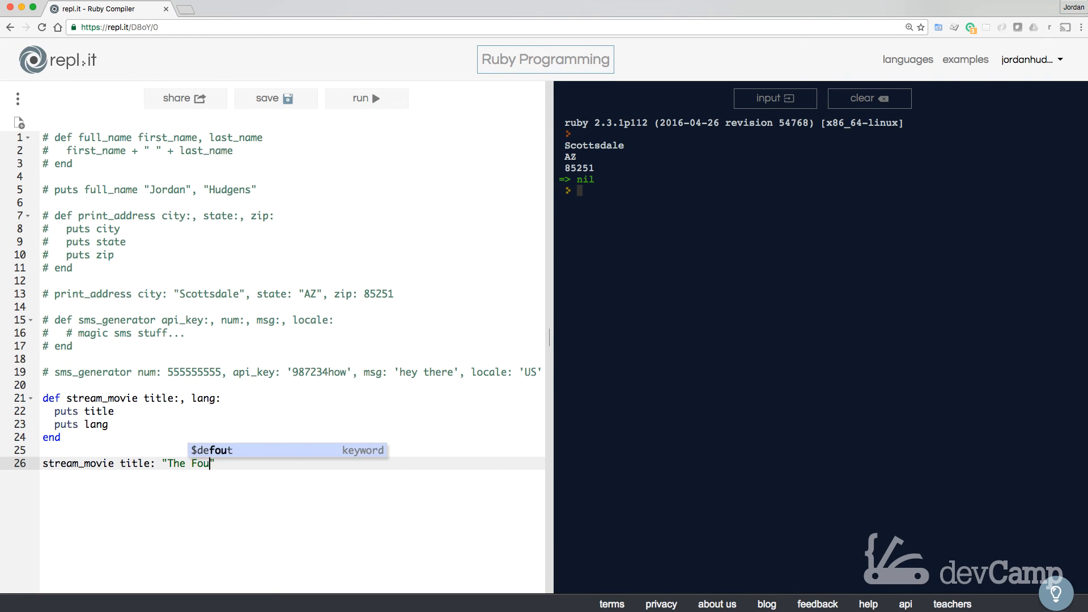
type("ntainhair")
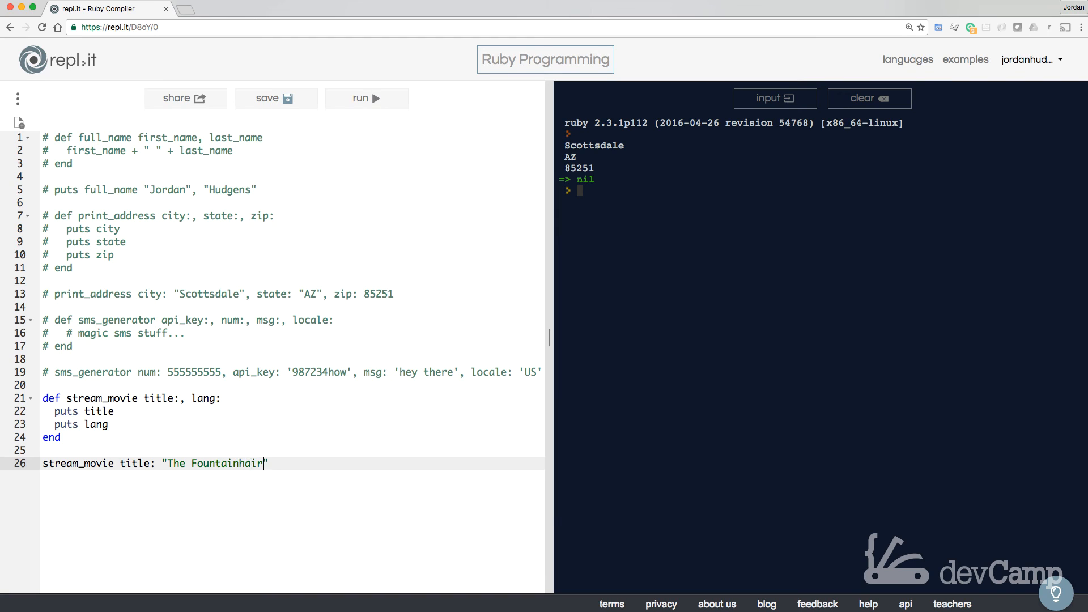
type("d\",")
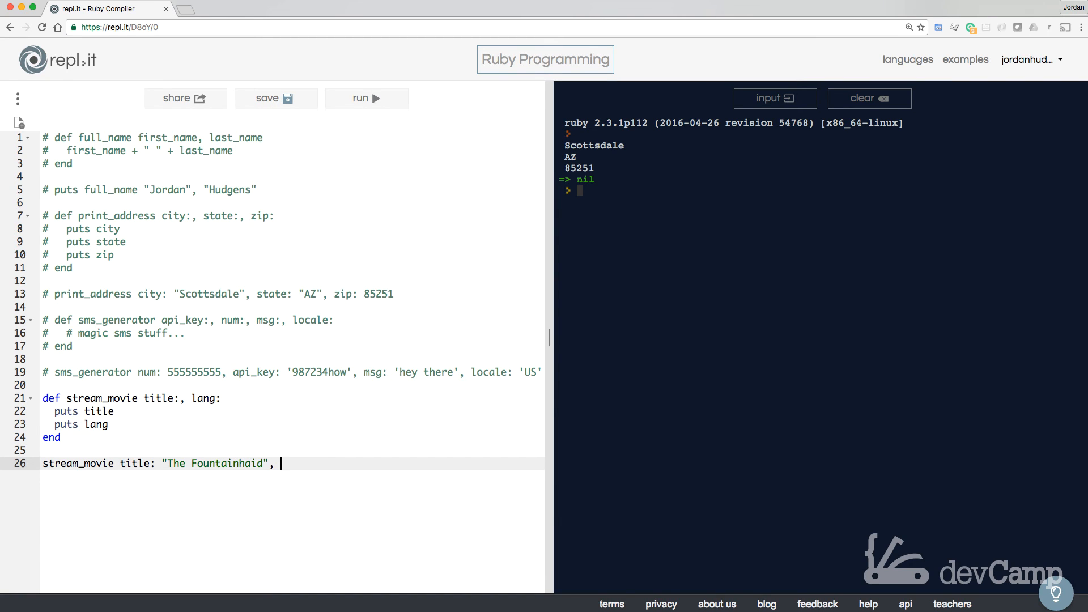
type("lang:")
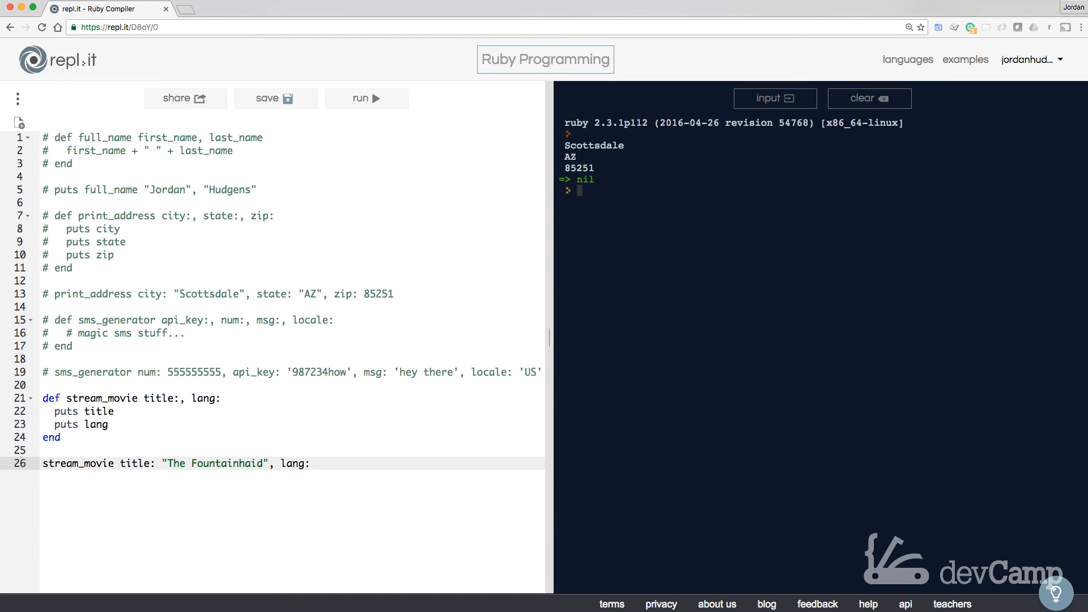
type("\"\"")
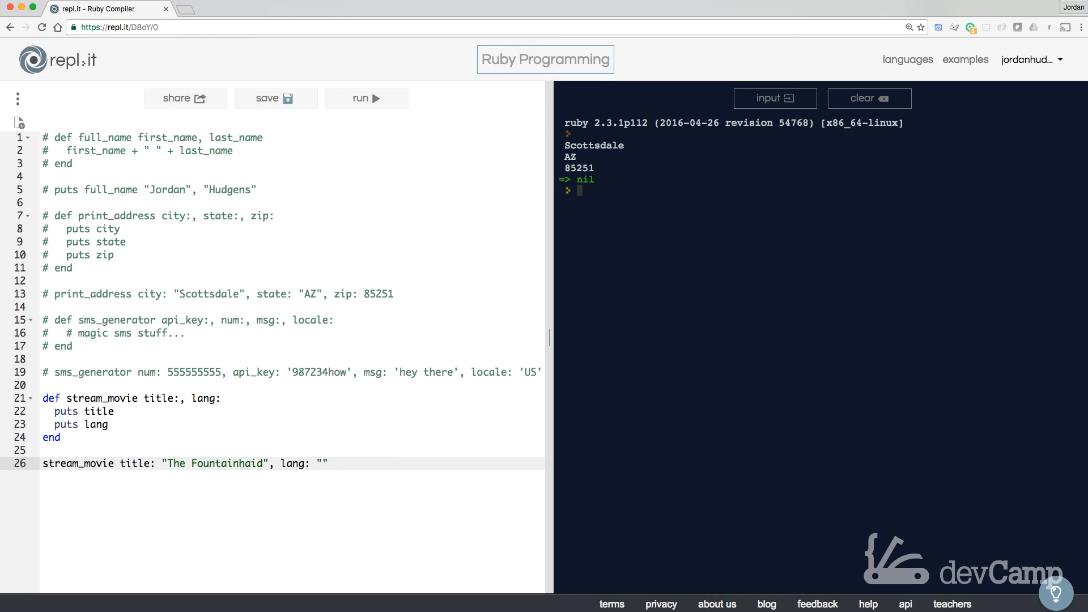
type("ENG")
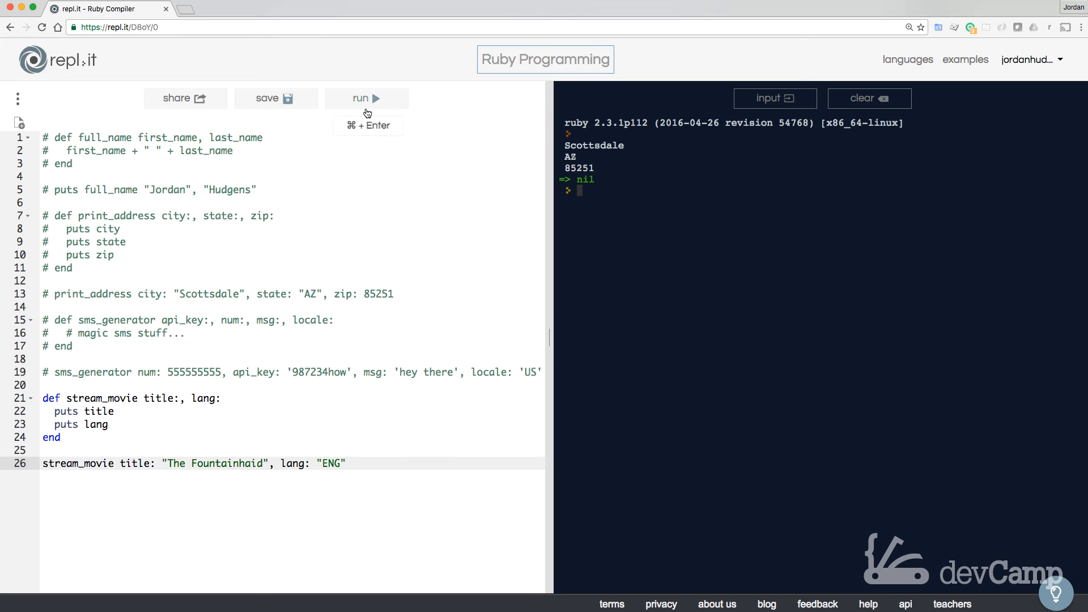
left_click(366, 98)
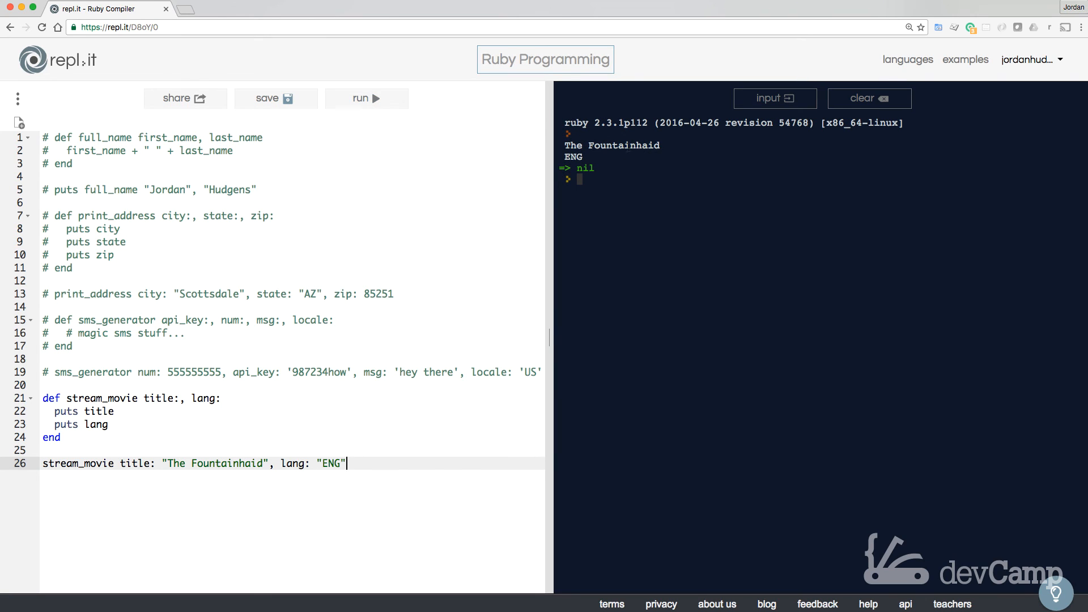
mouse_move(448, 387)
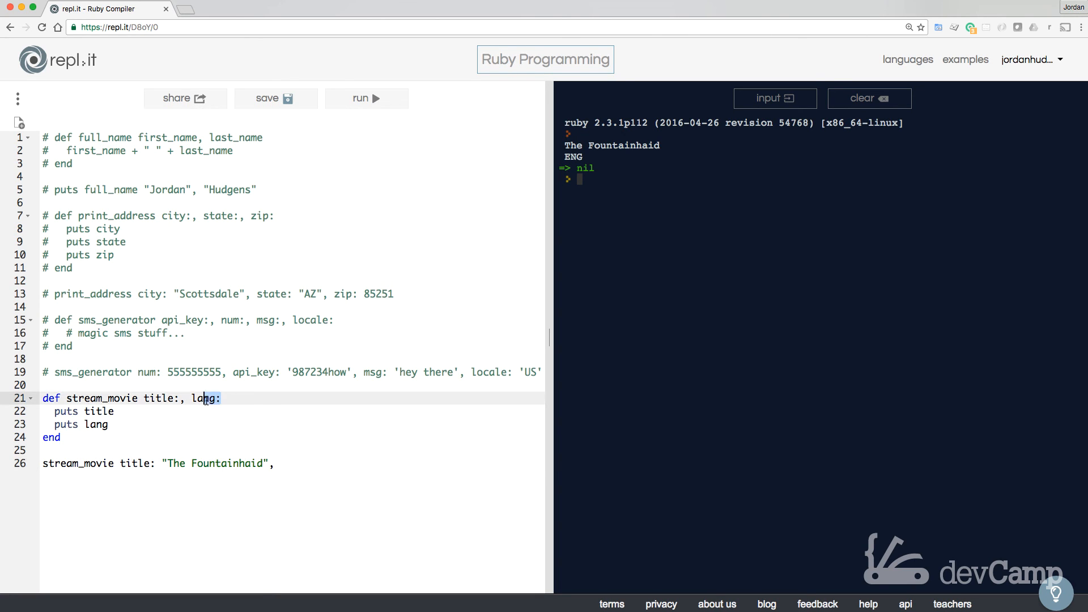
Default lang to "ENG" in the def line and call stream_movie with only title: "The Fountainhaid"
type("\"ENG\"")
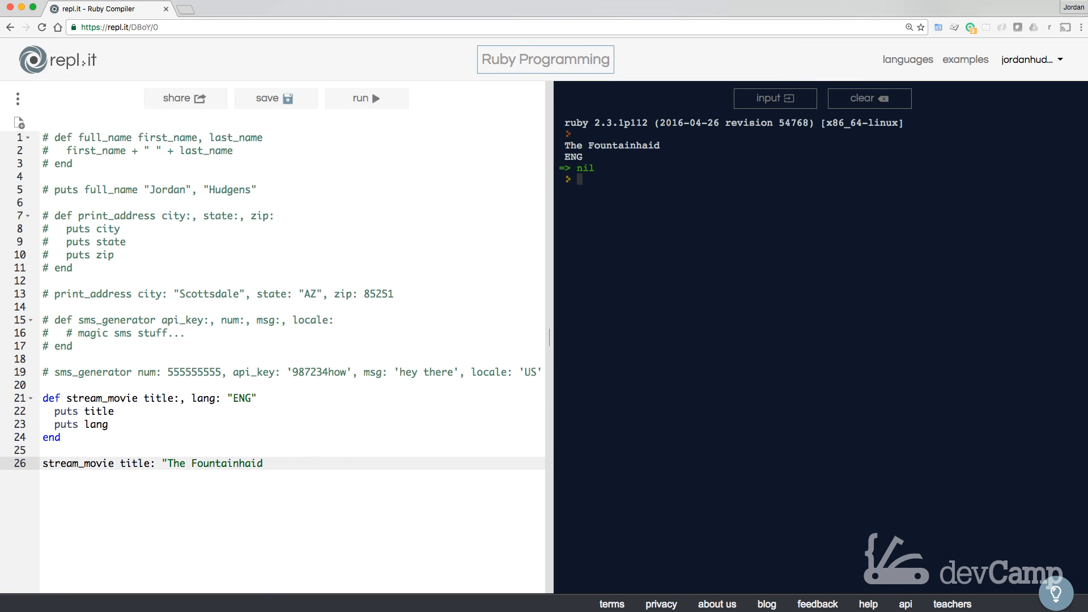
type("\"")
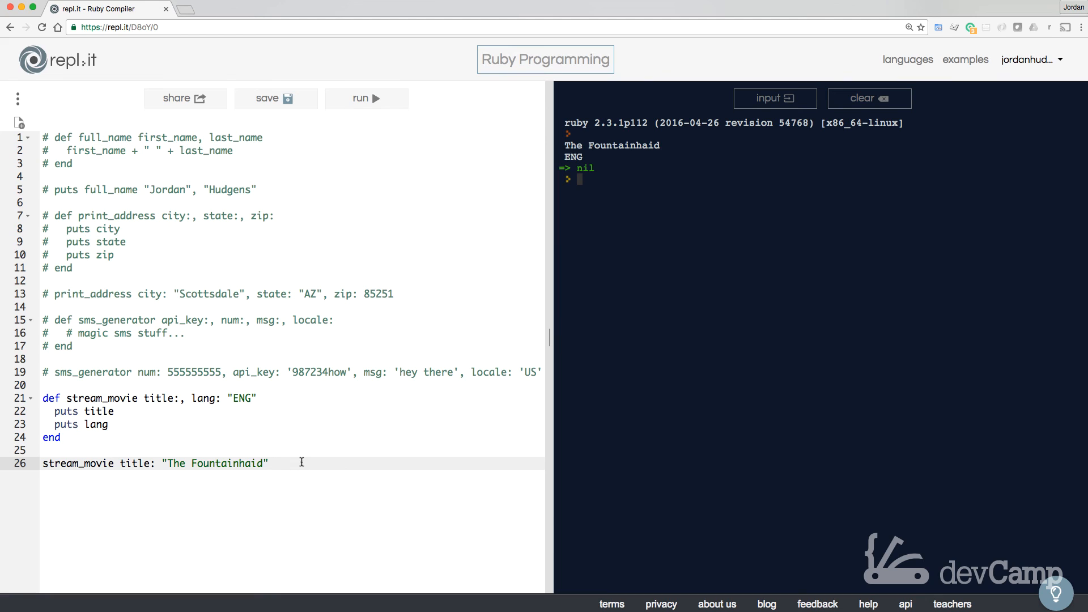
mouse_move(262, 405)
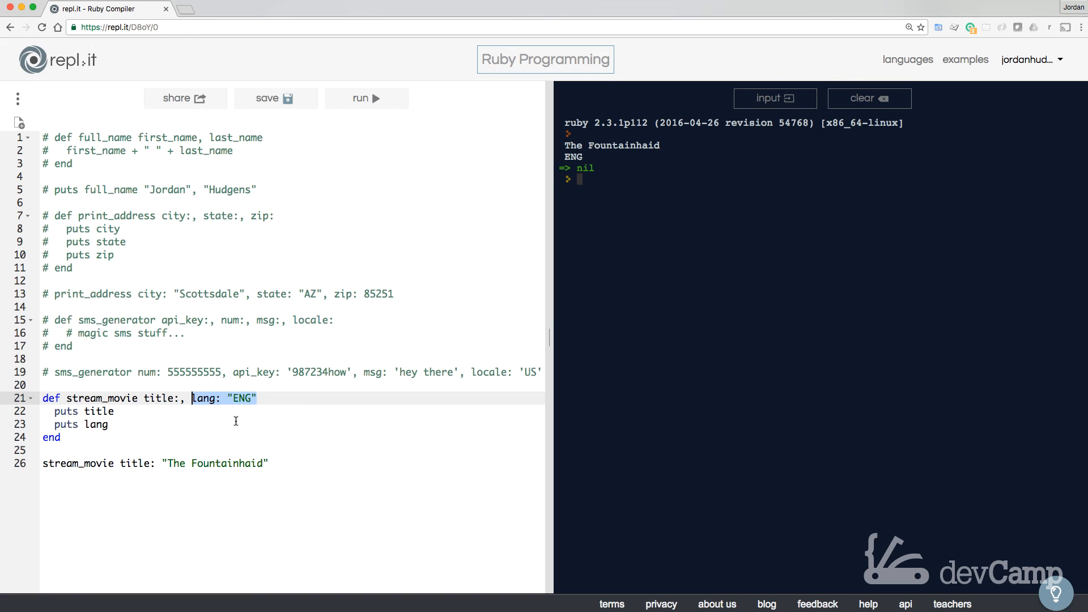
left_click(269, 463)
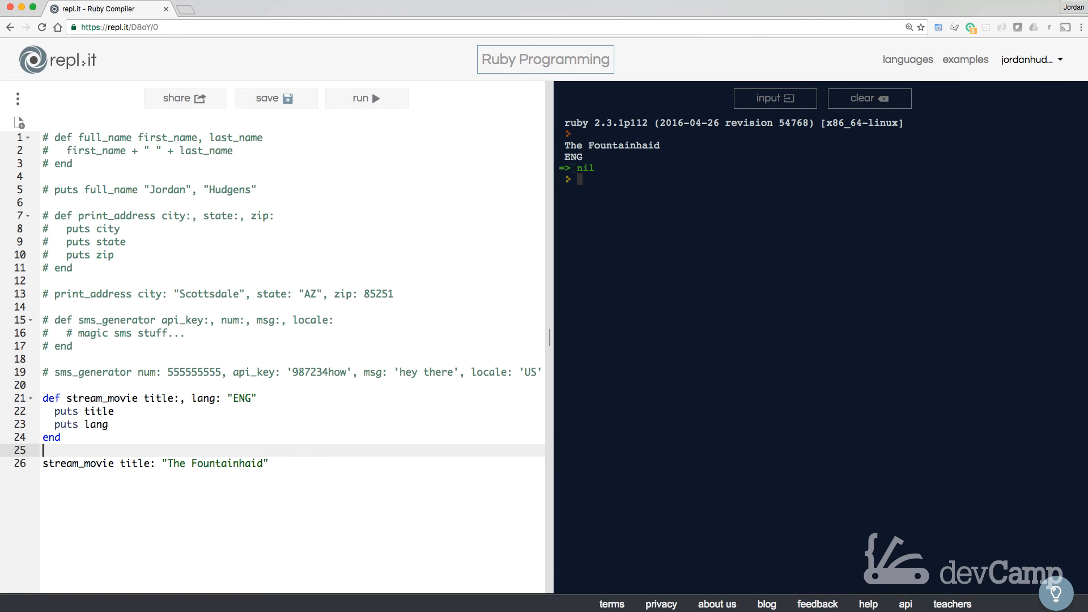
mouse_move(328, 458)
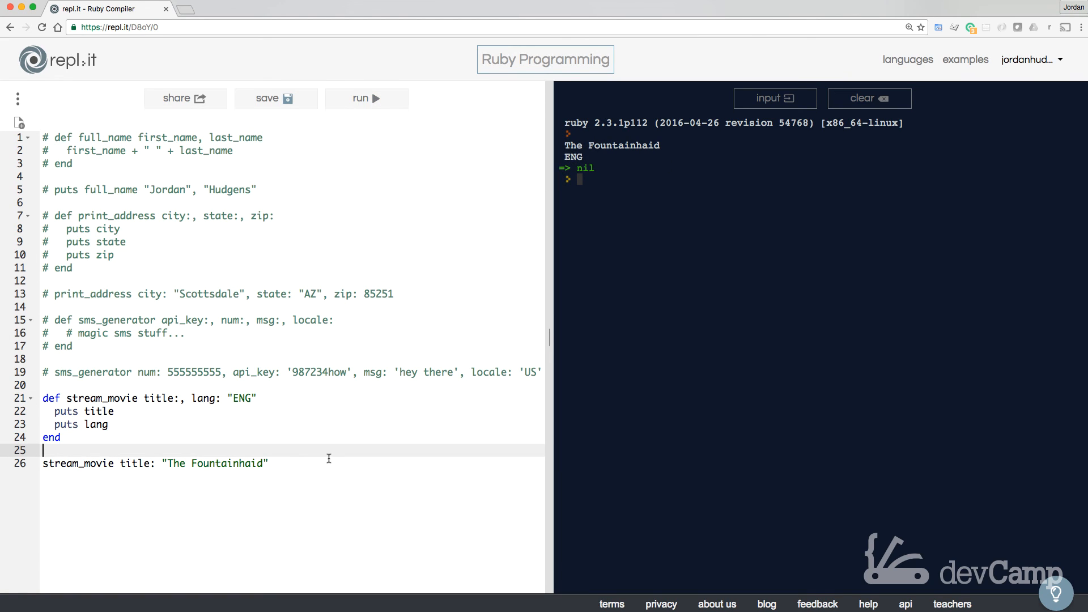
mouse_move(208, 463)
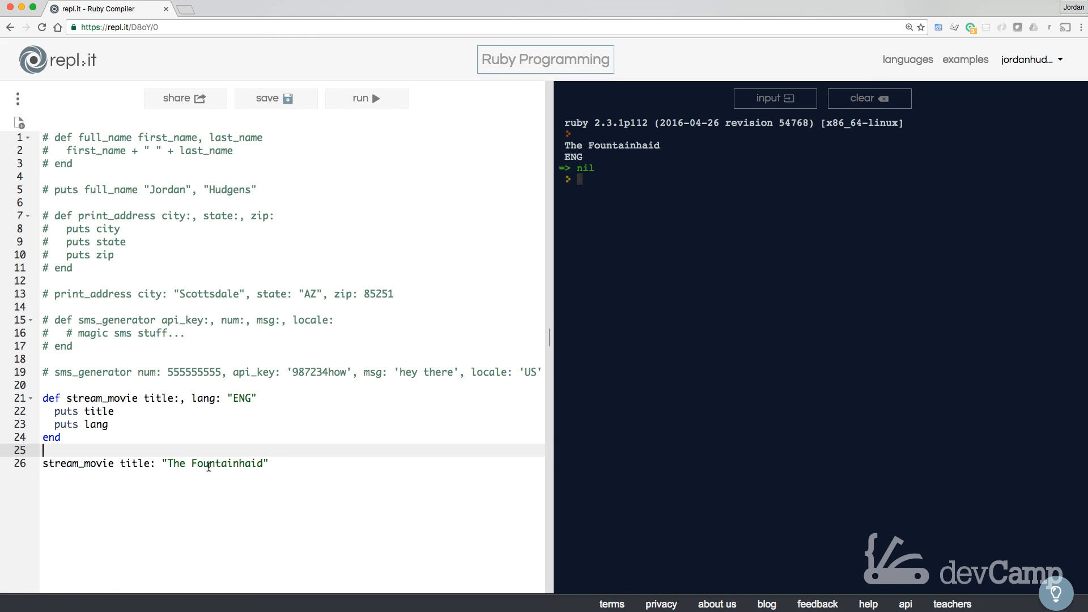
Call stream_movie with "The English Patient" and lang: "FR", then run it to print both
type("Eng")
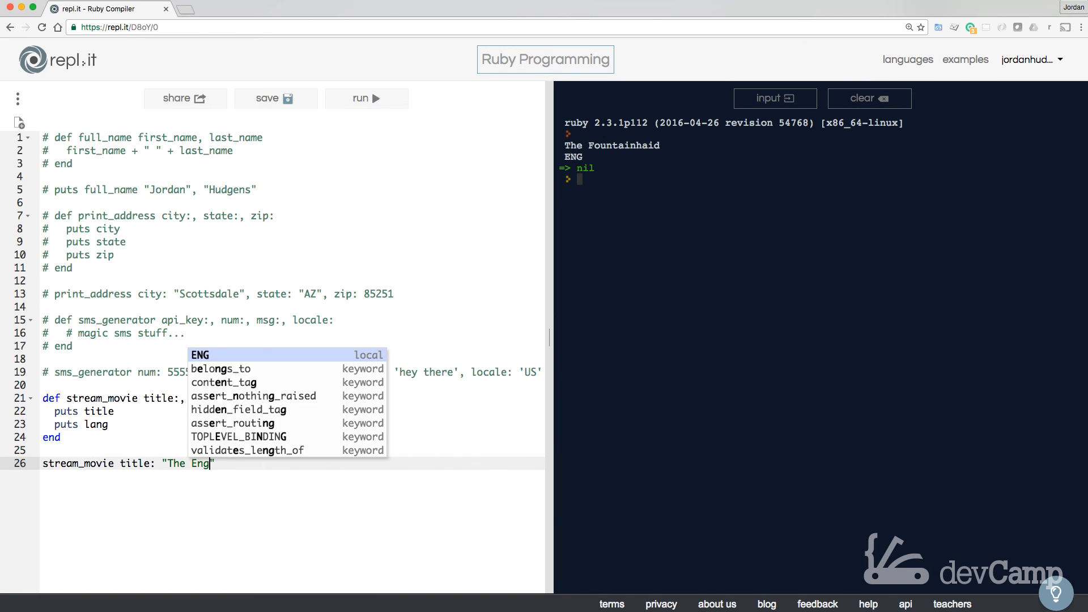
type("lish Patient")
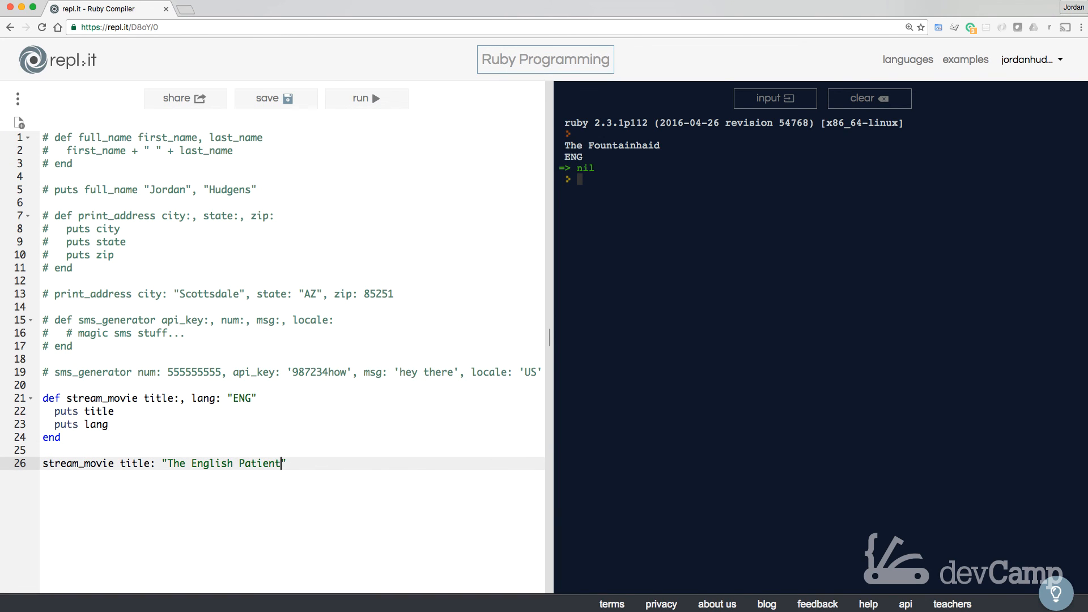
type(", lang")
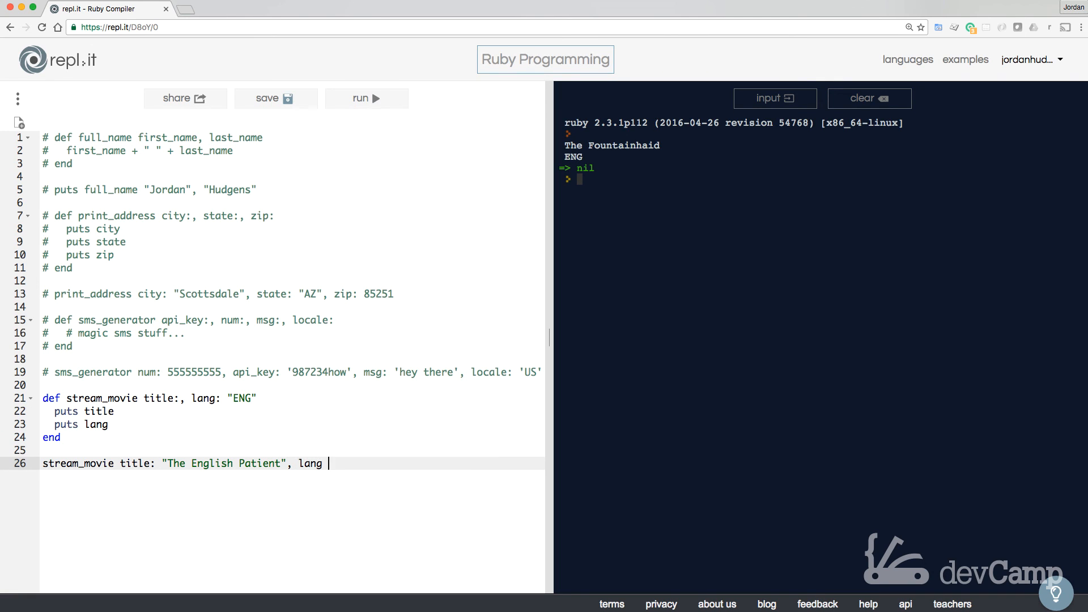
type(": \"FR")
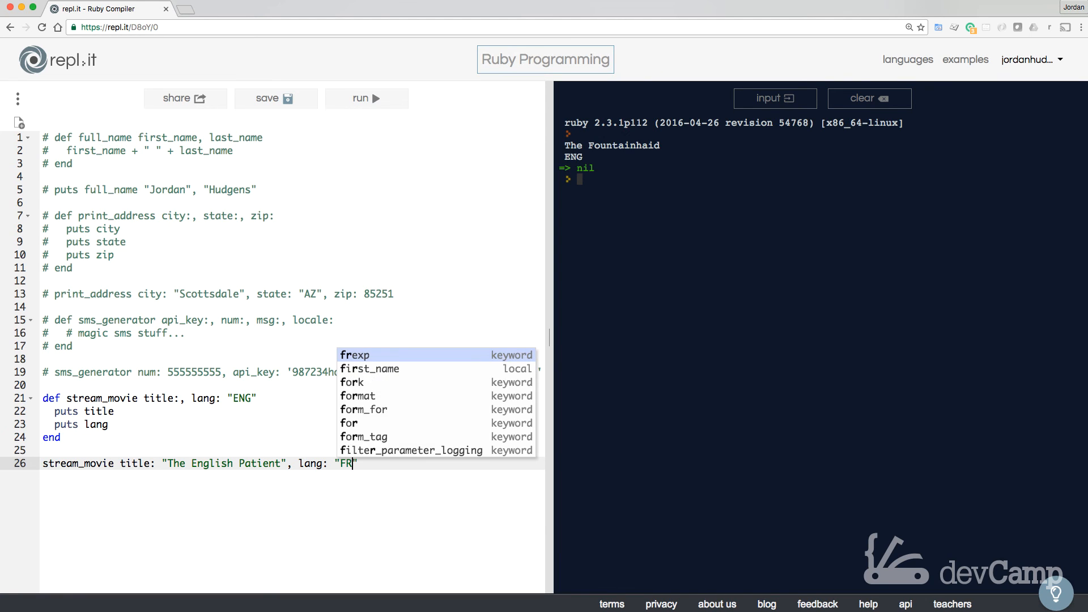
left_click(381, 430)
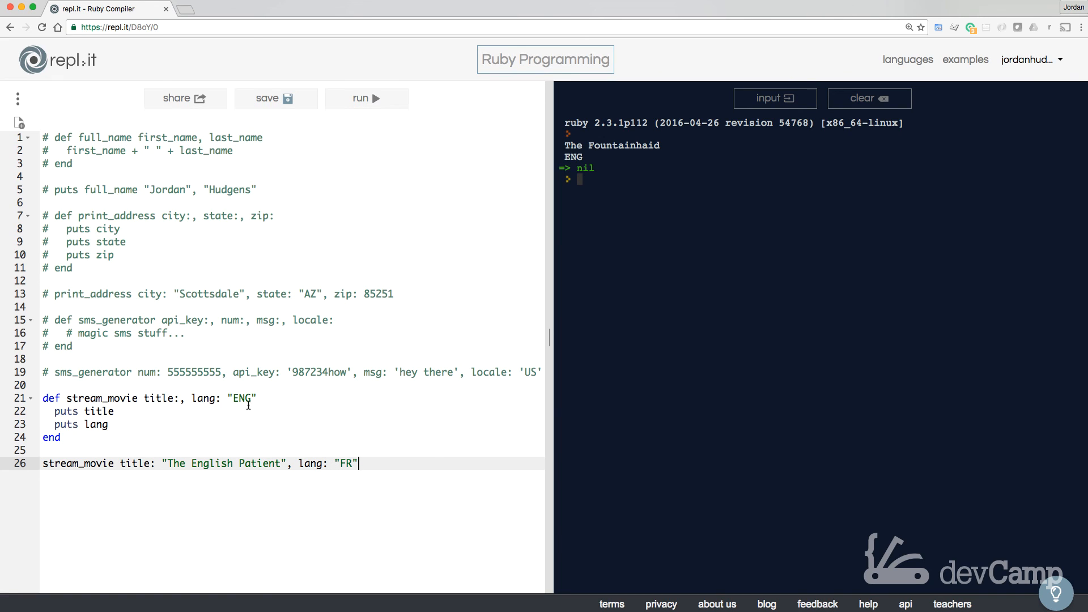
mouse_move(367, 98)
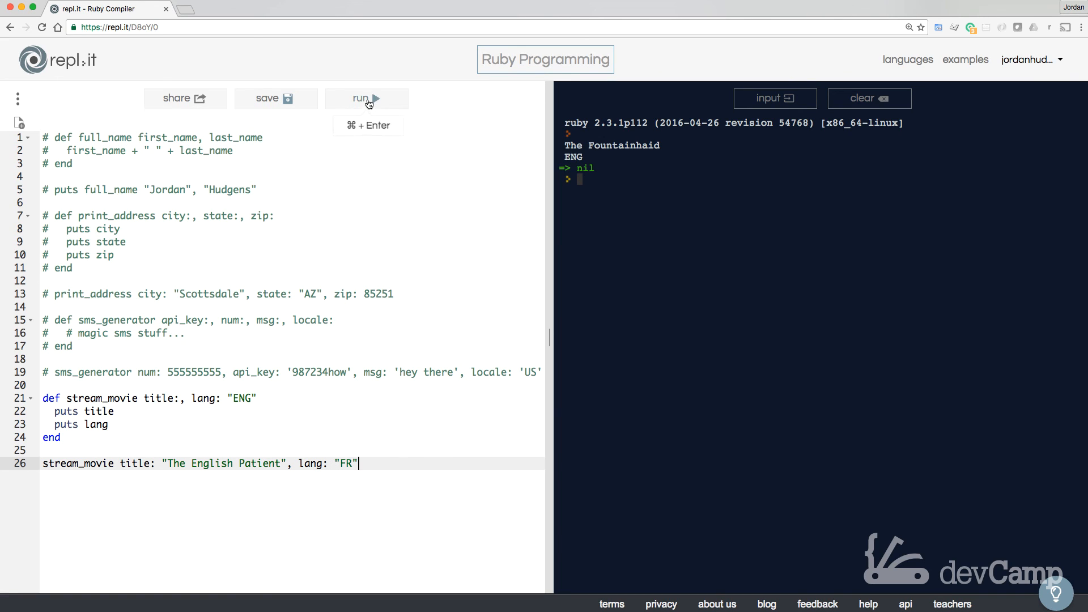
left_click(361, 98)
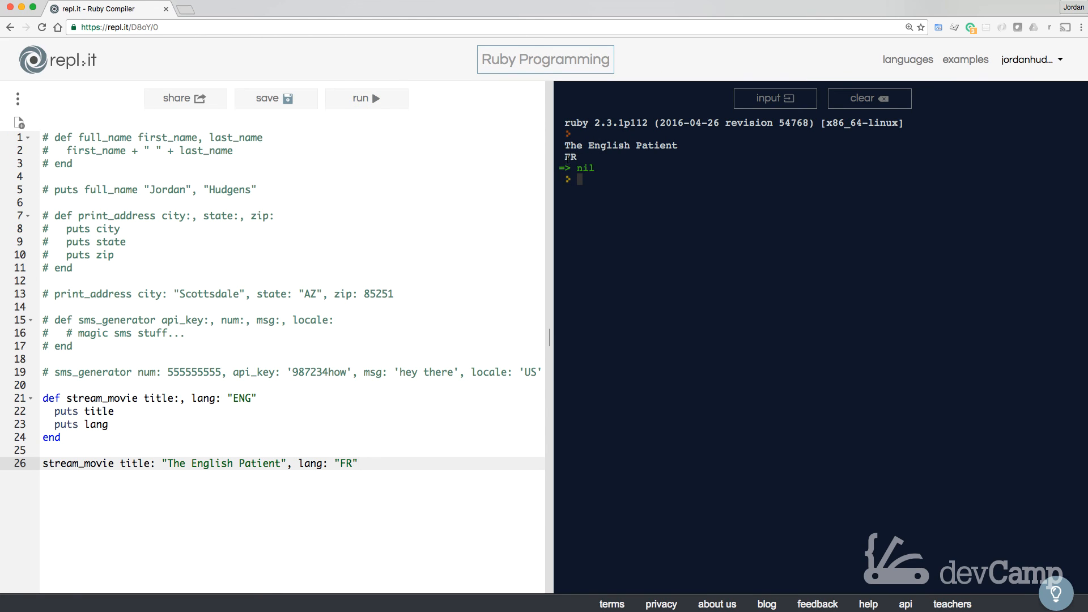
mouse_move(426, 404)
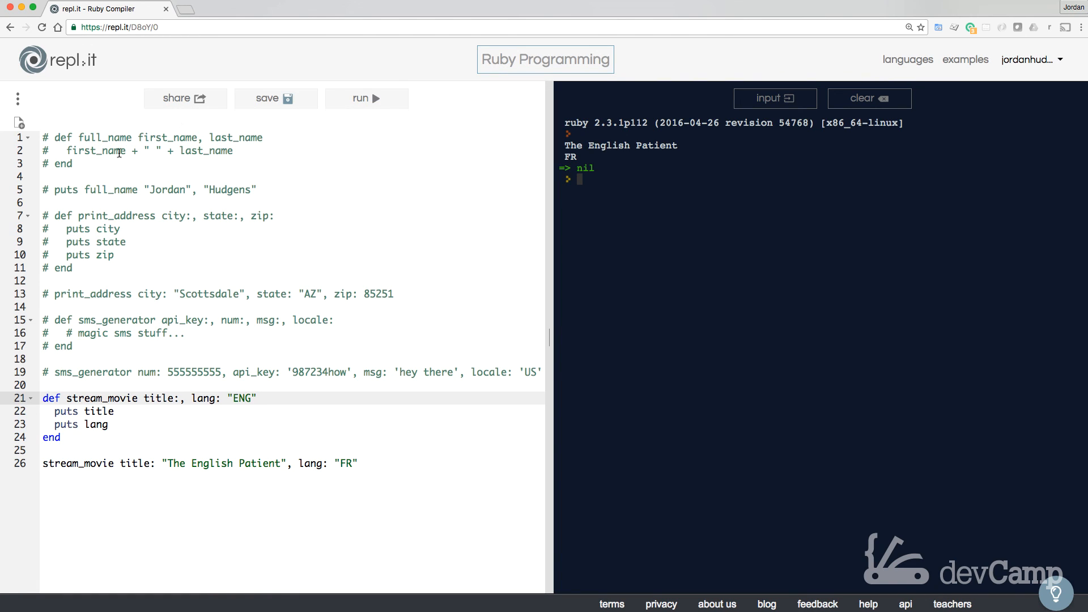
Uncomment lines 1–13 (full_name, print_address) and the sms_generator lines with Cmd+/
left_click_drag(44, 137, 256, 190)
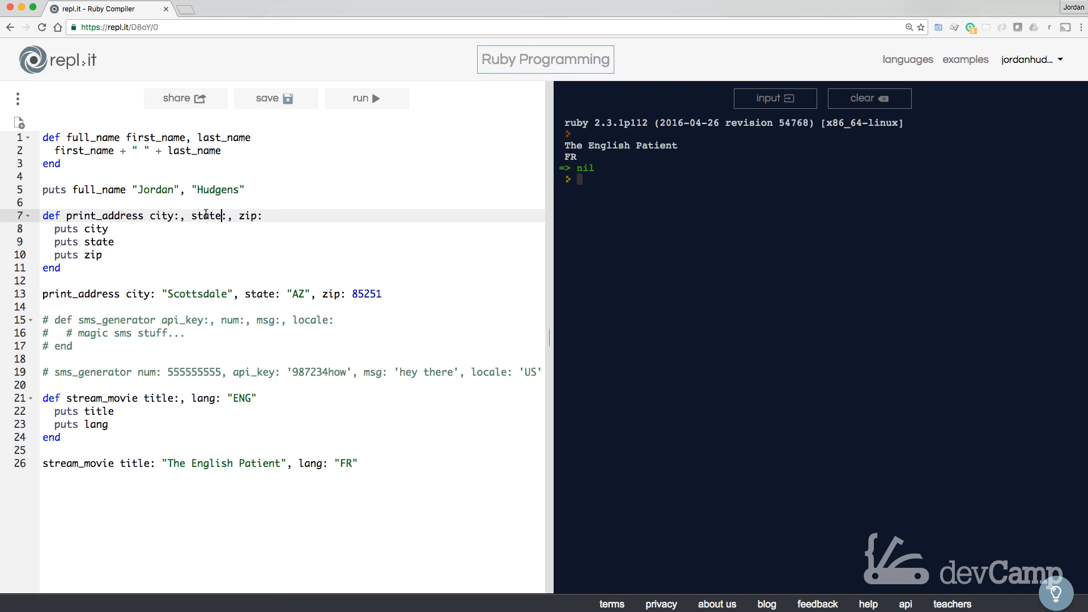
double_click(161, 216)
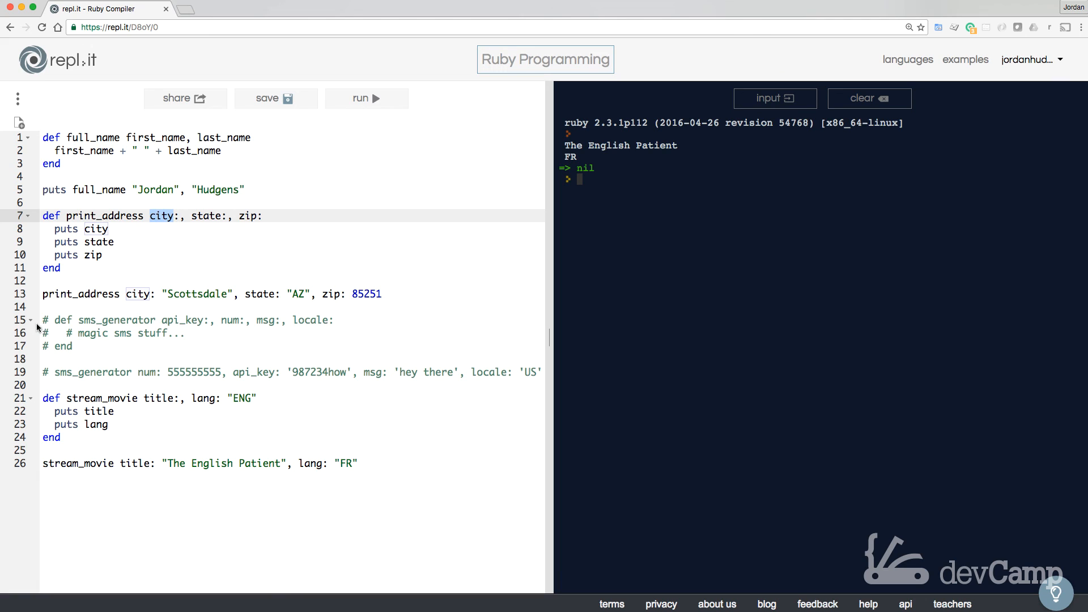
left_click_drag(43, 319, 397, 372)
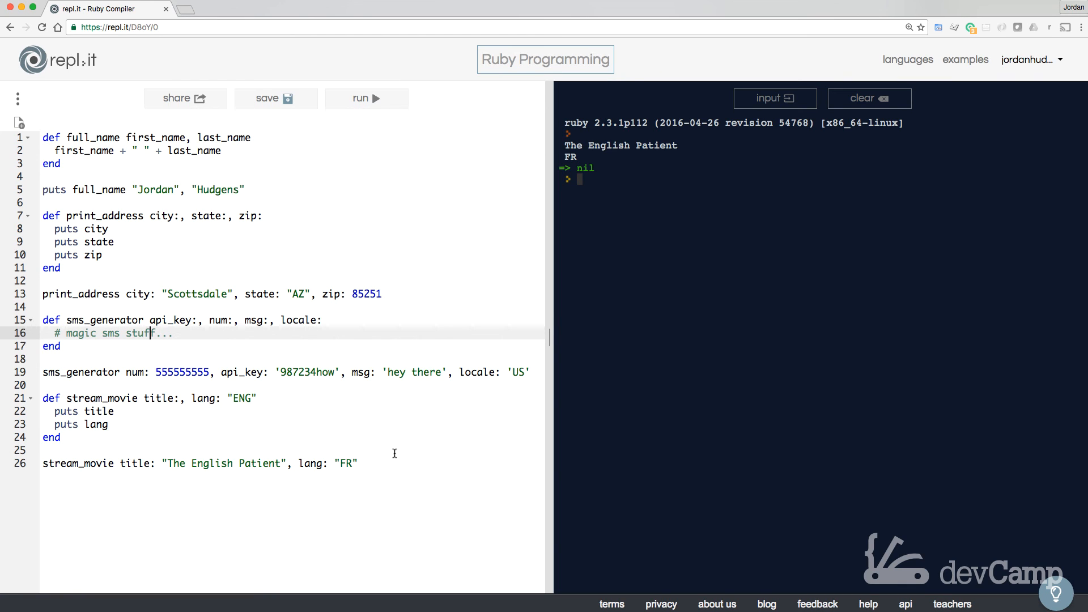
mouse_move(92, 401)
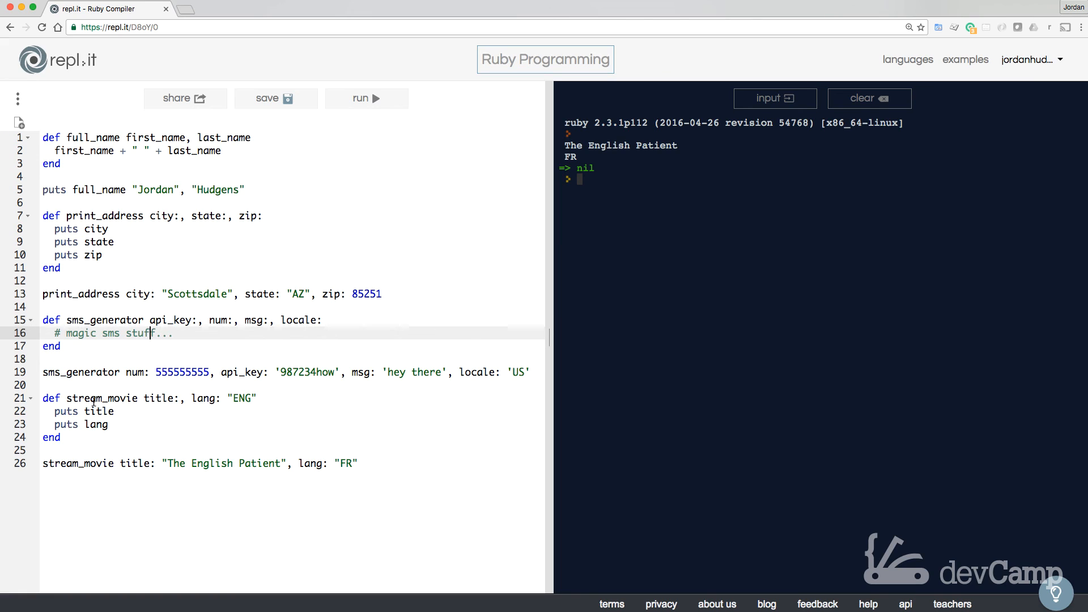